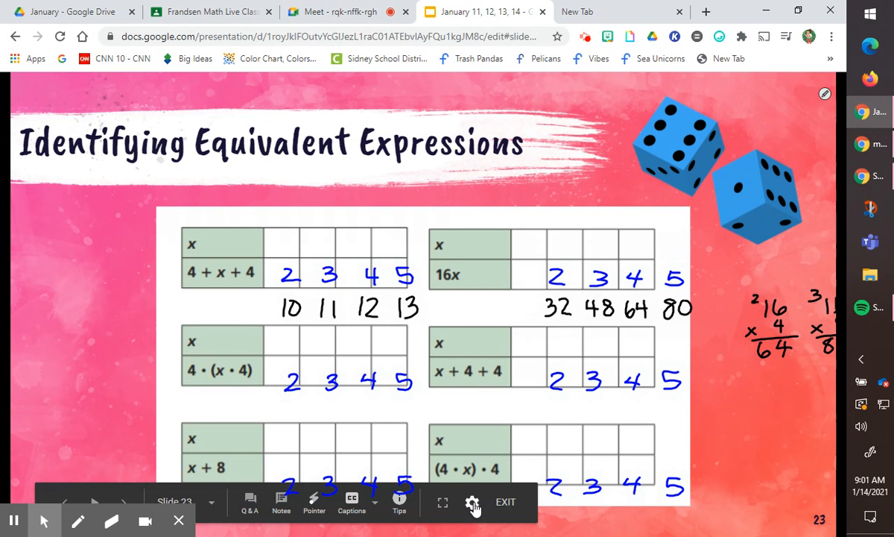
Step: Present slide 23, Identifying Equivalent Expressions, as a full-screen slideshow
click(442, 499)
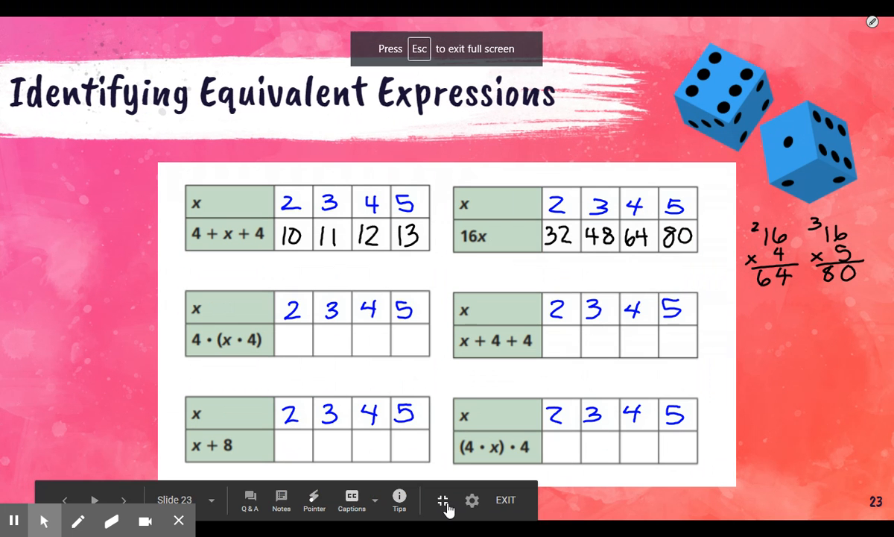
mouse_move(825, 411)
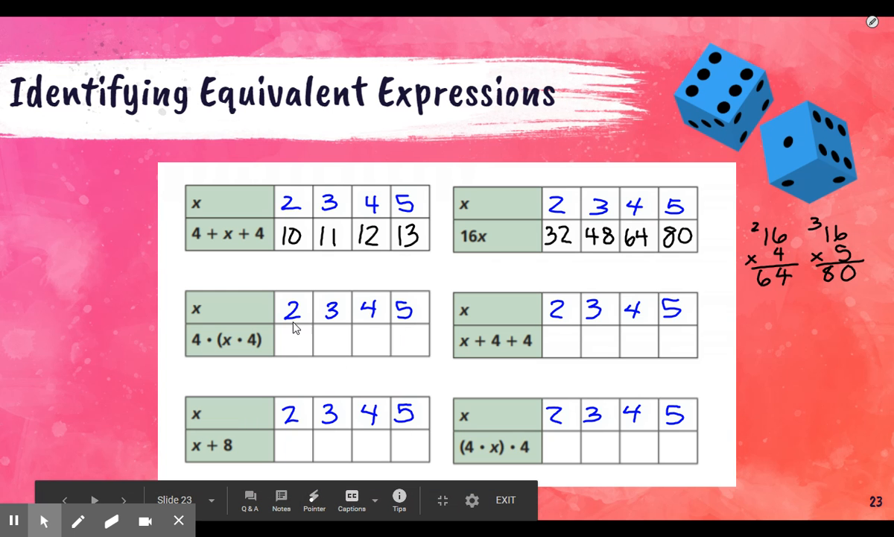
mouse_move(291, 341)
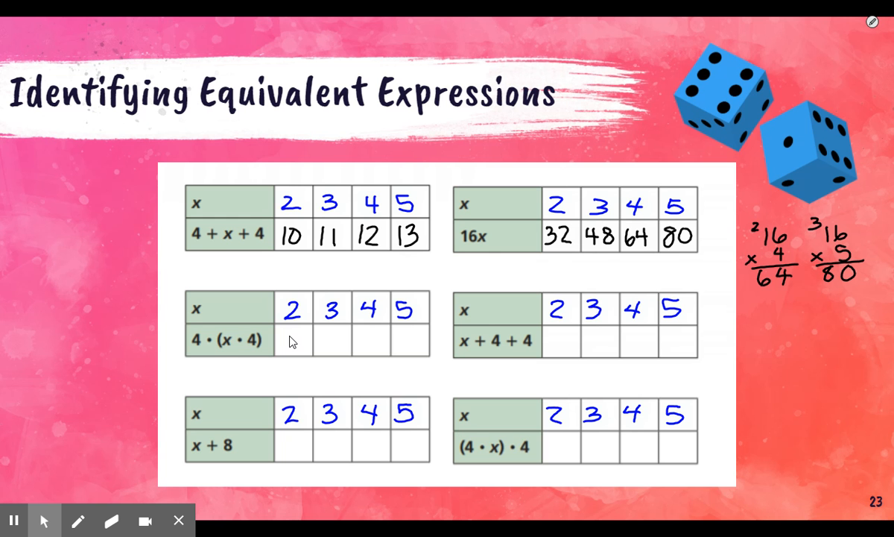
mouse_move(190, 376)
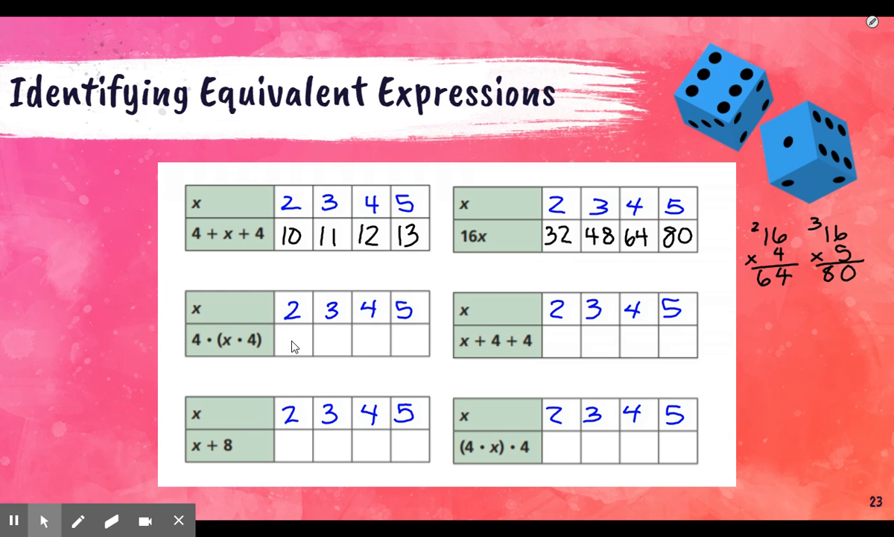
mouse_move(365, 343)
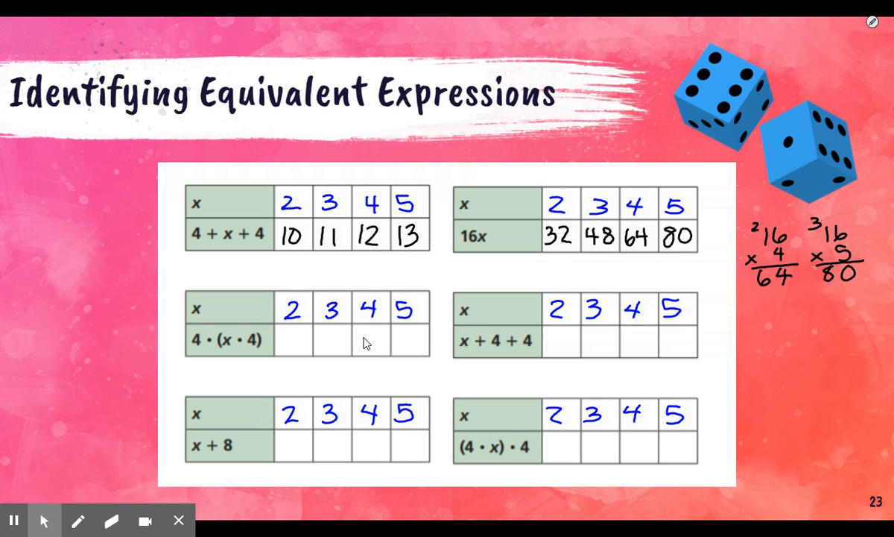
mouse_move(581, 360)
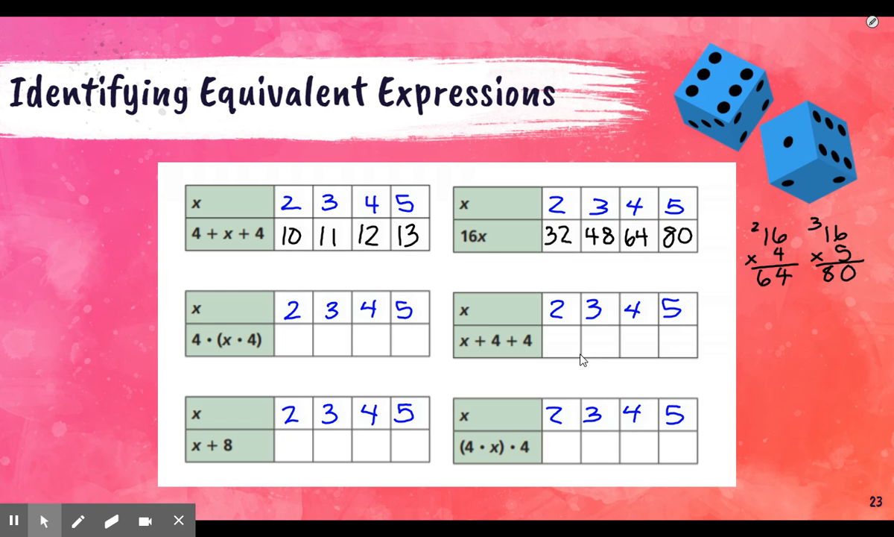
mouse_move(648, 336)
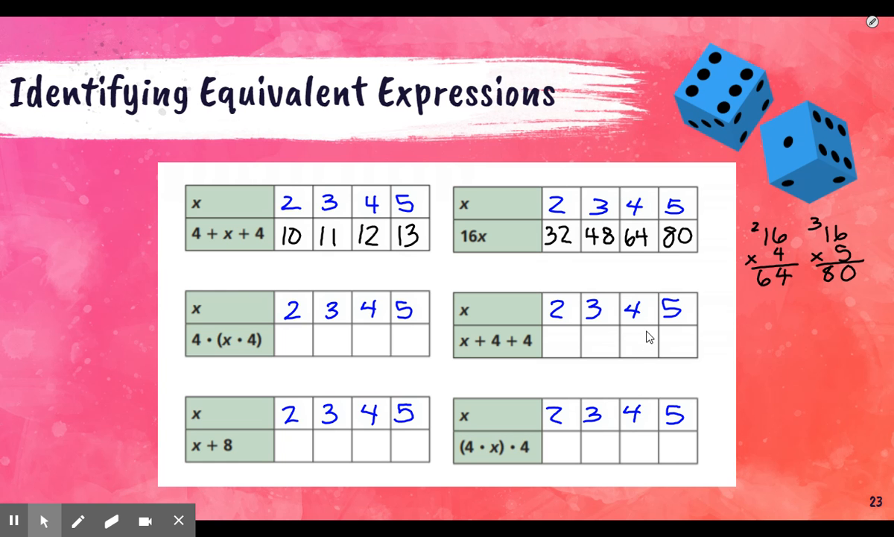
mouse_move(642, 354)
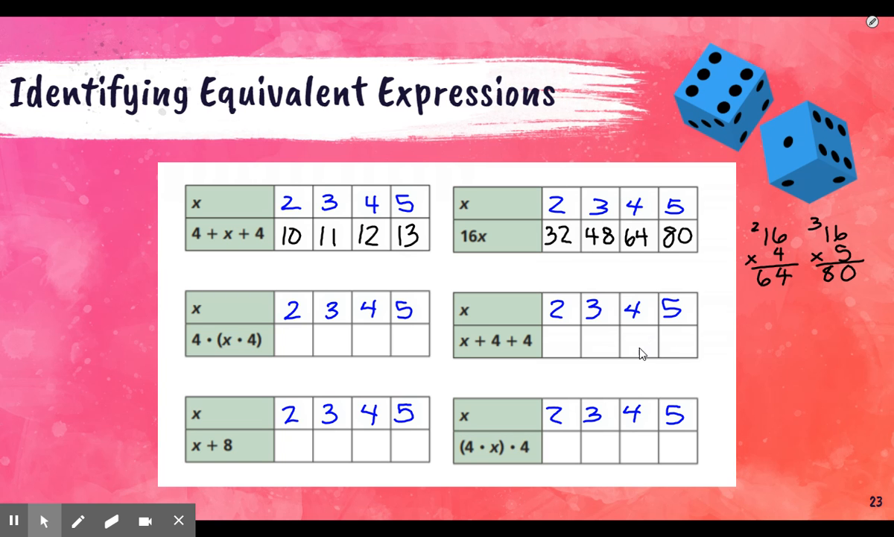
mouse_move(685, 341)
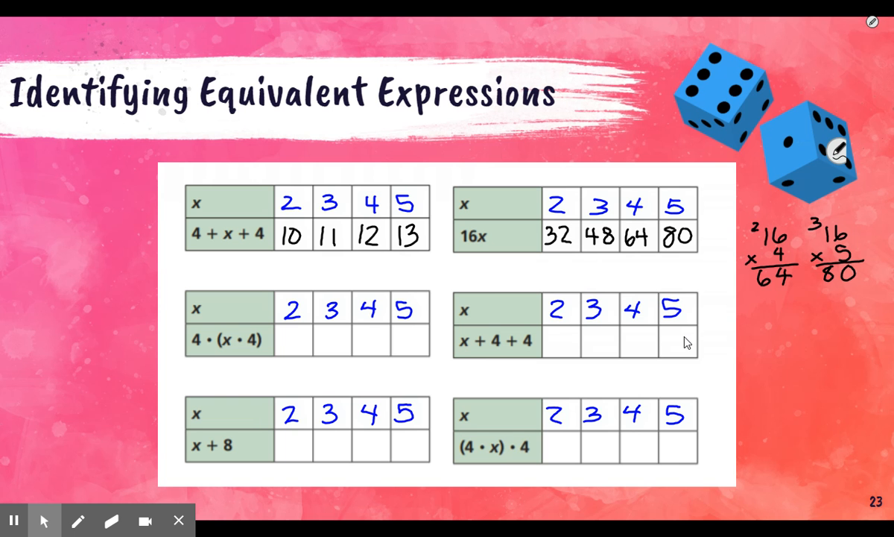
Step: Handwrite 10, 11, 12, 13 in the x + 4 + 4 table and 32 in the 4·(x·4) table
text(10)
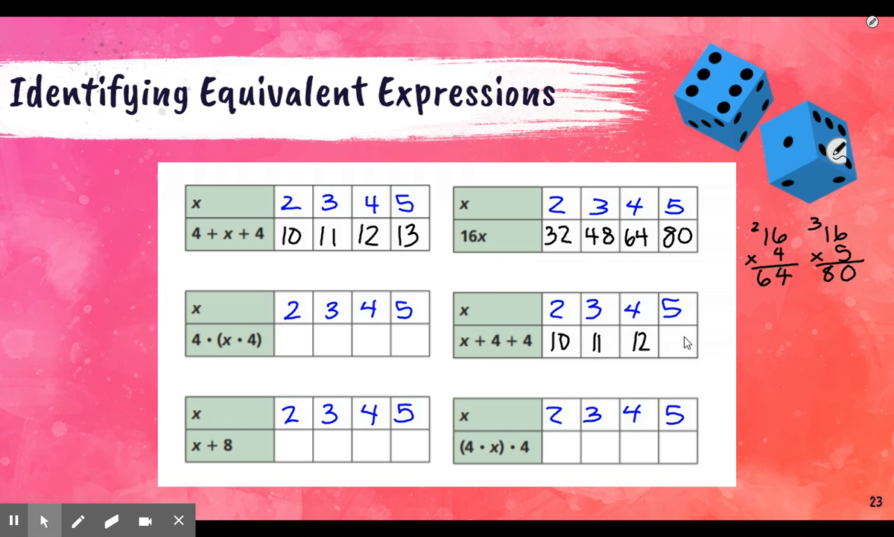
text(13)
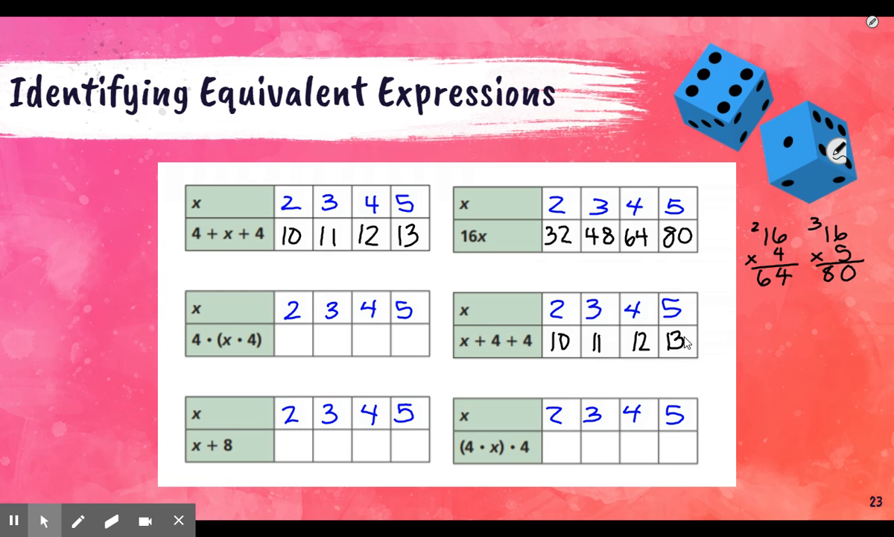
text(32)
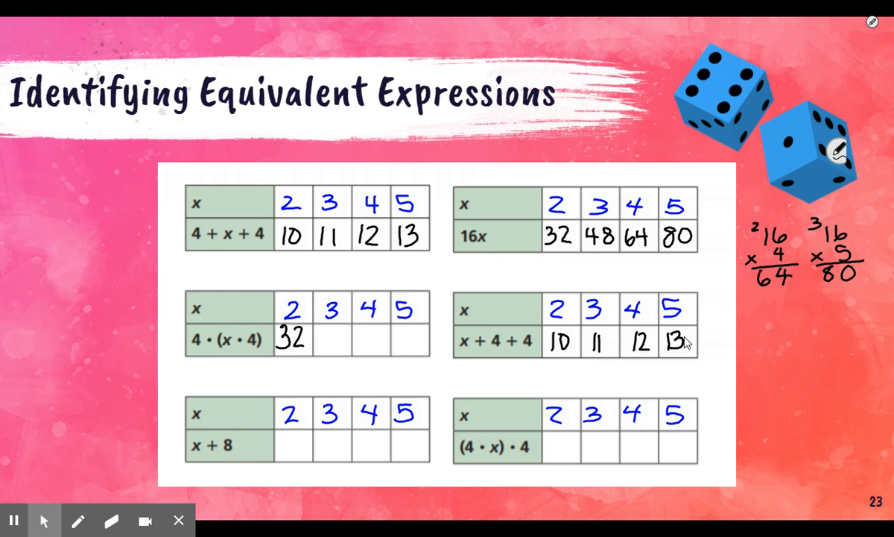
mouse_move(731, 420)
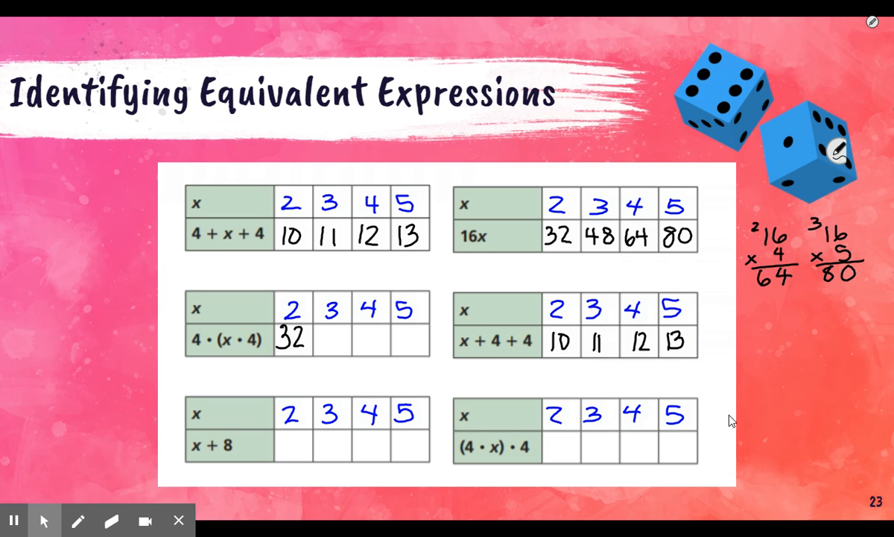
mouse_move(477, 458)
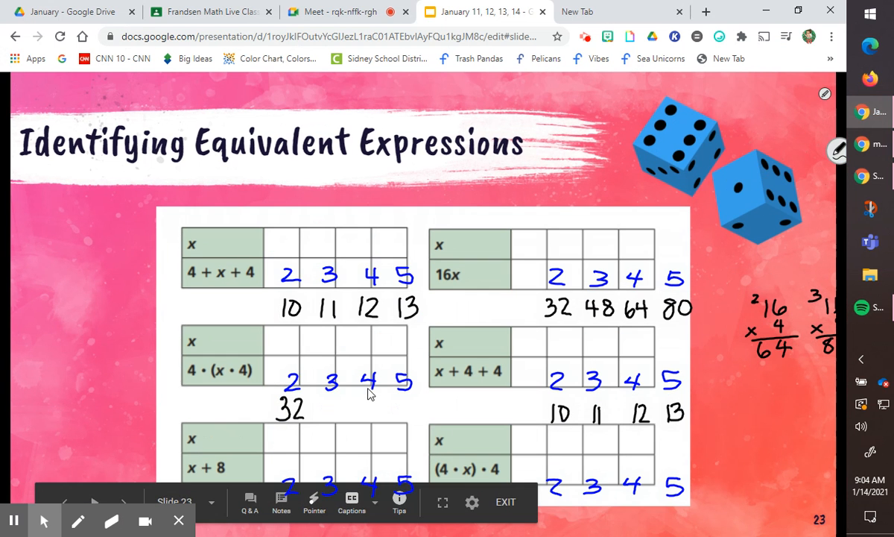
mouse_move(186, 436)
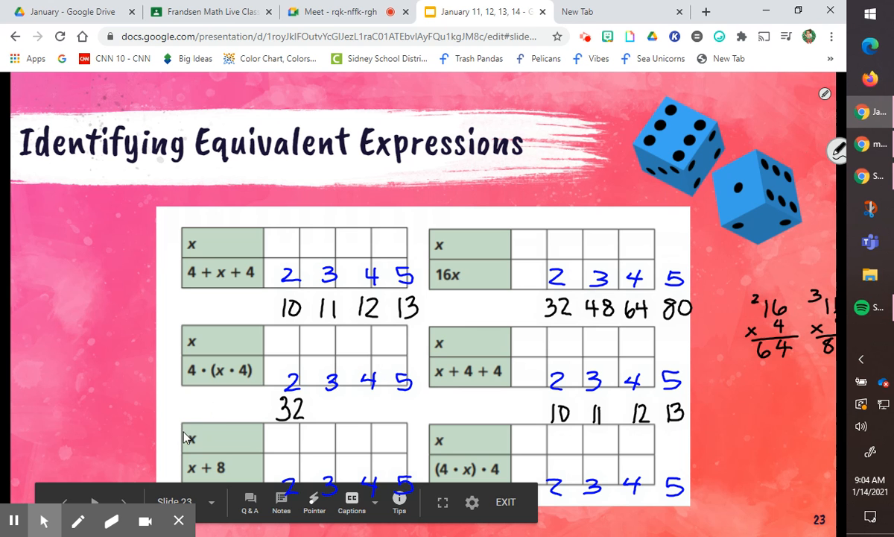
click(339, 11)
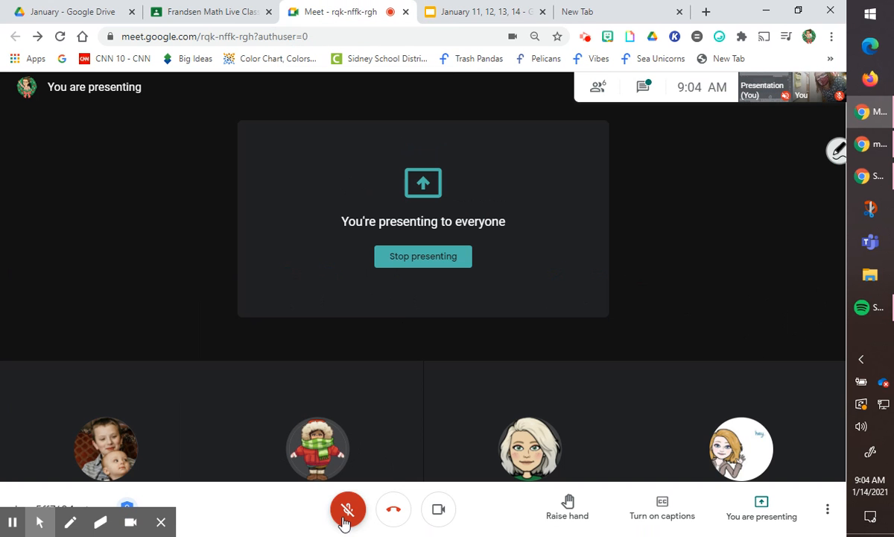
click(348, 509)
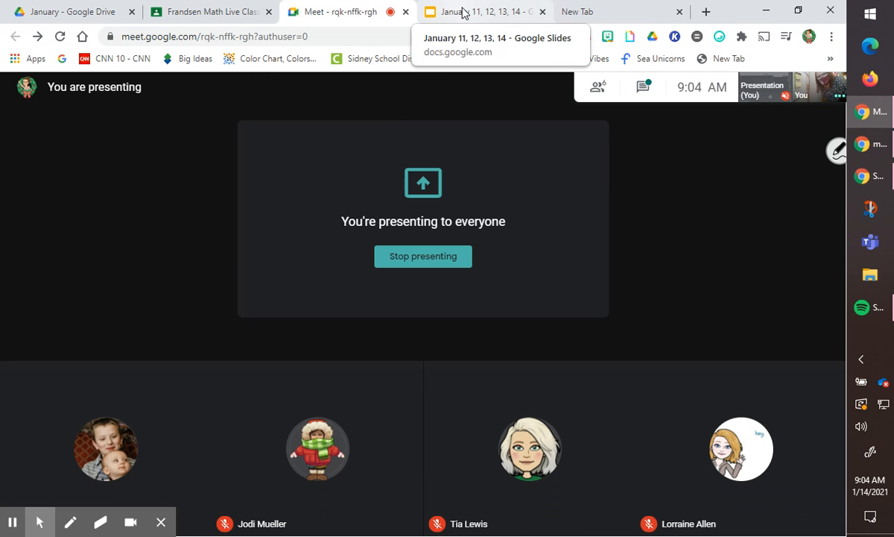
click(485, 11)
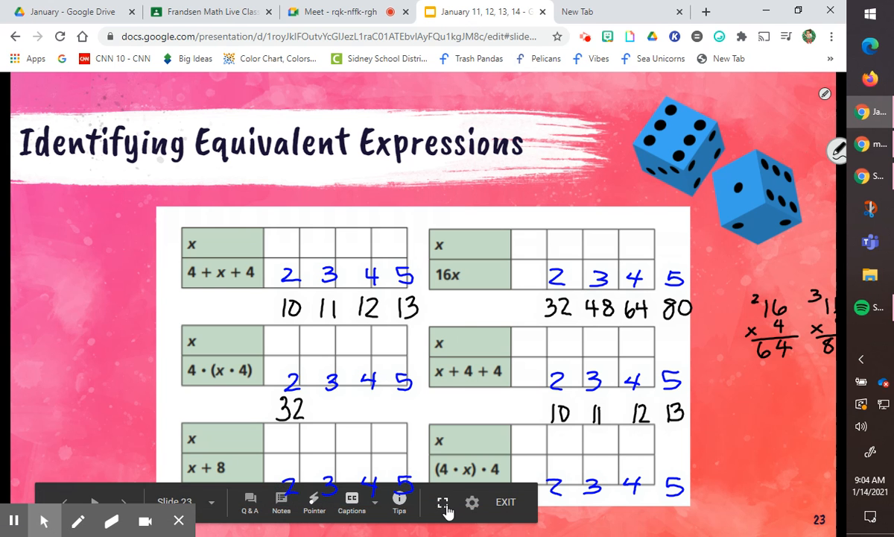
Step: Return to full screen and pen in 48, 64, 80, starring the x + 8 table
click(442, 502)
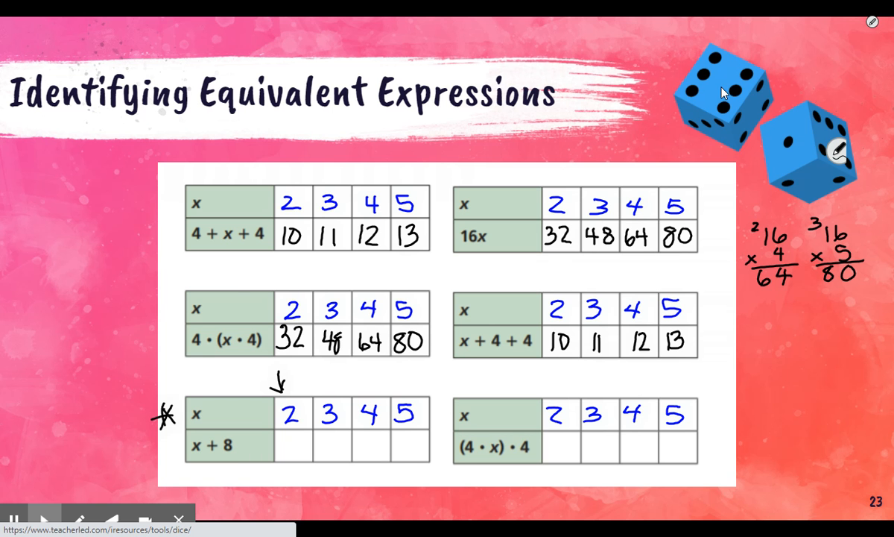
drag(339, 372, 335, 395)
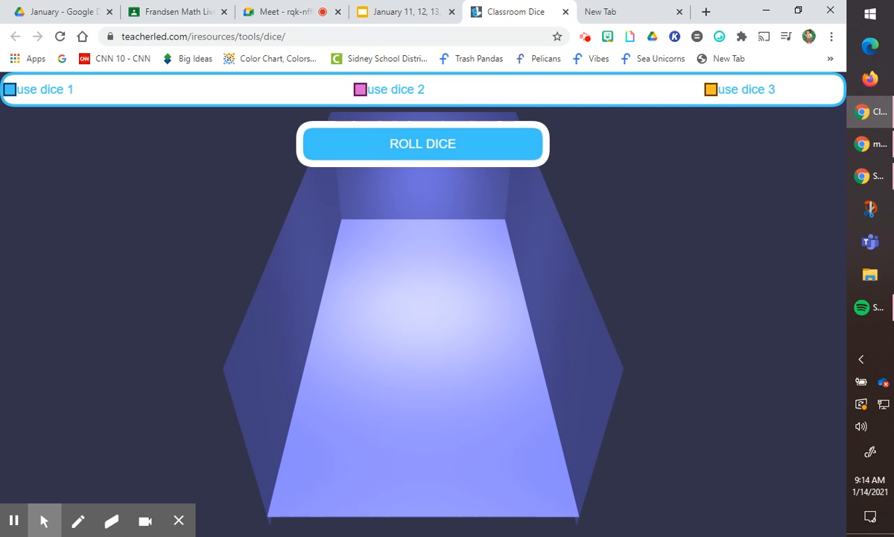
Step: Roll the Classroom Dice repeatedly with die 2 turned off, leaving only blue and yellow
click(423, 143)
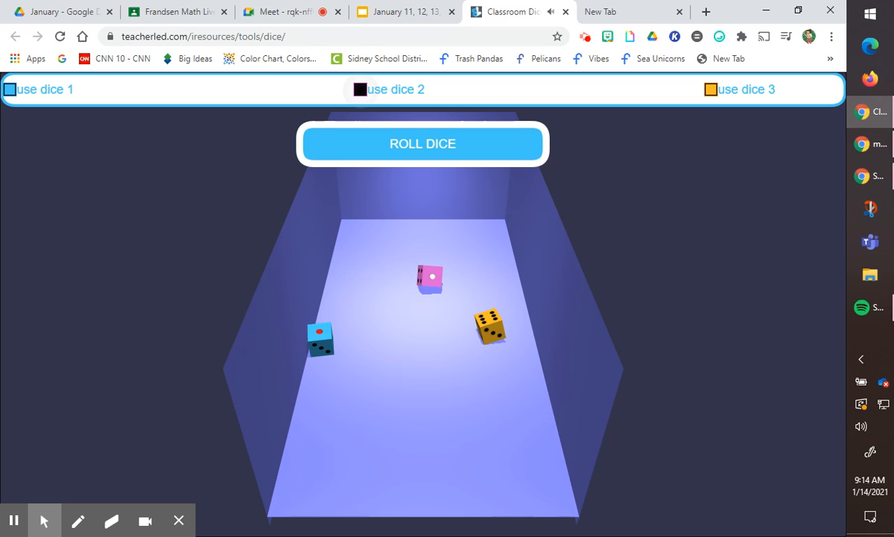
click(423, 143)
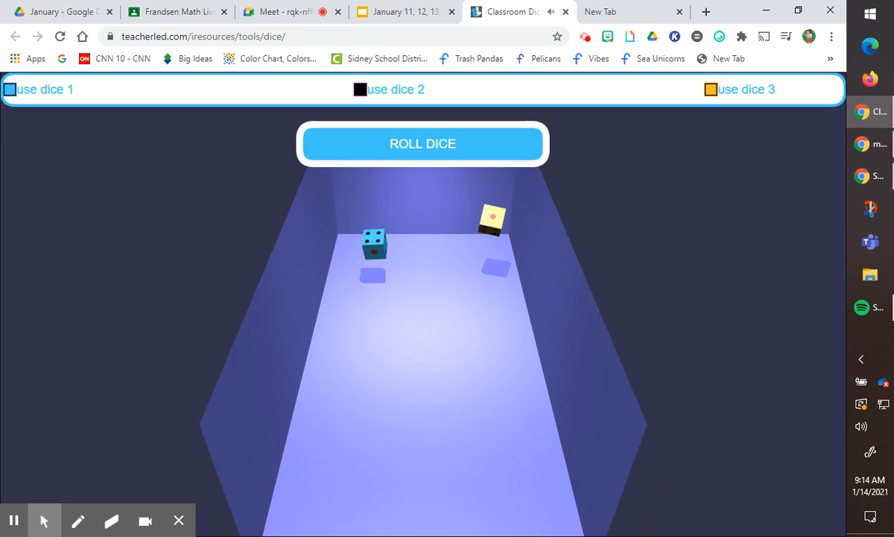
click(422, 144)
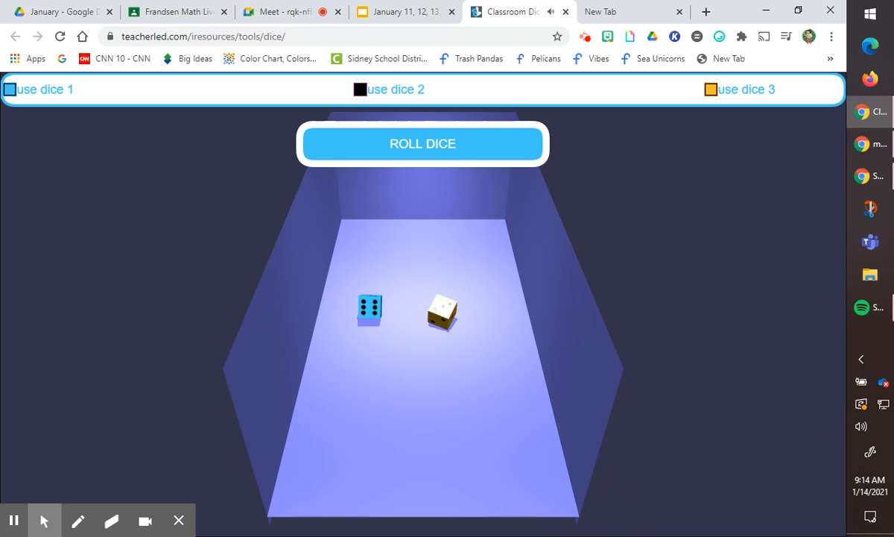
click(423, 143)
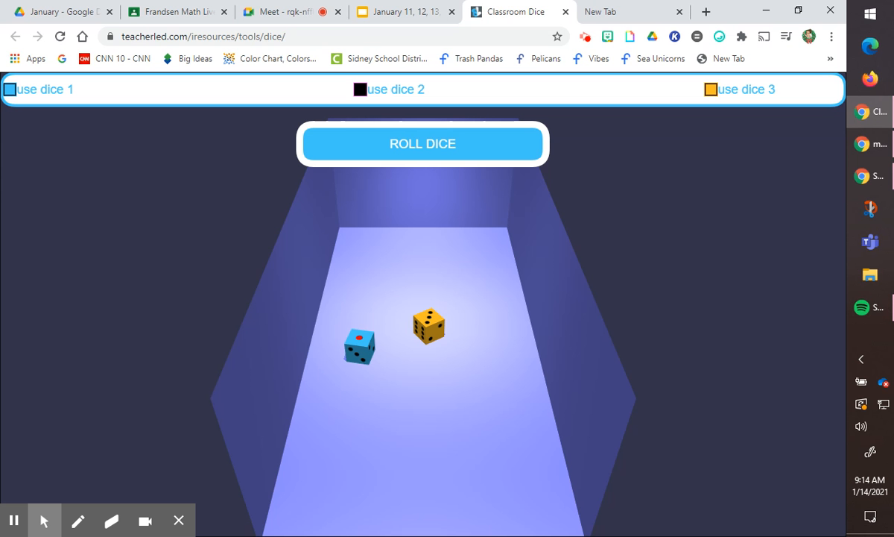
click(403, 11)
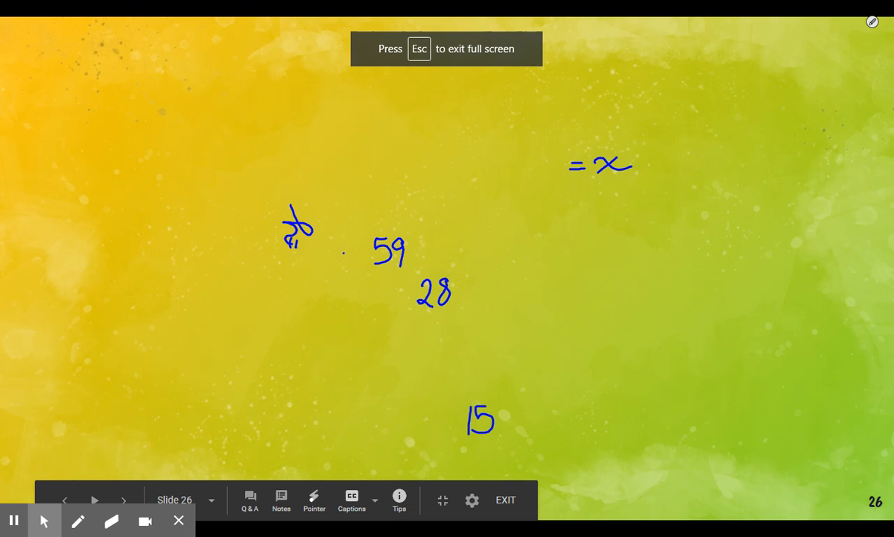
Step: Go back to slide 25, Solving Variable Expressions, showing 59, 28 and 15
click(65, 499)
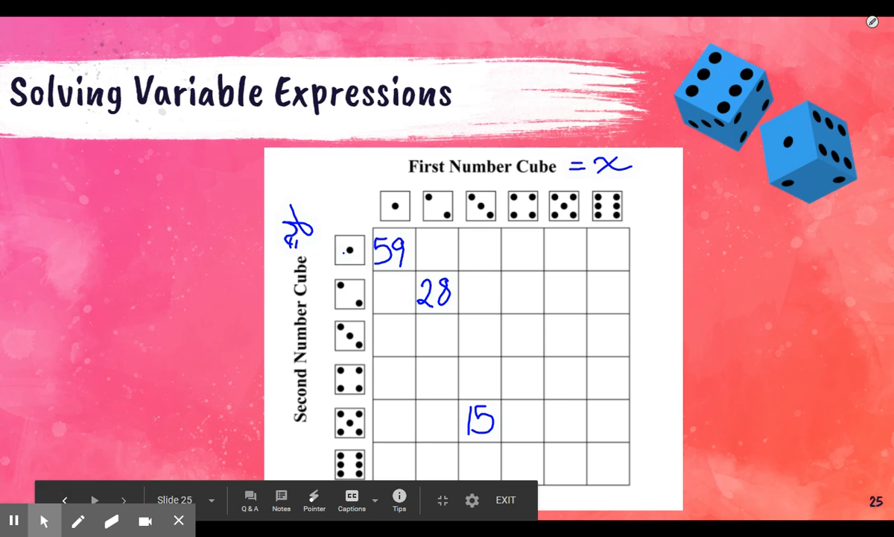
drag(395, 156, 394, 190)
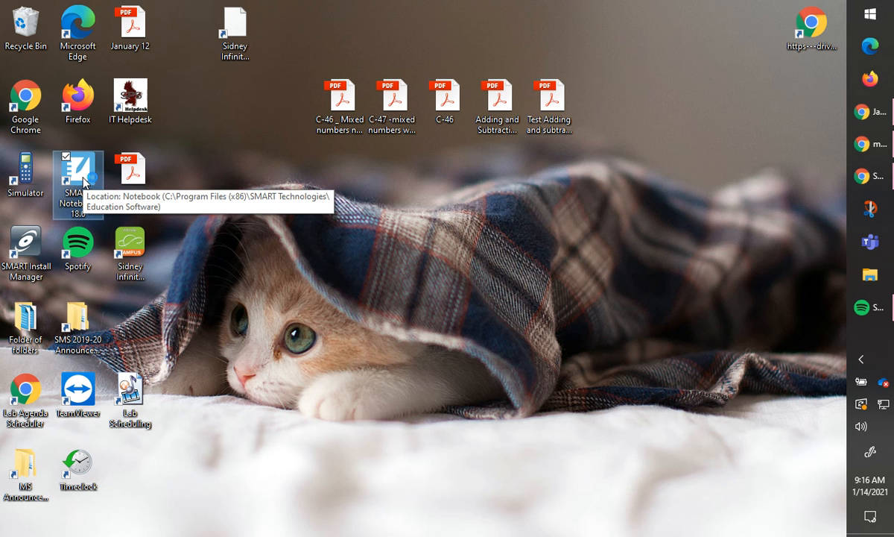
Step: Launch SMART Notebook 18 from its desktop shortcut
double_click(78, 177)
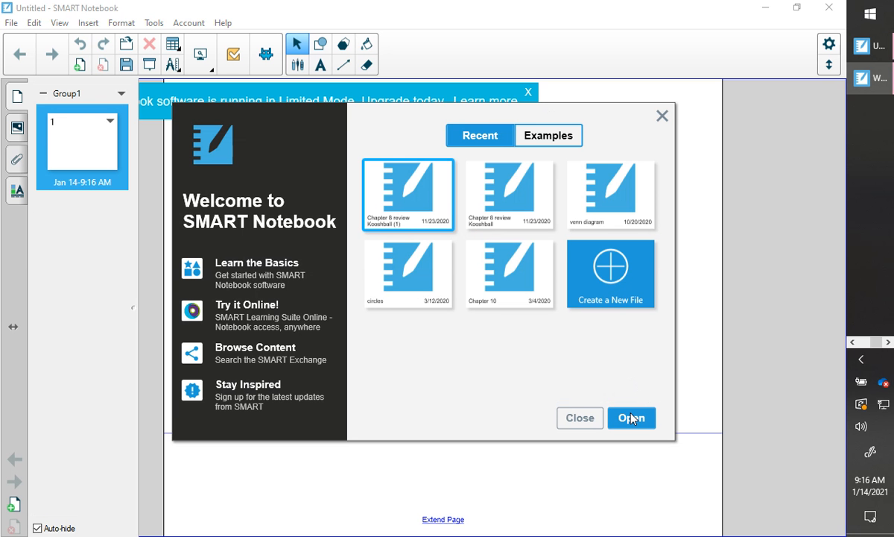
Step: Open Chapter 8 review Kooshball (1) from the Welcome window's Recent list
click(630, 417)
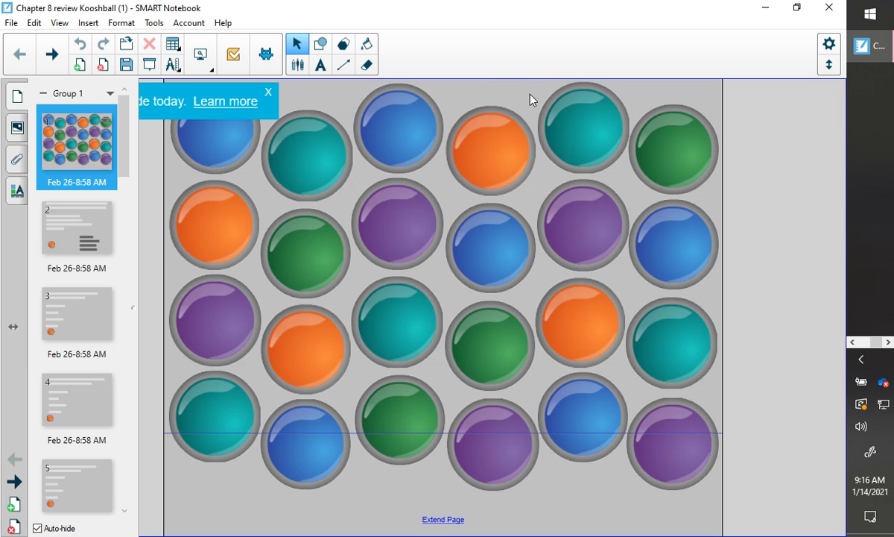
Step: Create a new blank notebook, dismiss the Limited Mode and subscription banners, and select the pen
click(12, 23)
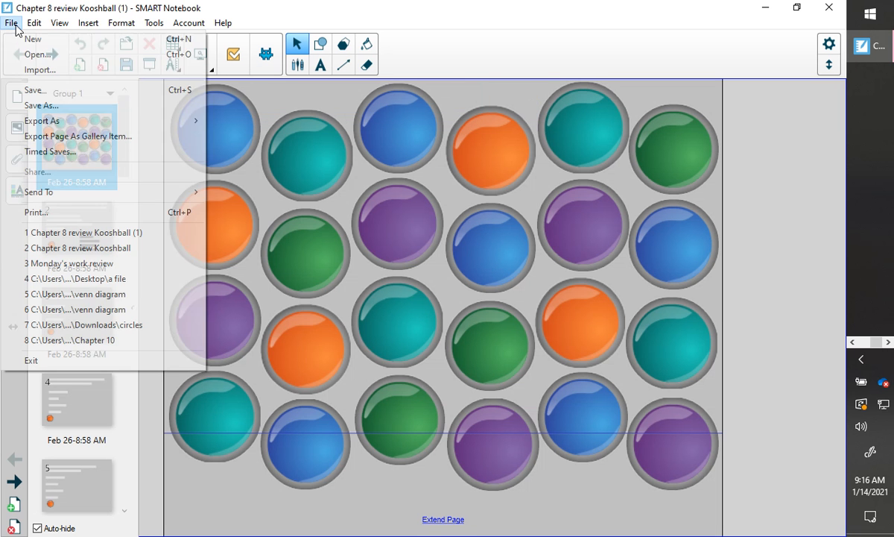
mouse_move(38, 55)
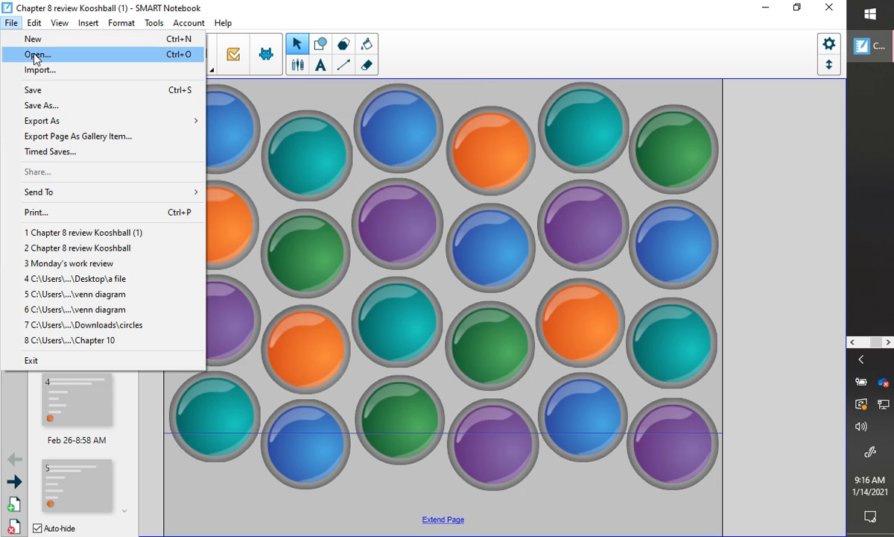
click(32, 38)
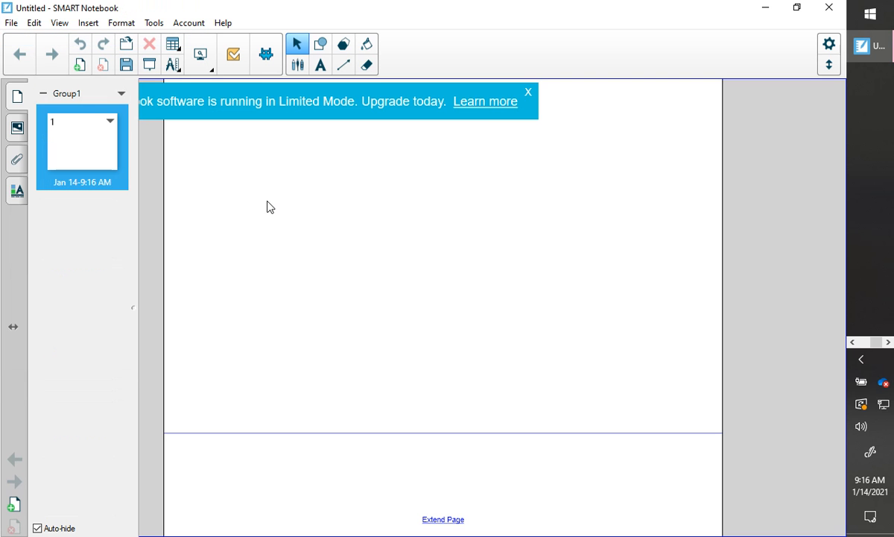
click(528, 92)
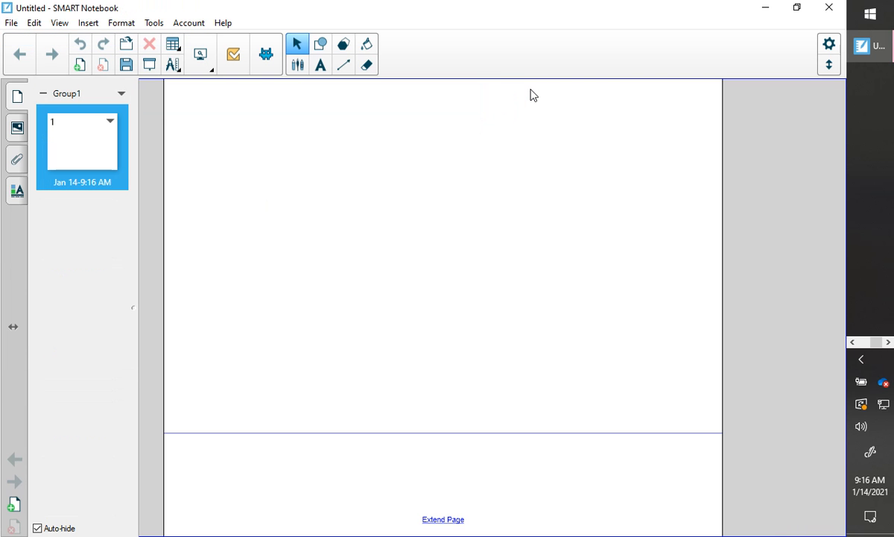
mouse_move(86, 154)
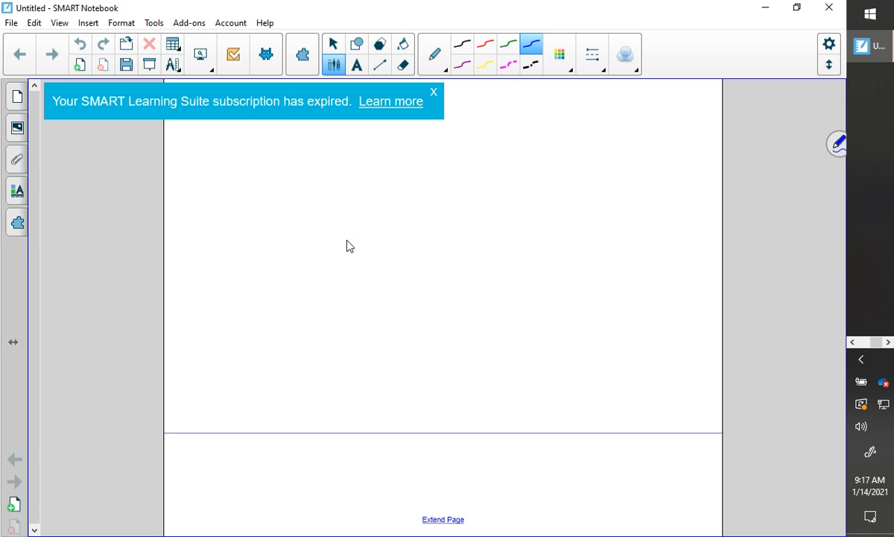
click(334, 44)
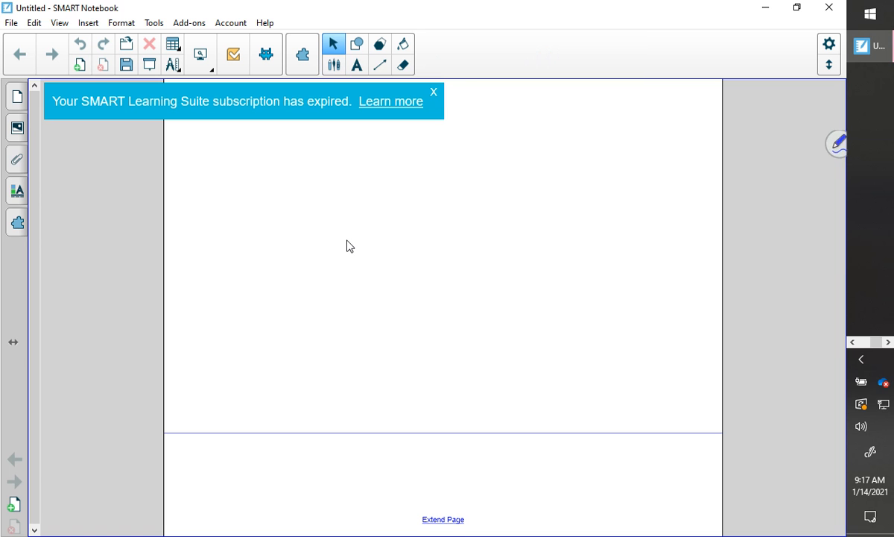
click(434, 91)
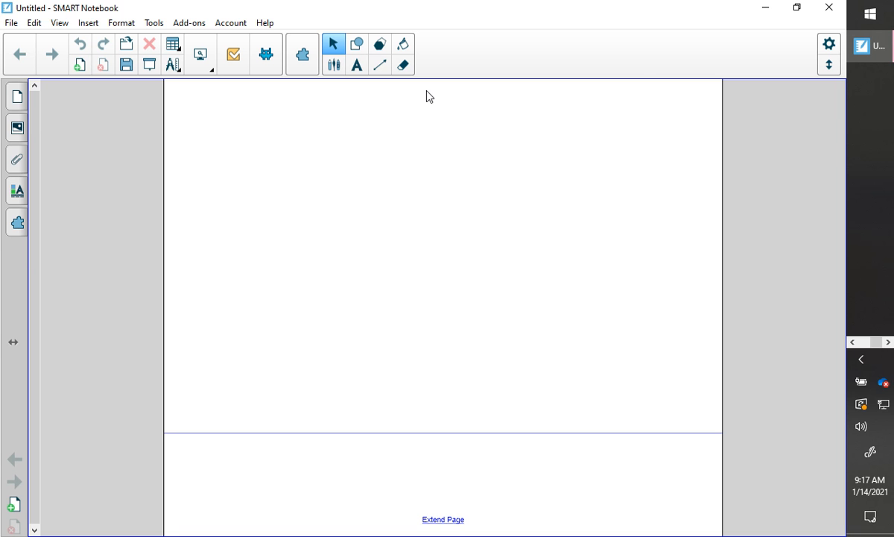
click(356, 65)
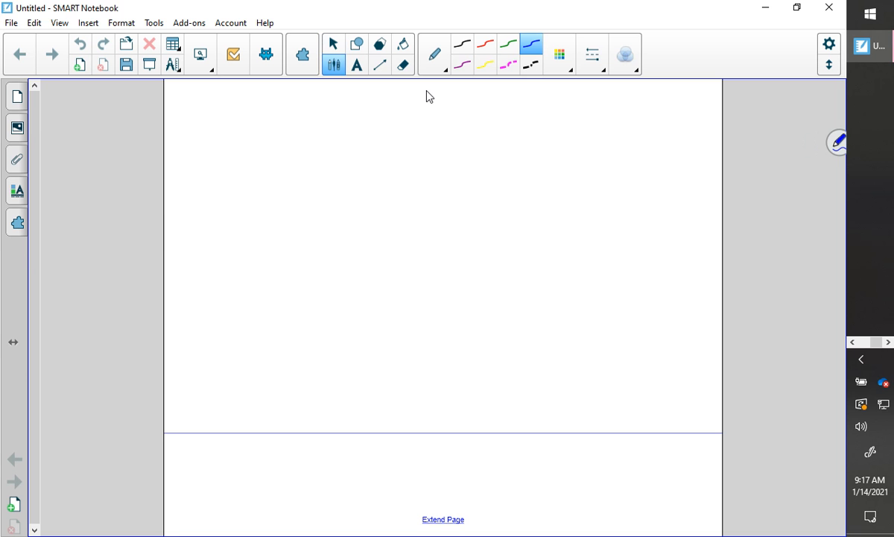
Step: With a black pen, write x/y + y/x, then 4/2 + 2/4 with copy and plug arrows
click(434, 53)
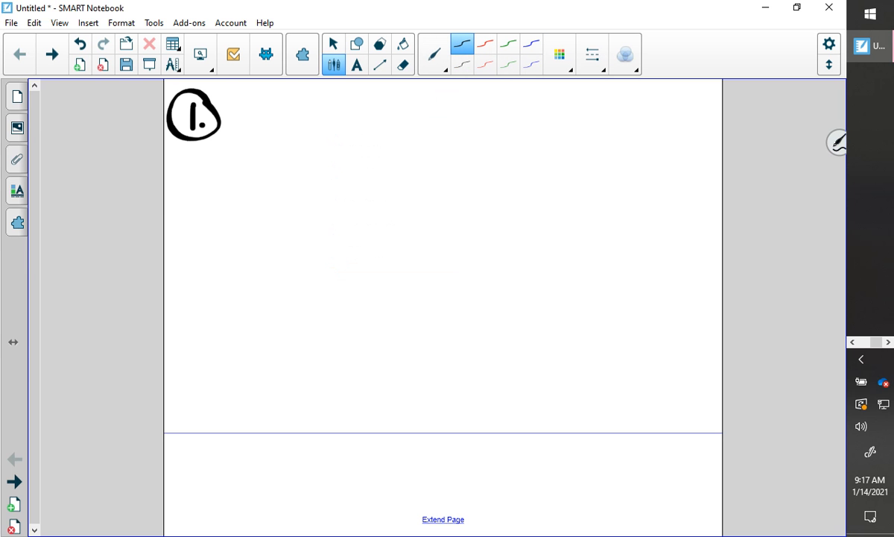
click(462, 63)
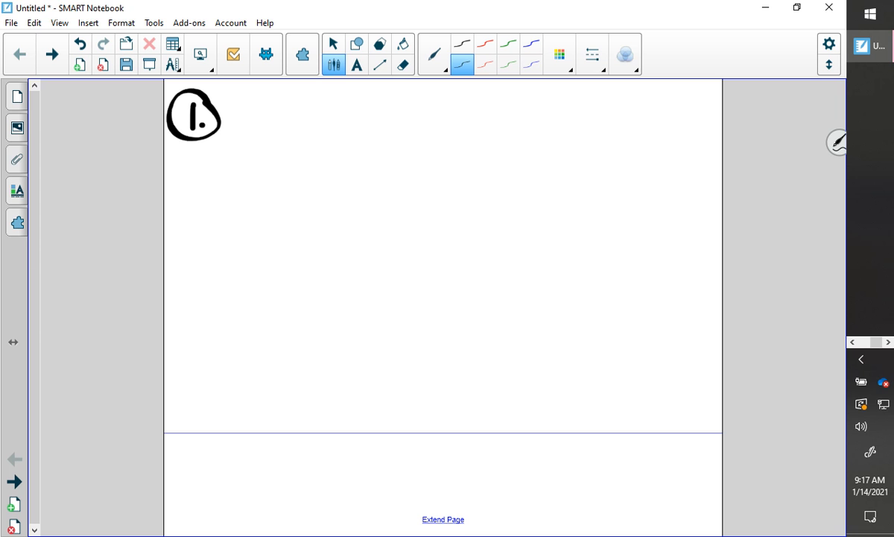
drag(268, 123, 297, 118)
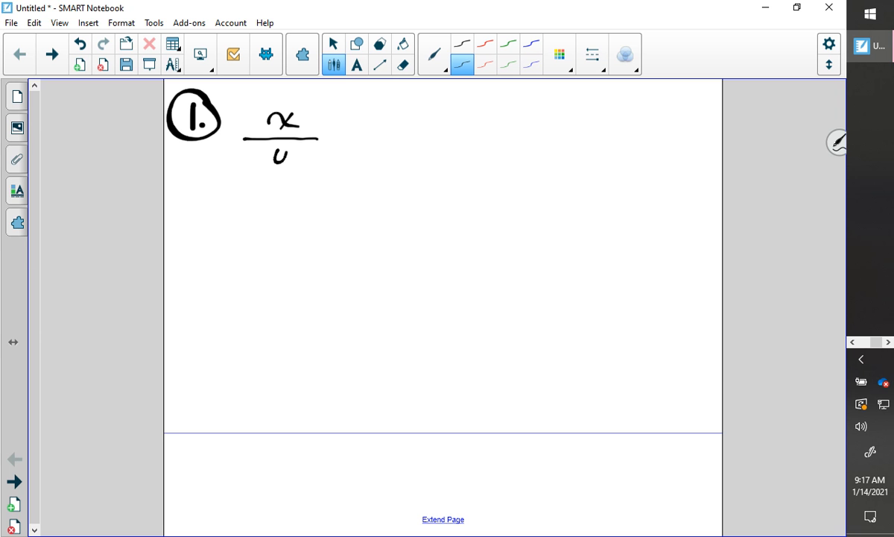
drag(280, 172, 339, 130)
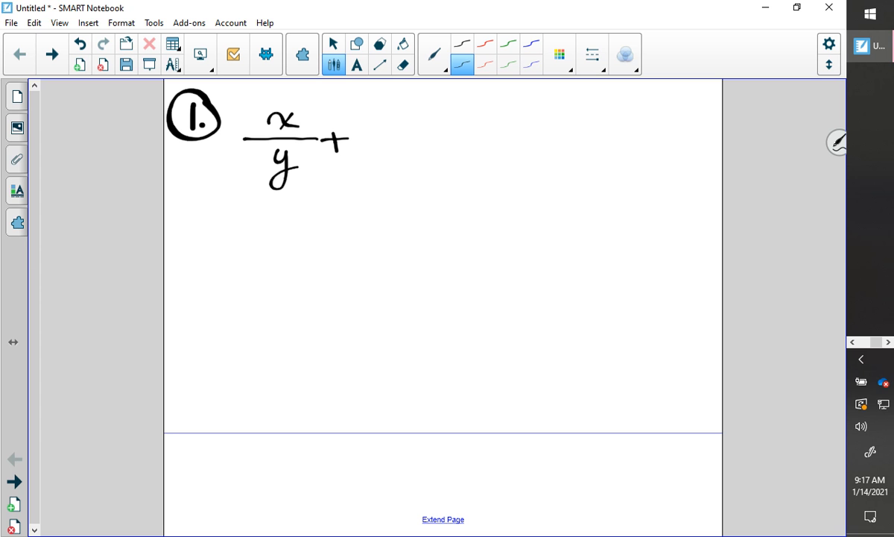
drag(380, 111, 418, 142)
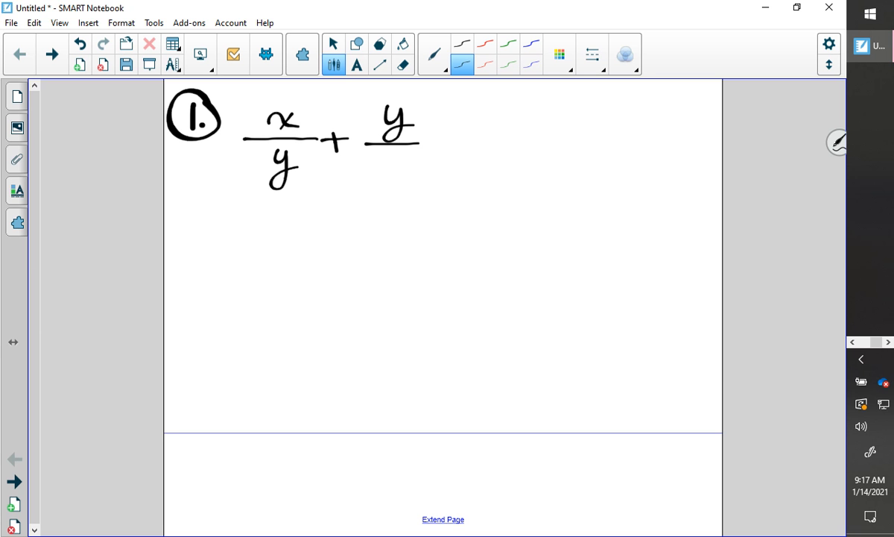
drag(380, 157, 417, 167)
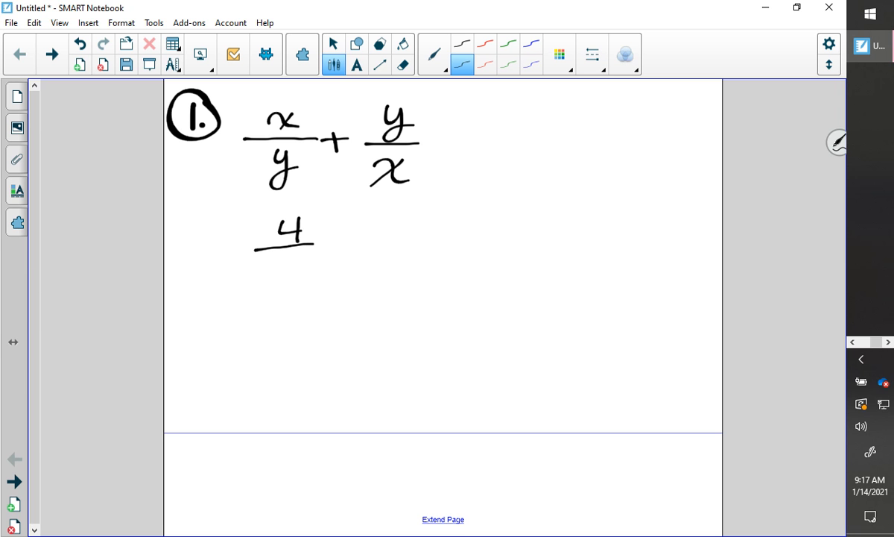
drag(350, 246, 380, 287)
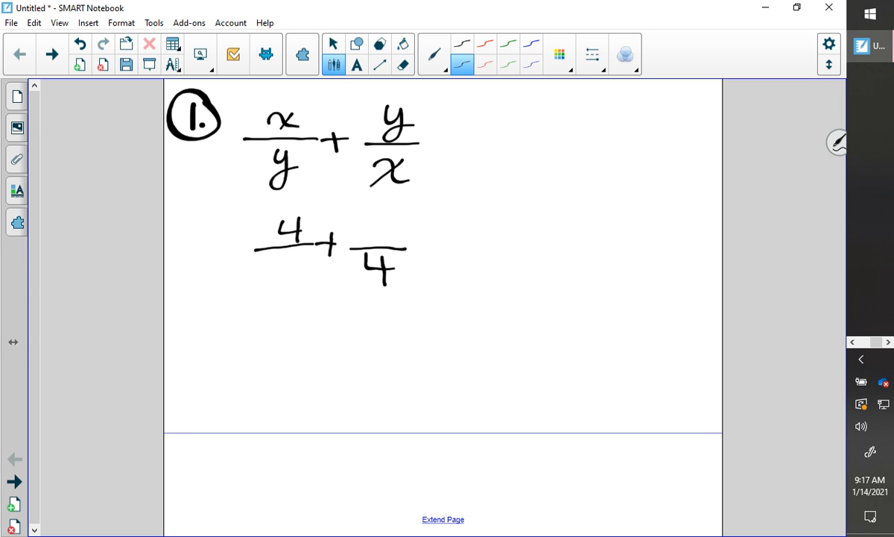
drag(369, 220, 388, 242)
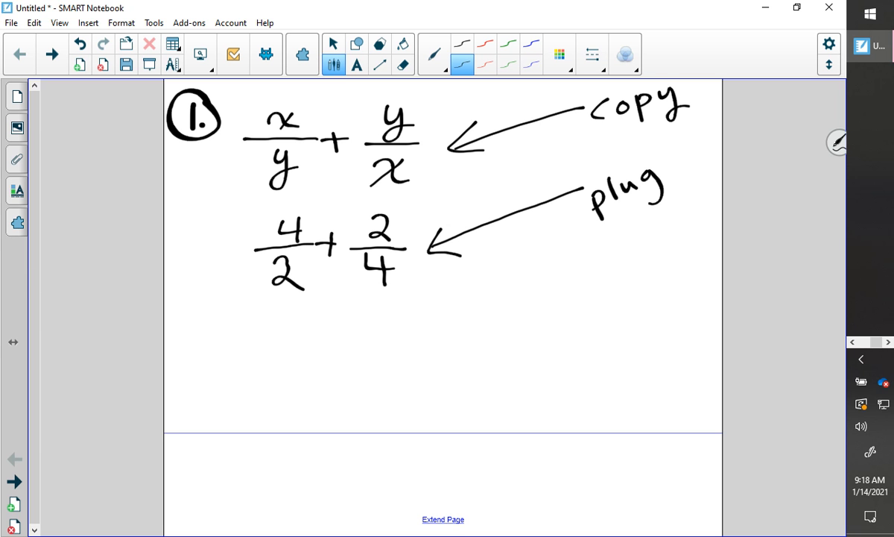
Step: Draw an arrow labelled solve and write 2 + ½ below the fractions
drag(600, 285, 424, 345)
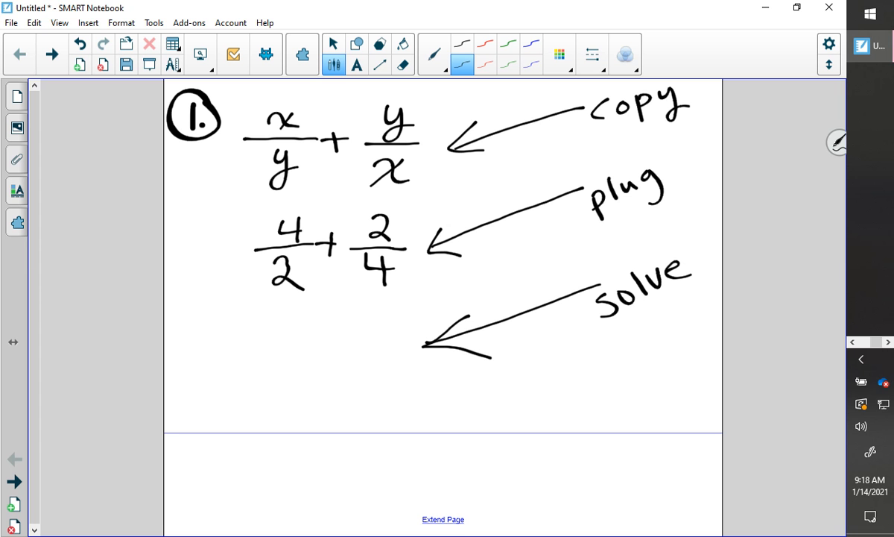
drag(298, 350, 291, 391)
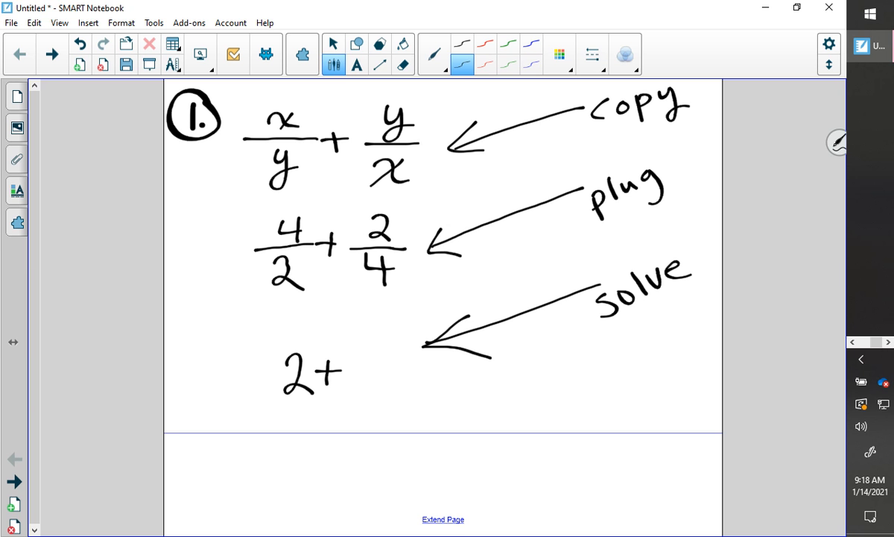
click(372, 343)
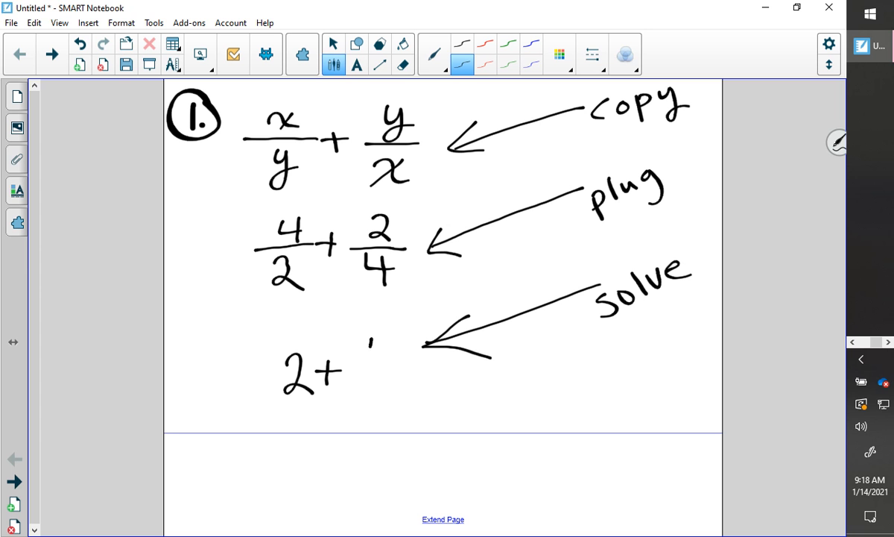
drag(366, 332, 380, 369)
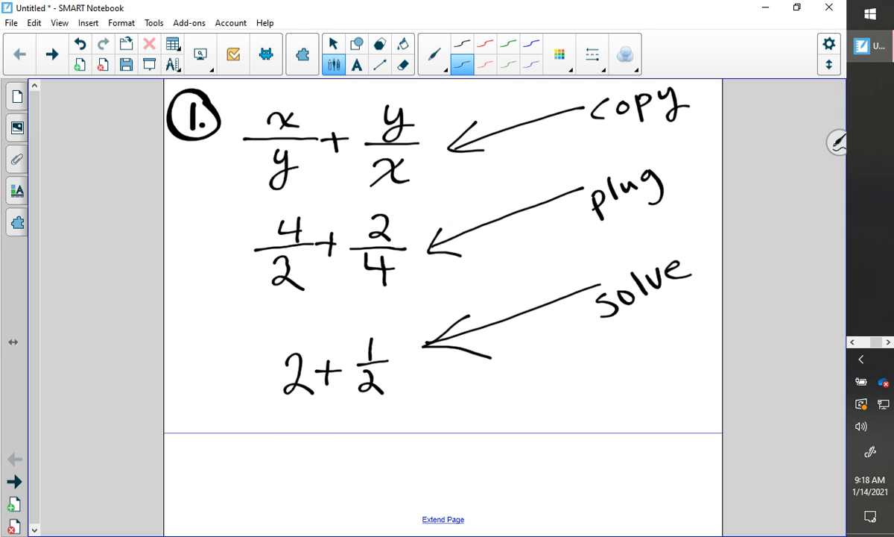
Step: Write the answer 2½, box it, and add an arrow labelled Identify
drag(295, 440, 317, 429)
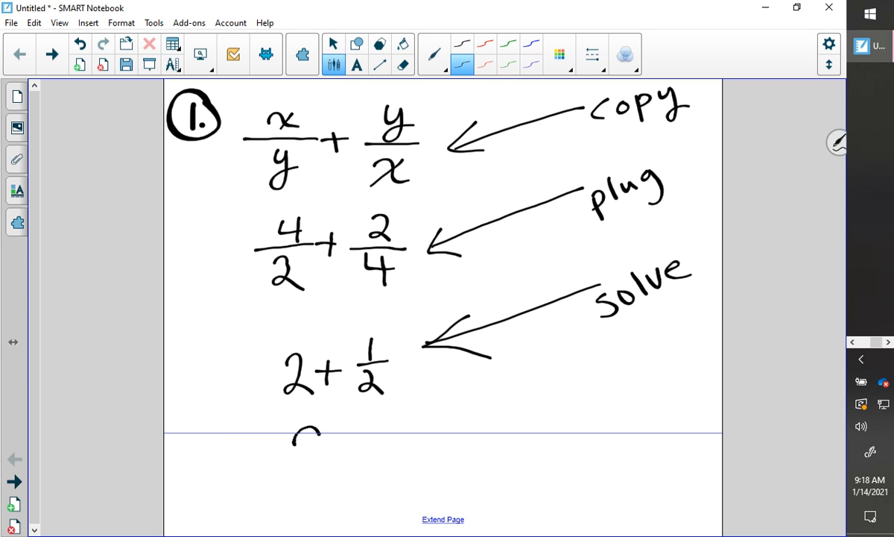
drag(321, 447, 357, 439)
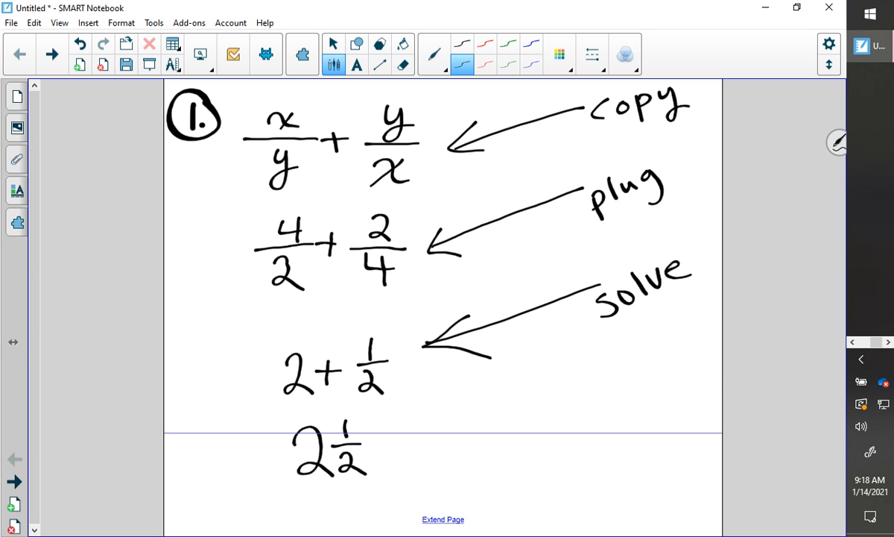
drag(298, 405, 388, 492)
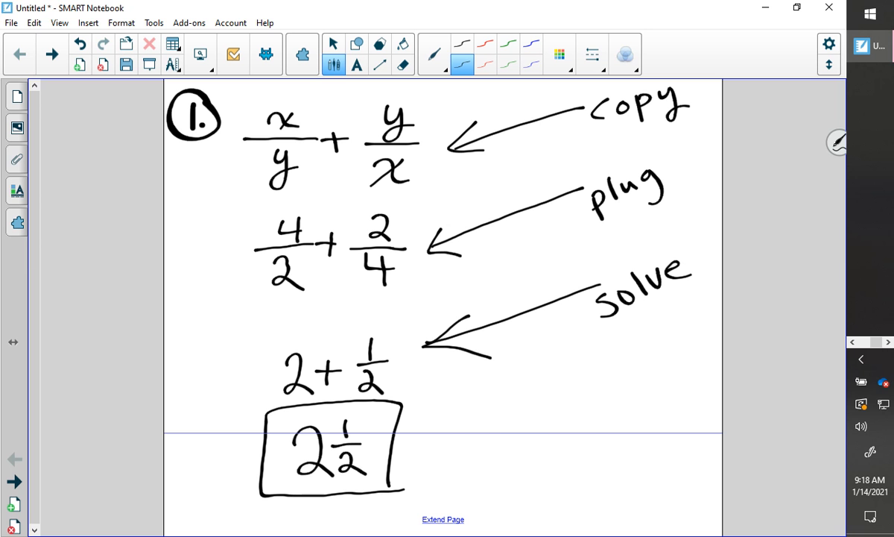
drag(611, 419, 448, 452)
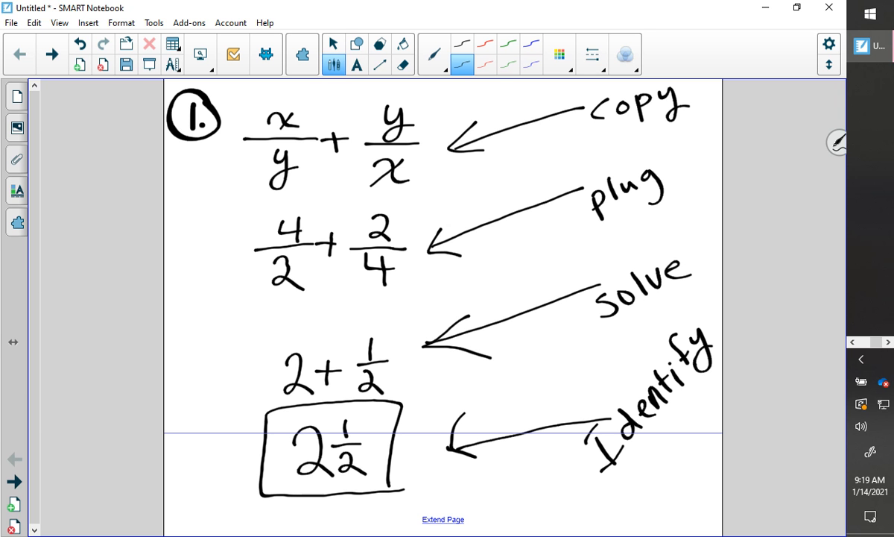
click(334, 44)
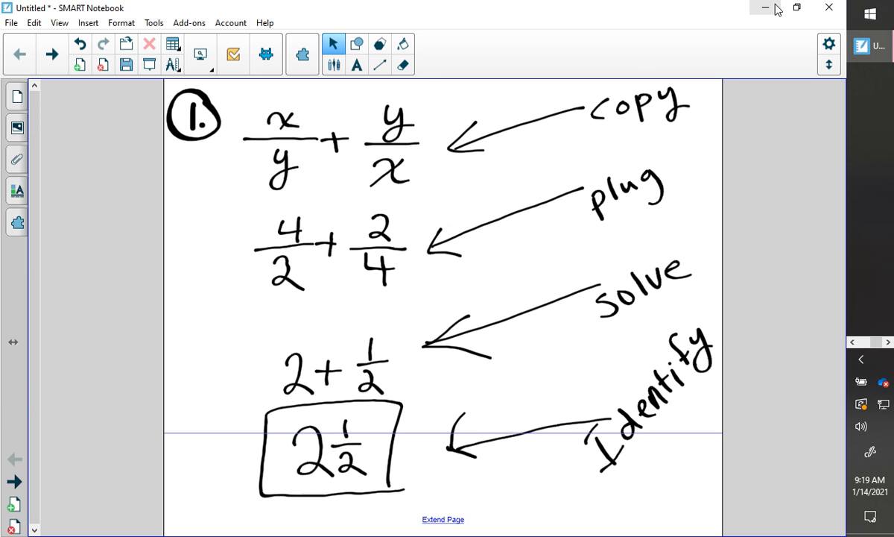
Step: Minimize SMART Notebook and bring back the Google Slides lesson at slide 25
click(765, 7)
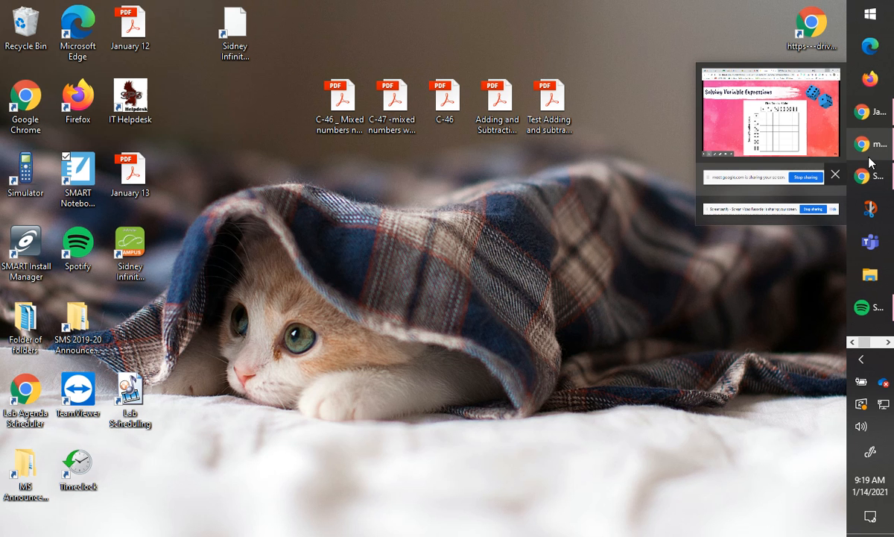
click(834, 174)
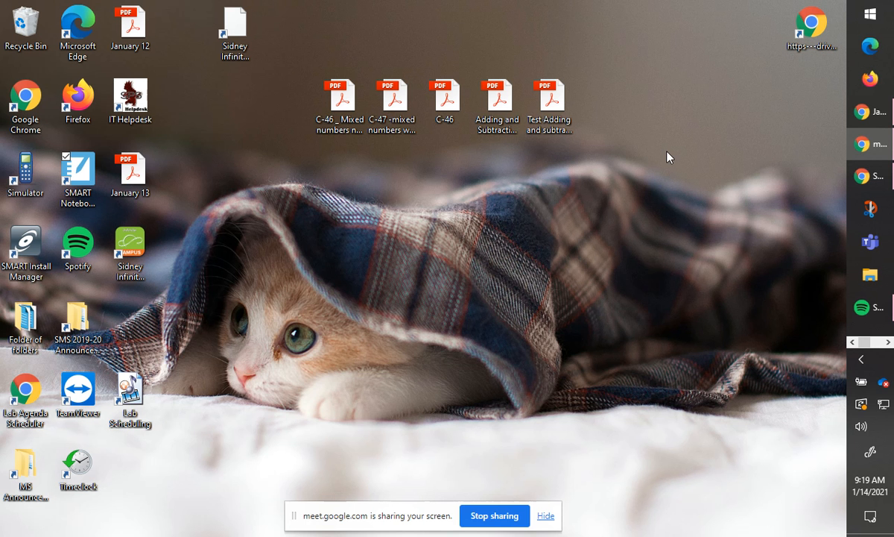
mouse_move(742, 311)
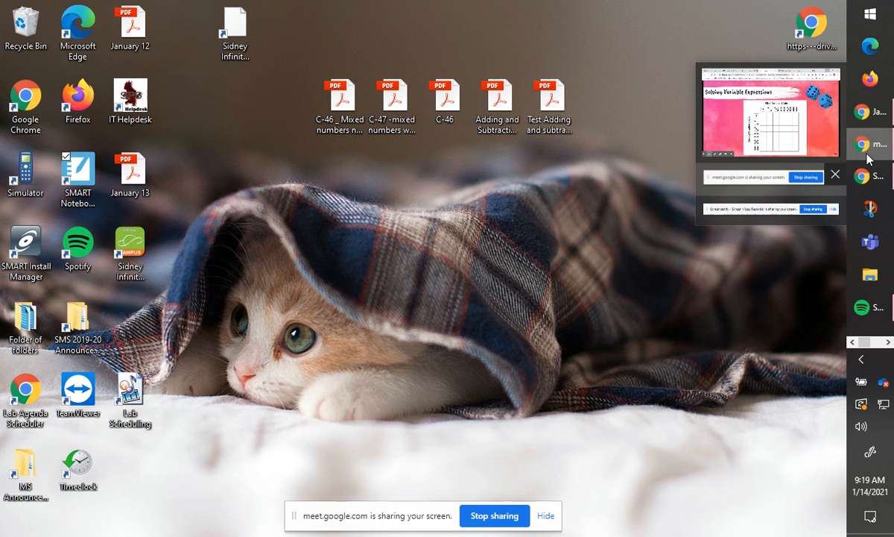
click(770, 112)
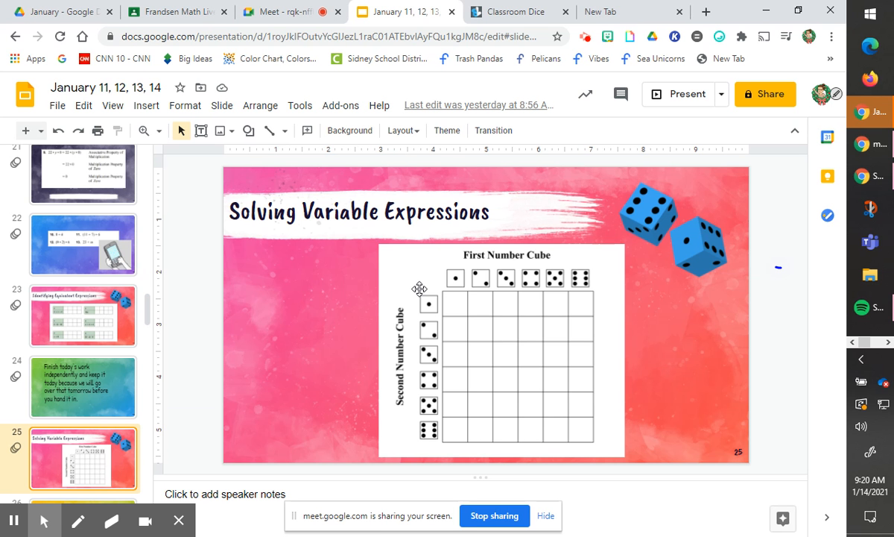
mouse_move(52, 359)
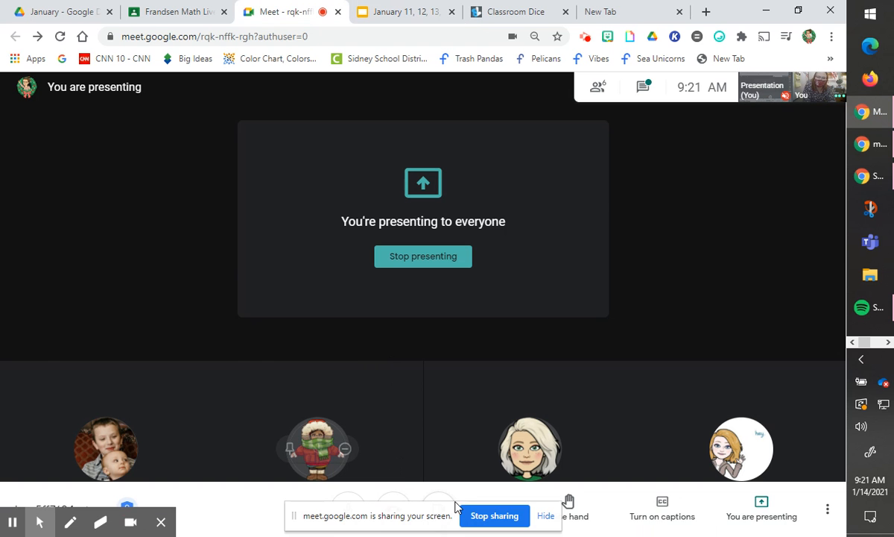
Step: Reveal the Google Meet controls and mute the microphone
click(545, 515)
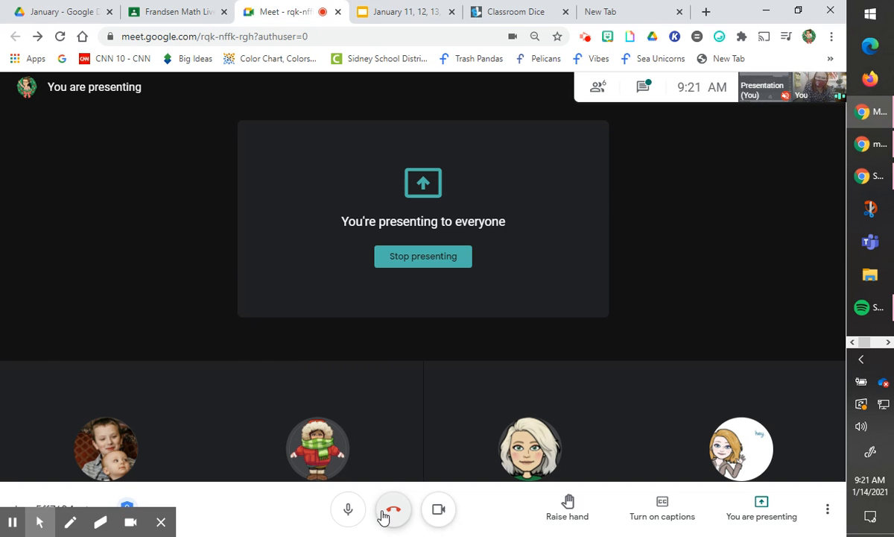
click(348, 509)
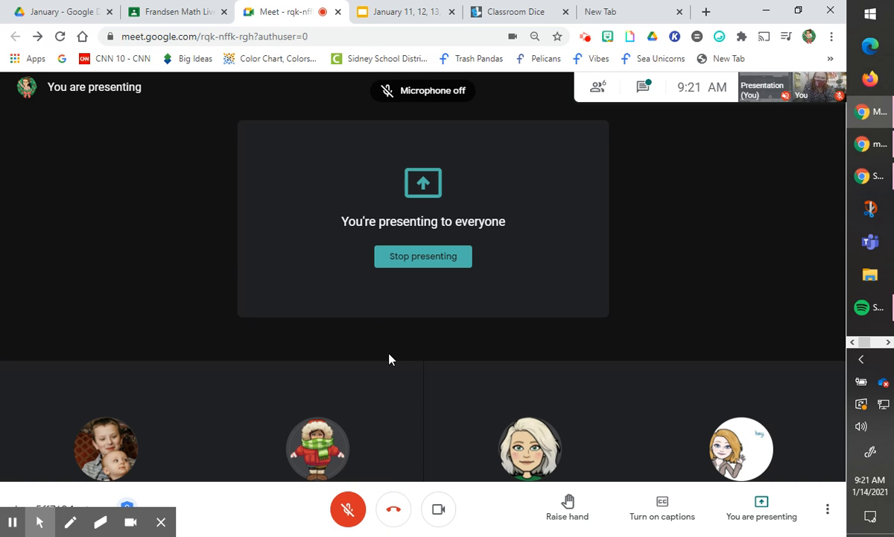
mouse_move(348, 509)
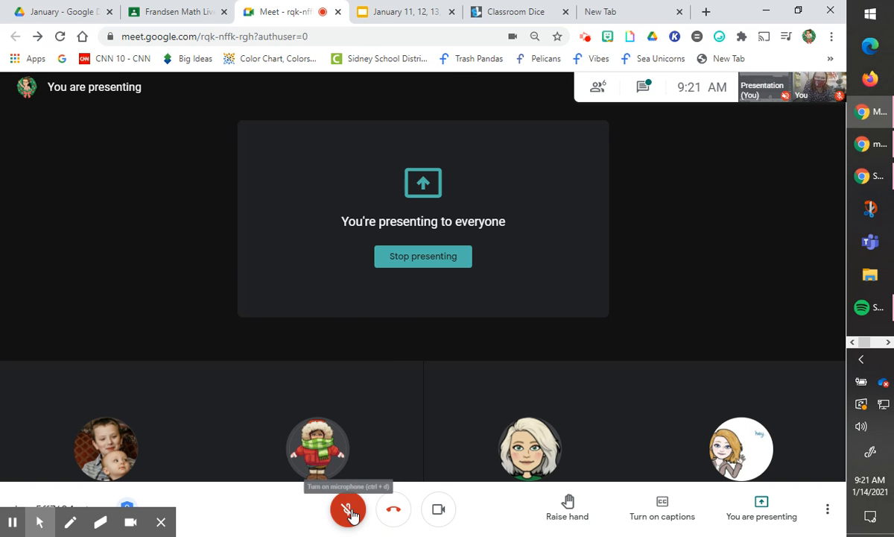
click(348, 509)
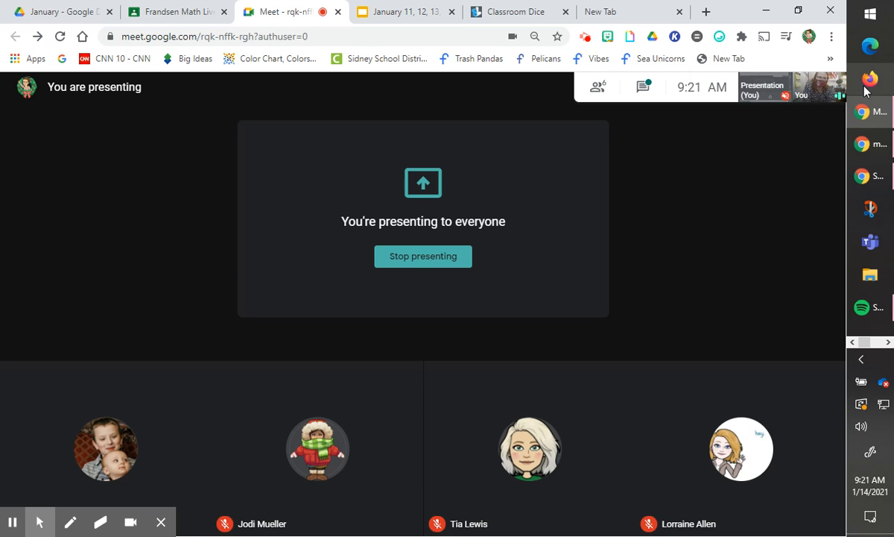
mouse_move(862, 177)
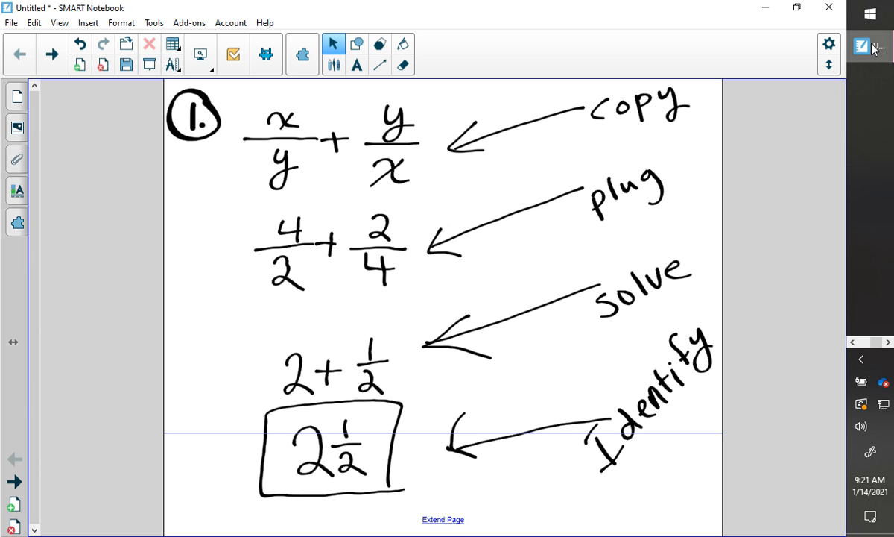
Step: On problem 1, link x to 4 in red and y to 2 in blue
click(357, 64)
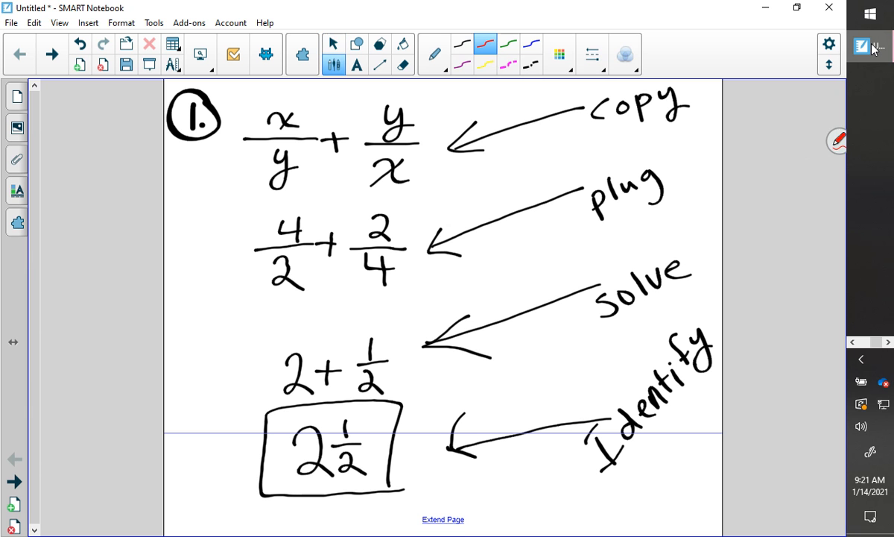
drag(246, 126, 231, 121)
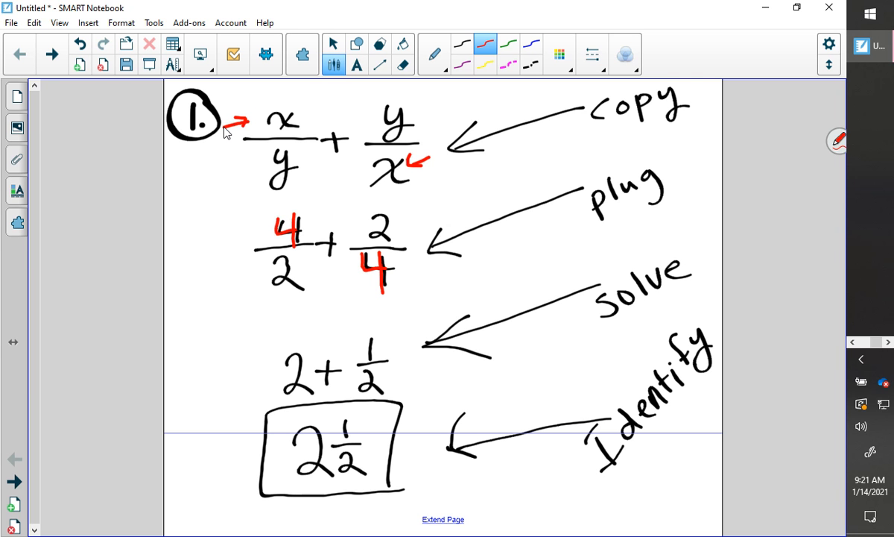
click(334, 44)
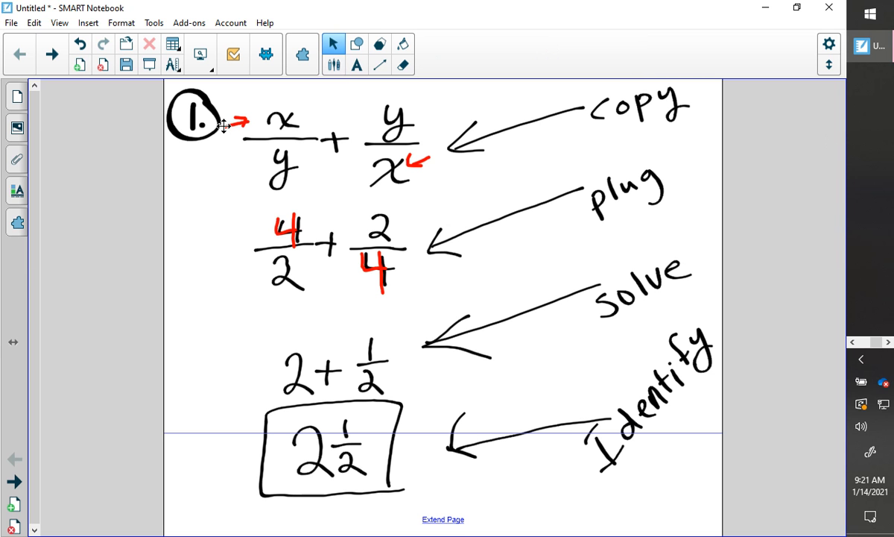
click(357, 43)
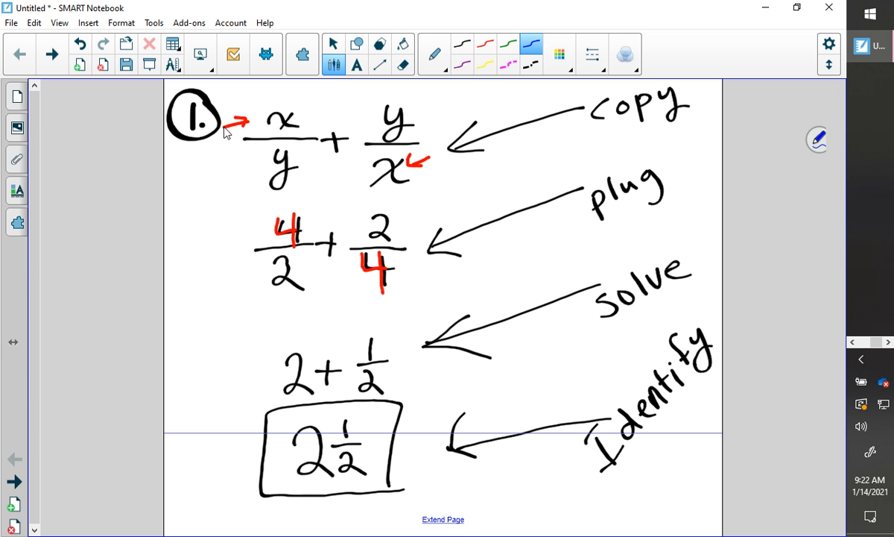
click(231, 173)
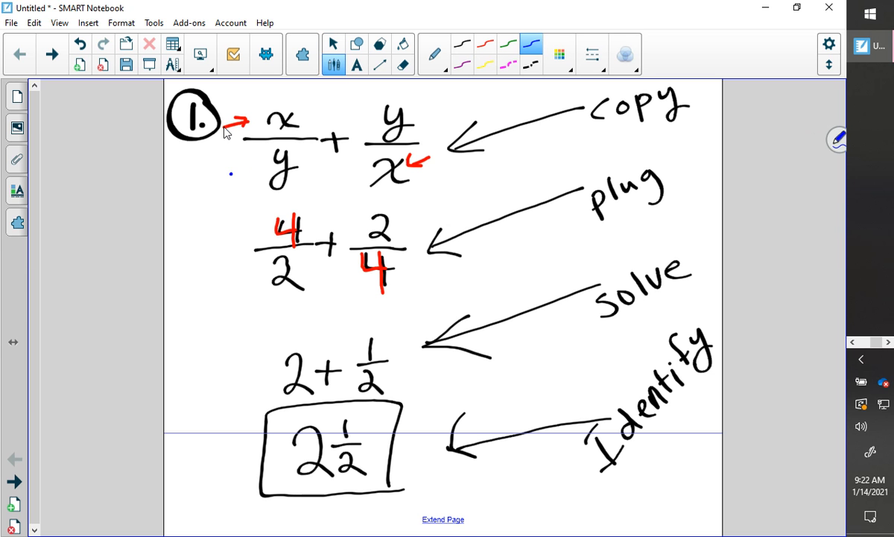
drag(224, 176, 257, 168)
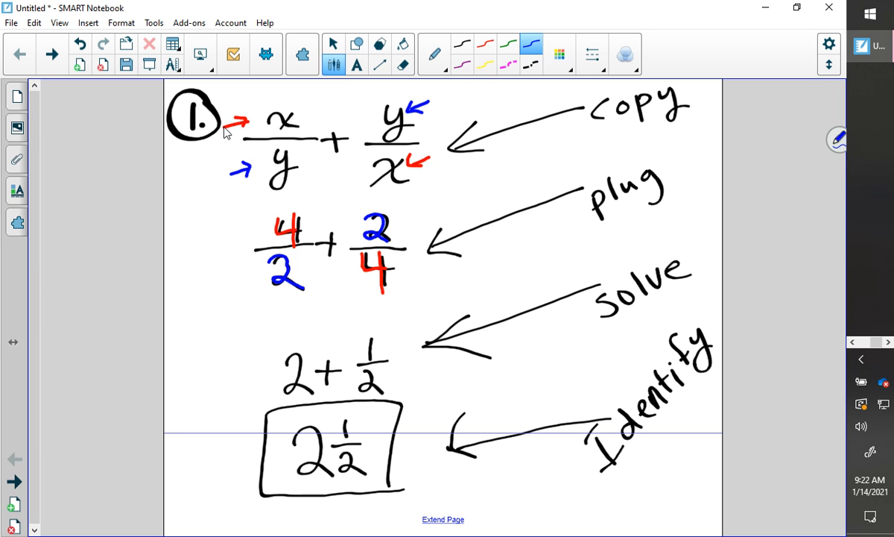
Step: Draw a green curved arrow from the plugged-in line down to 2 + ½
click(334, 43)
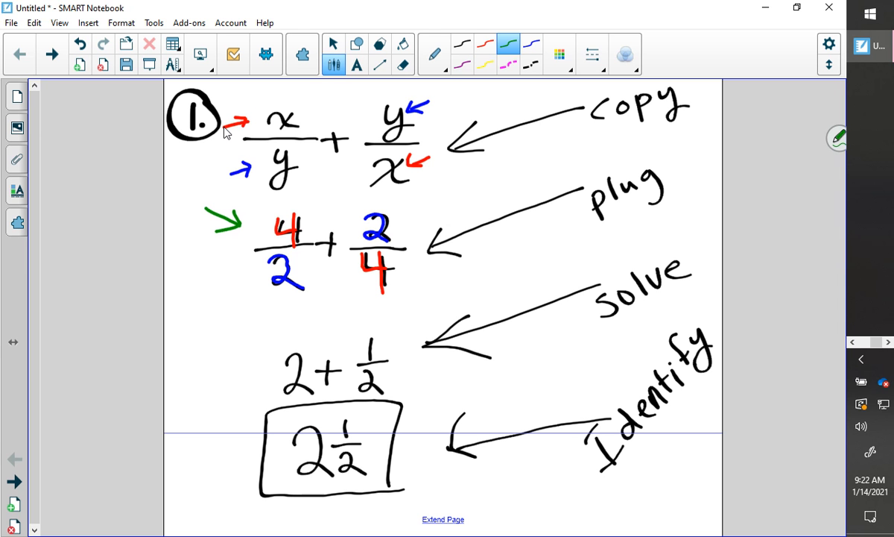
drag(241, 246, 200, 283)
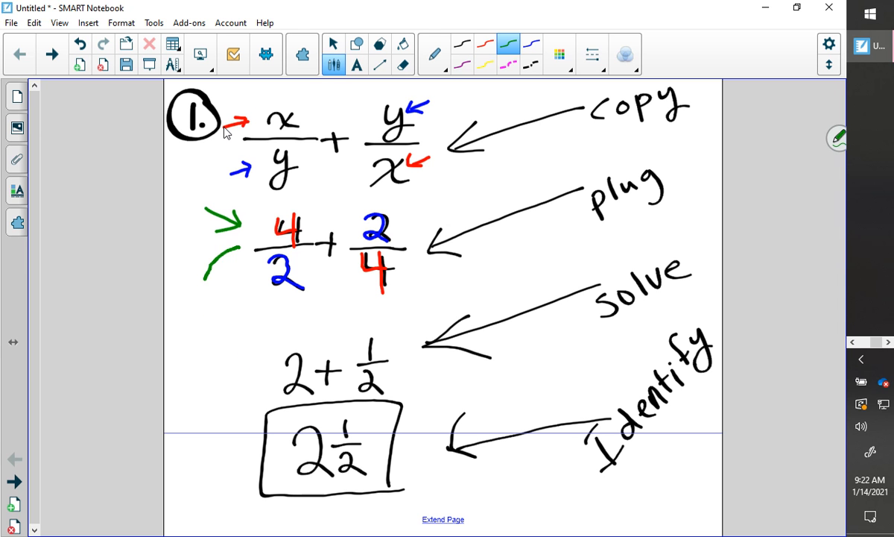
drag(224, 246, 268, 373)
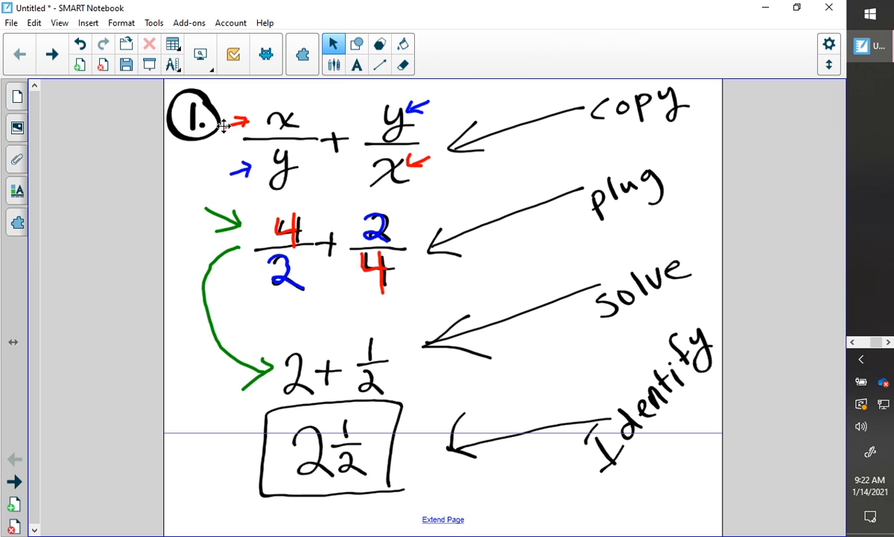
Step: Draw a blue arrow from 4/2 + 2/4 to 2 + ½ and work 2 ÷ 4 = .5 beside it
click(402, 65)
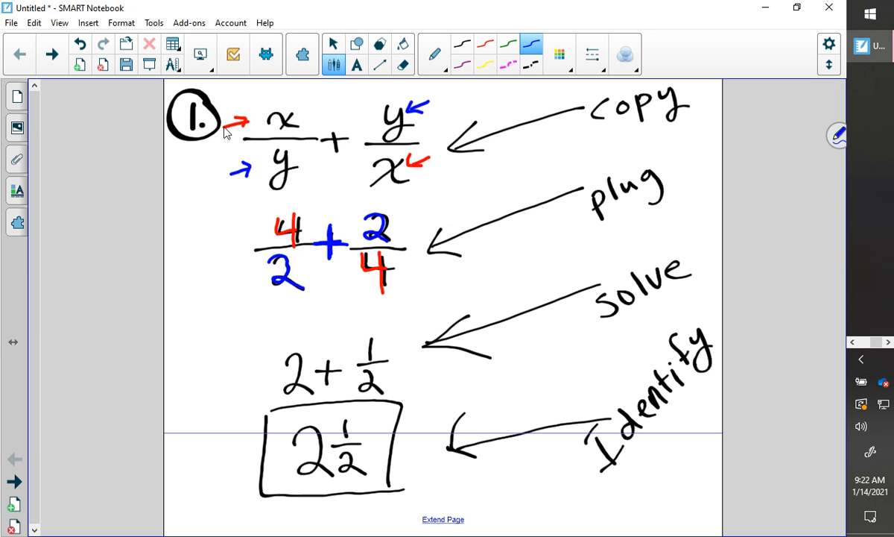
click(334, 43)
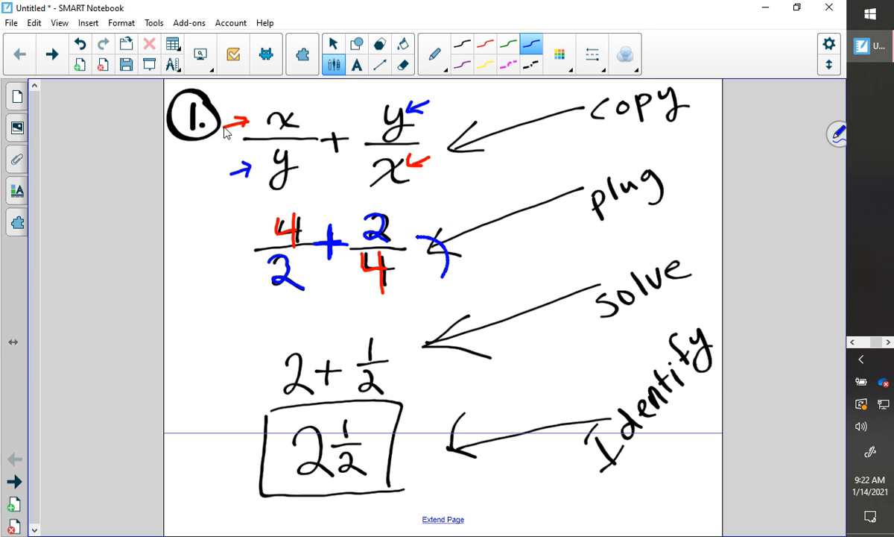
drag(440, 246, 403, 336)
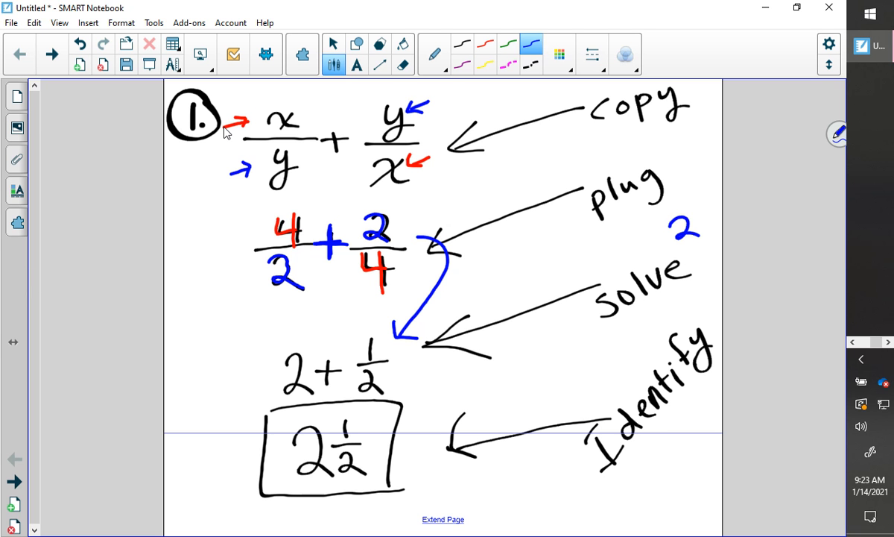
drag(644, 238, 704, 224)
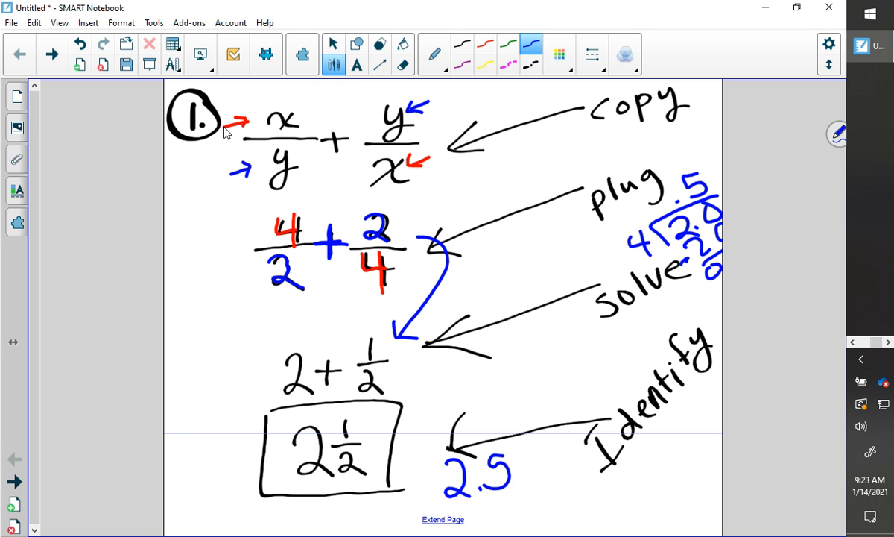
click(403, 64)
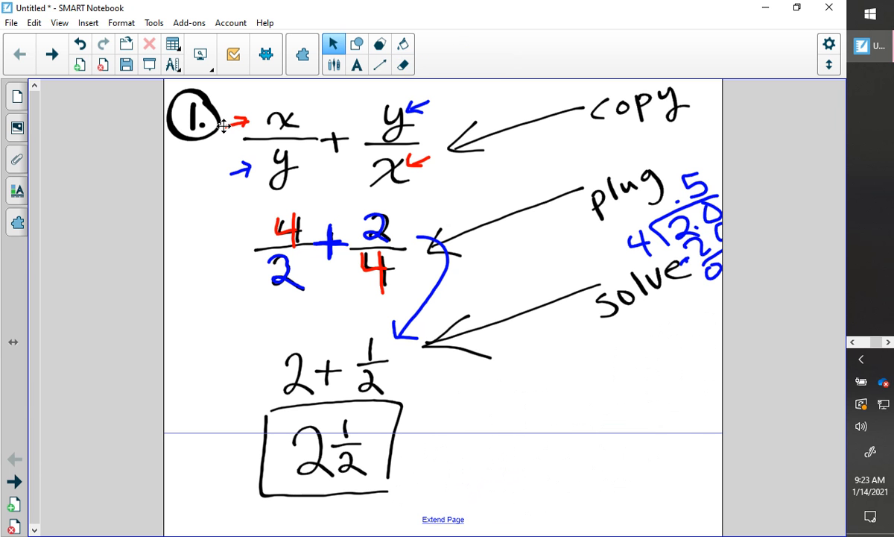
Step: Draw a blue arc over 2 + ½ and circle the plus sign in x/y + y/x
click(403, 44)
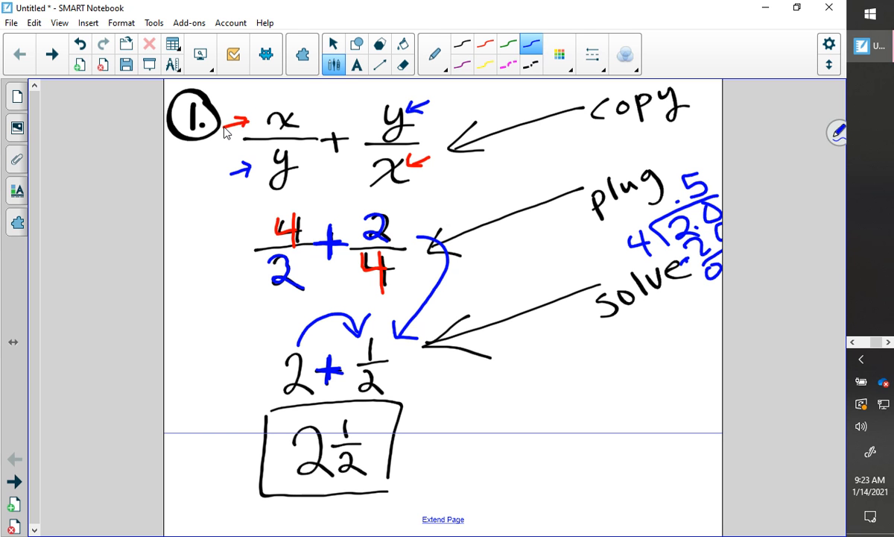
drag(257, 365, 253, 443)
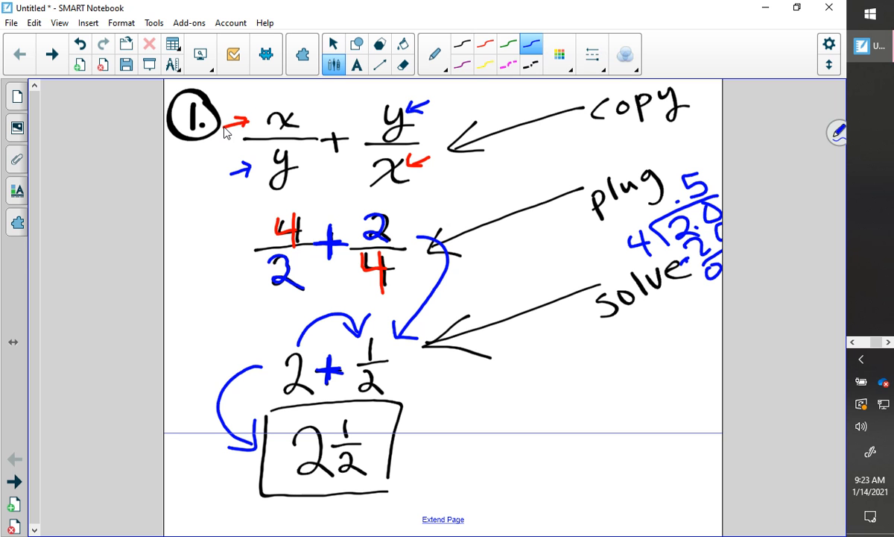
click(334, 44)
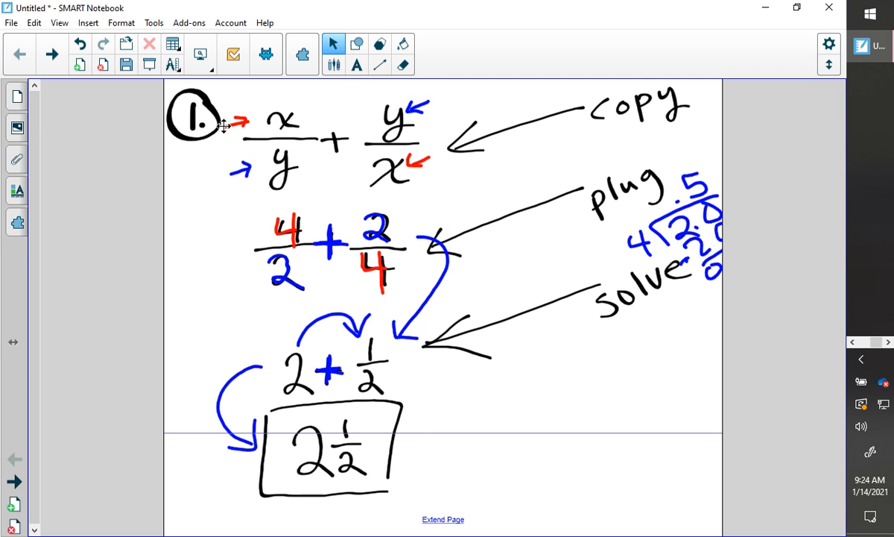
click(357, 44)
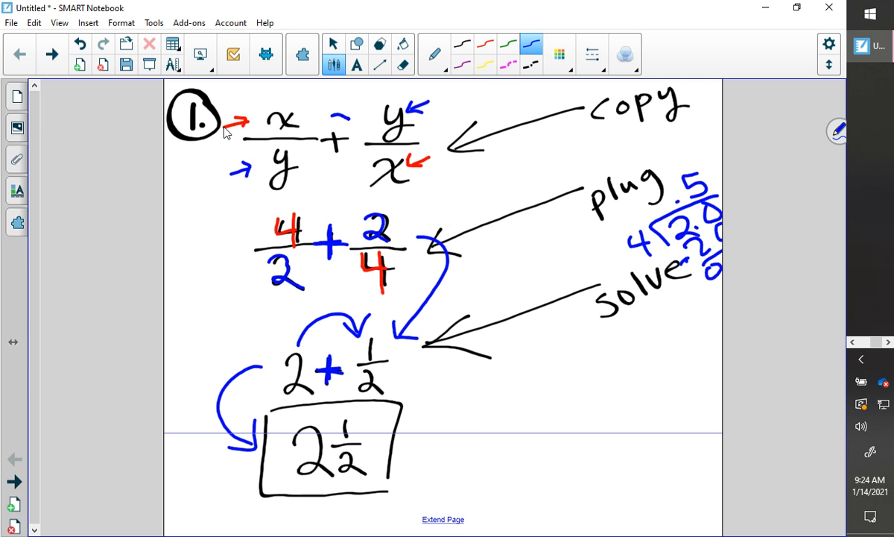
drag(332, 112, 332, 160)
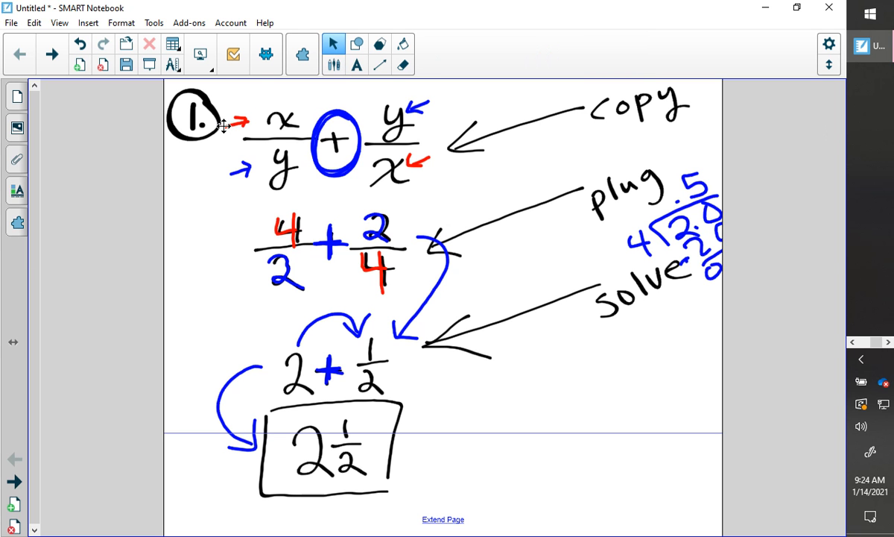
click(80, 43)
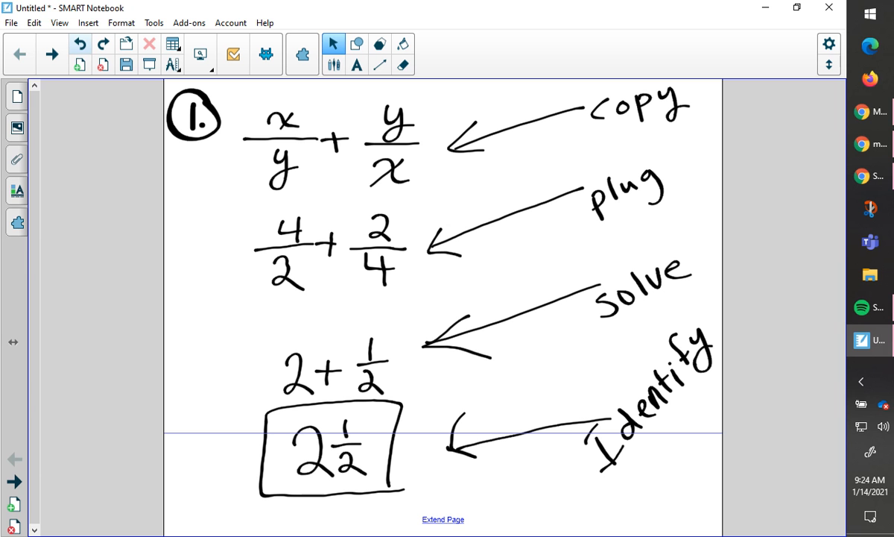
Step: Erase the copy, plug, solve and Identify labels and their arrows
click(402, 65)
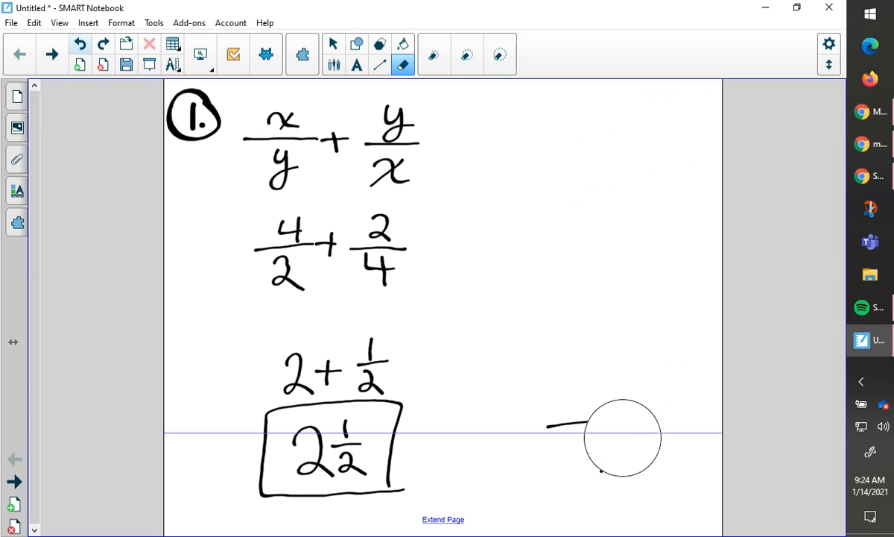
click(335, 43)
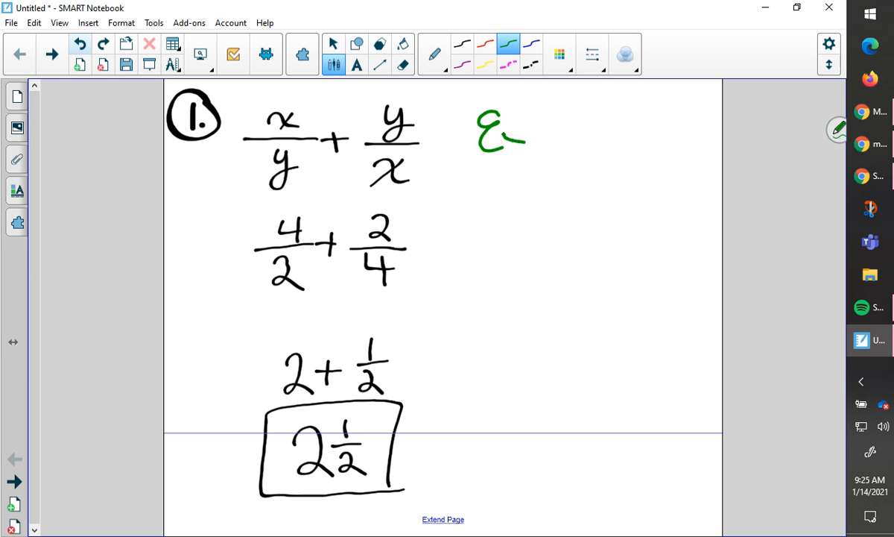
Step: Write 'Expression' and 'Equation' in green beside x/y + y/x and 4/2 + 2/4
drag(515, 135, 585, 134)
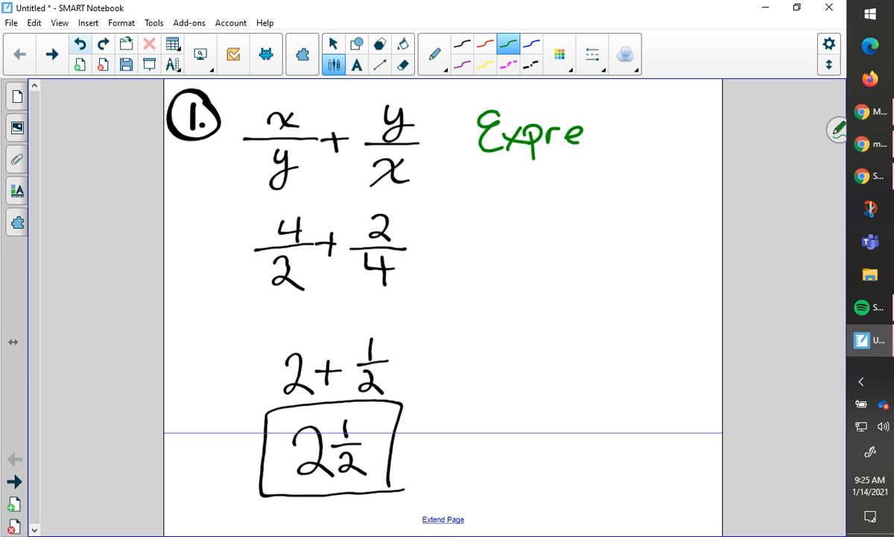
drag(585, 134, 671, 134)
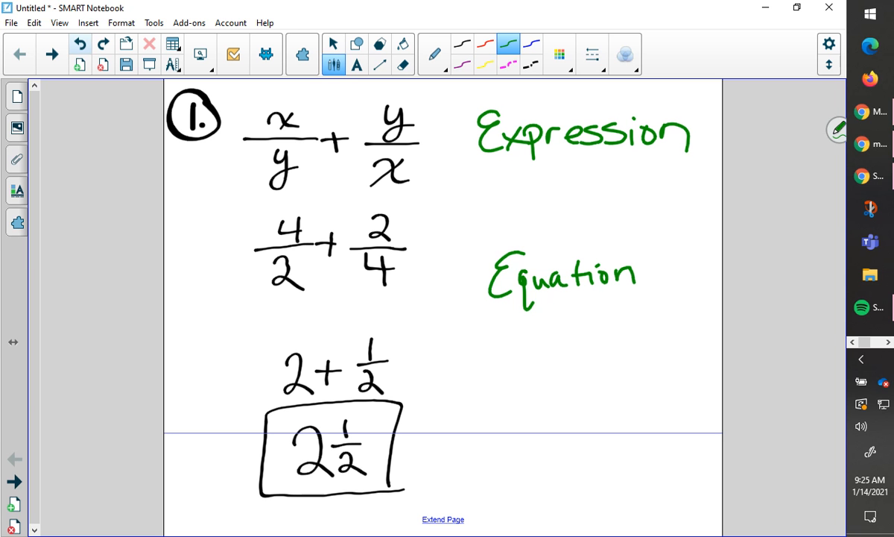
click(334, 44)
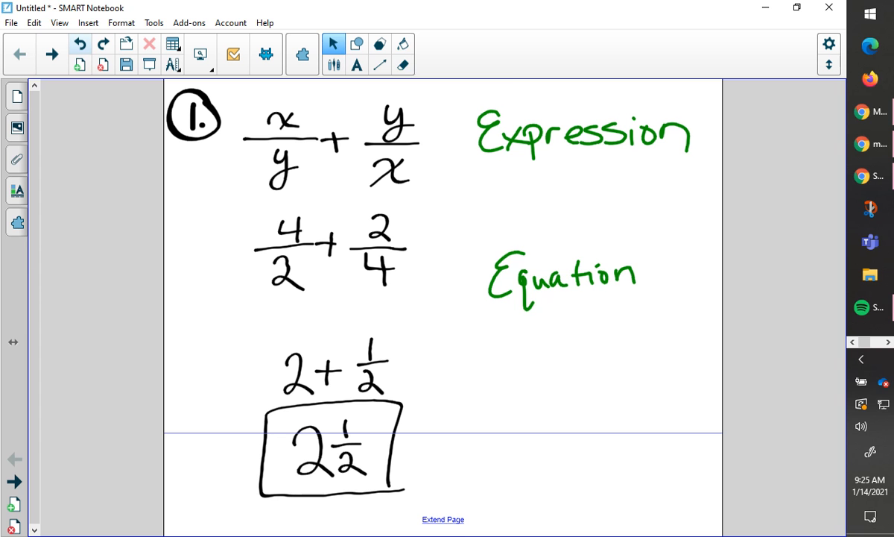
click(402, 65)
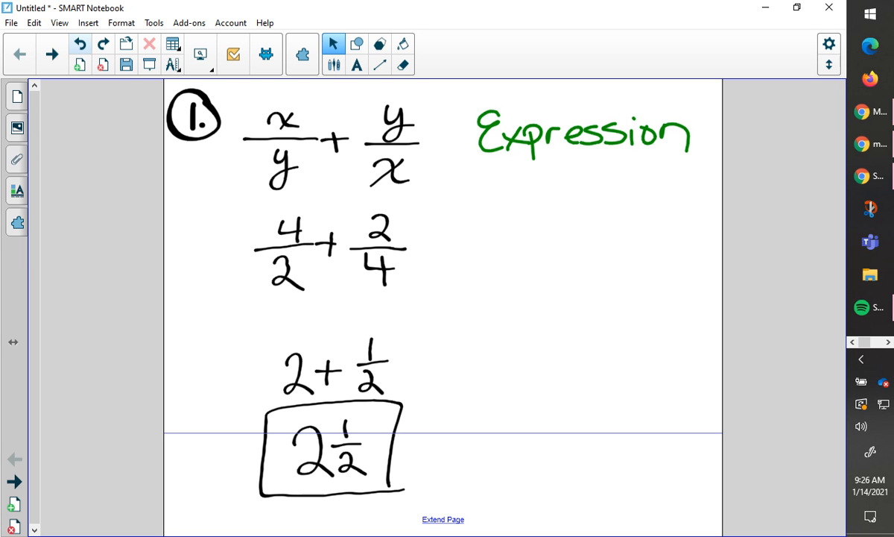
Step: Add a new blank page after problem 1's page
click(79, 43)
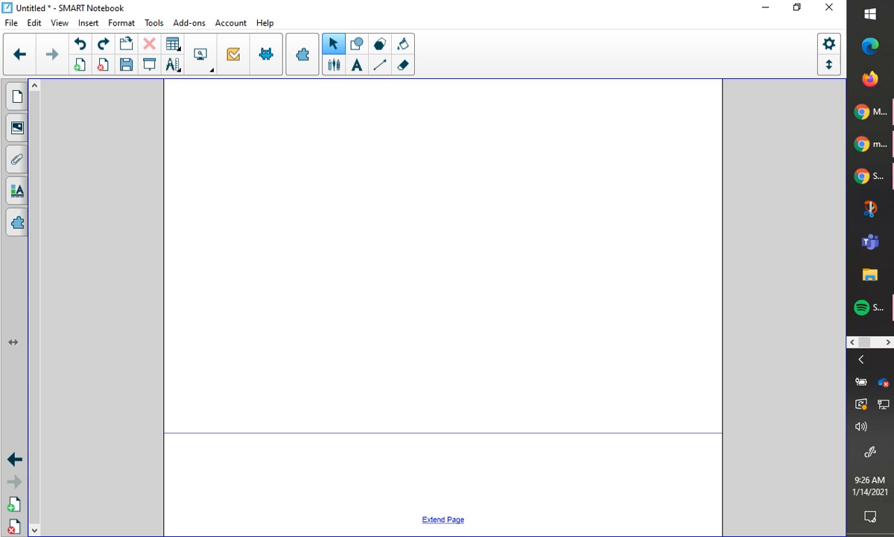
mouse_move(809, 127)
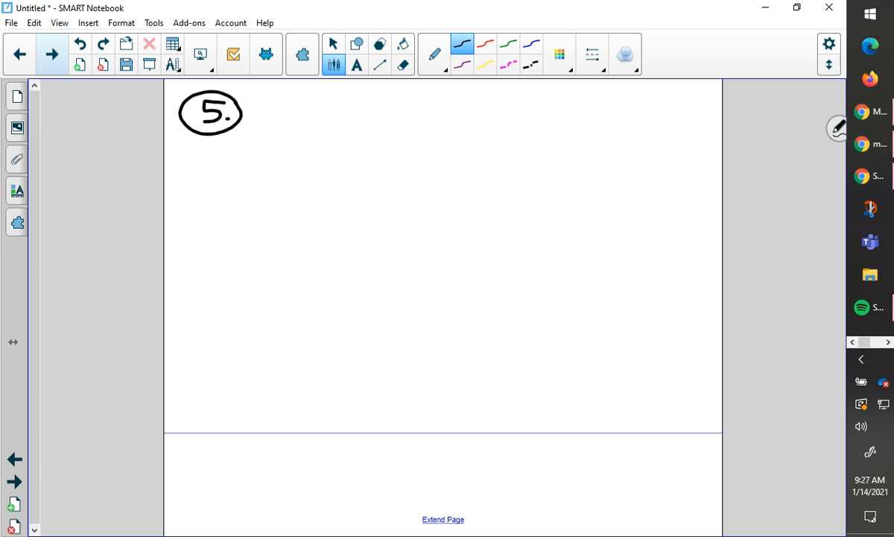
Step: Write problem 5, [(z − x)² + 4]², in black across the top of the page
drag(313, 92, 287, 153)
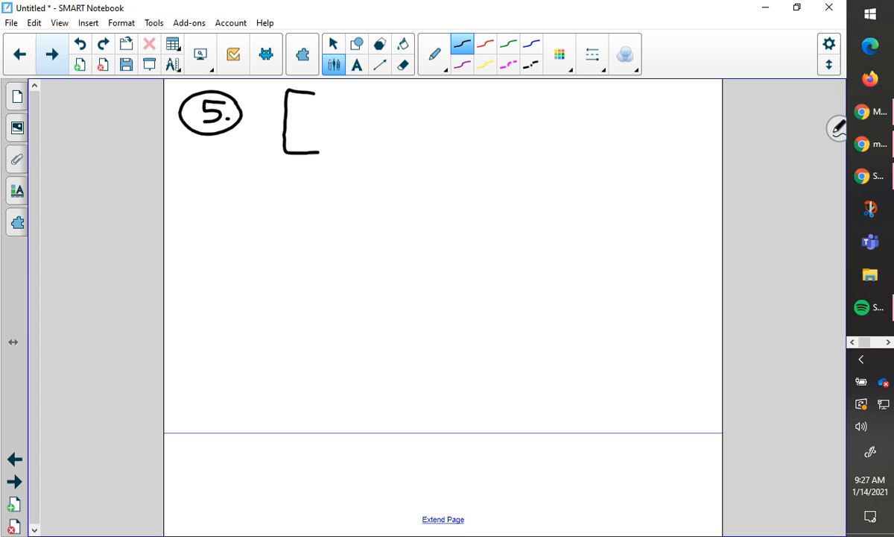
drag(317, 101, 316, 149)
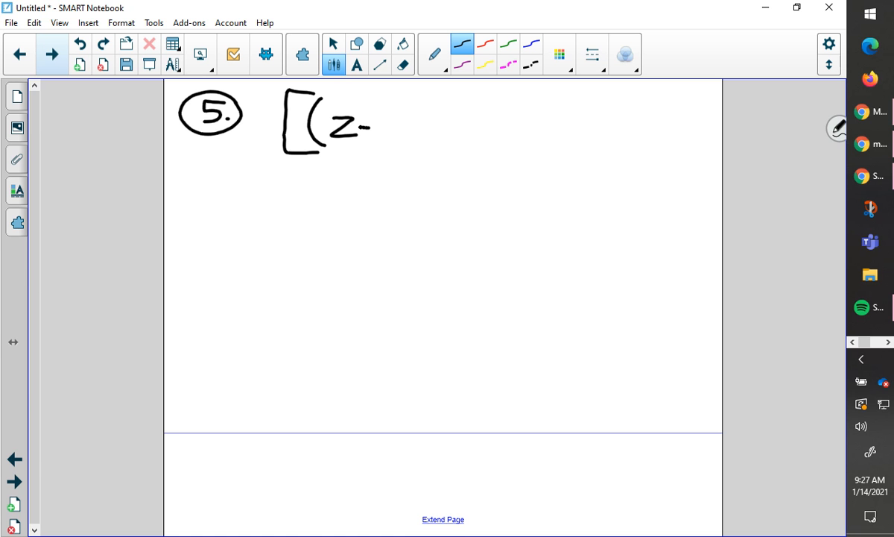
drag(373, 130, 417, 134)
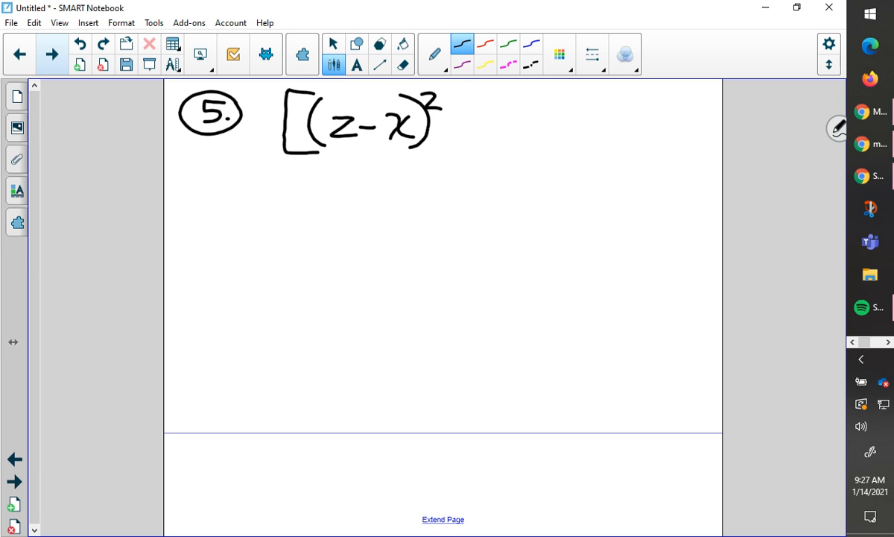
drag(466, 126, 514, 111)
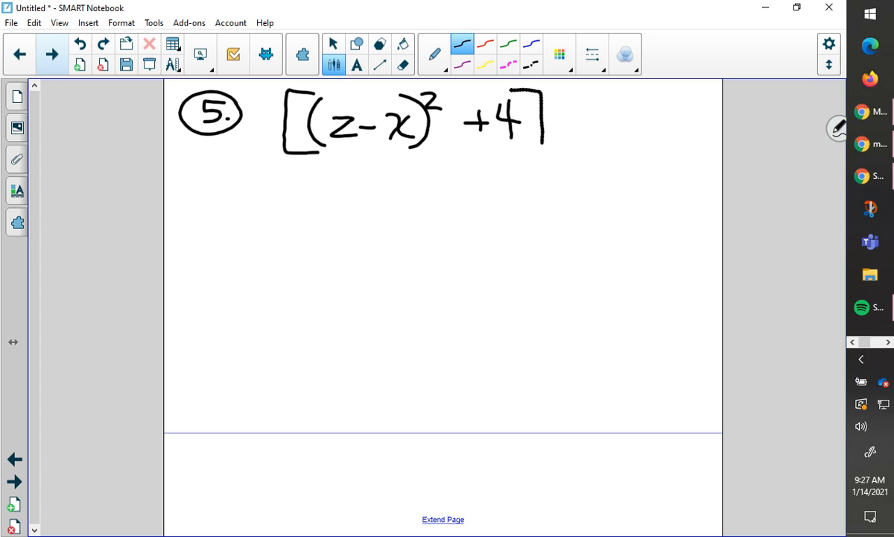
drag(544, 86, 548, 149)
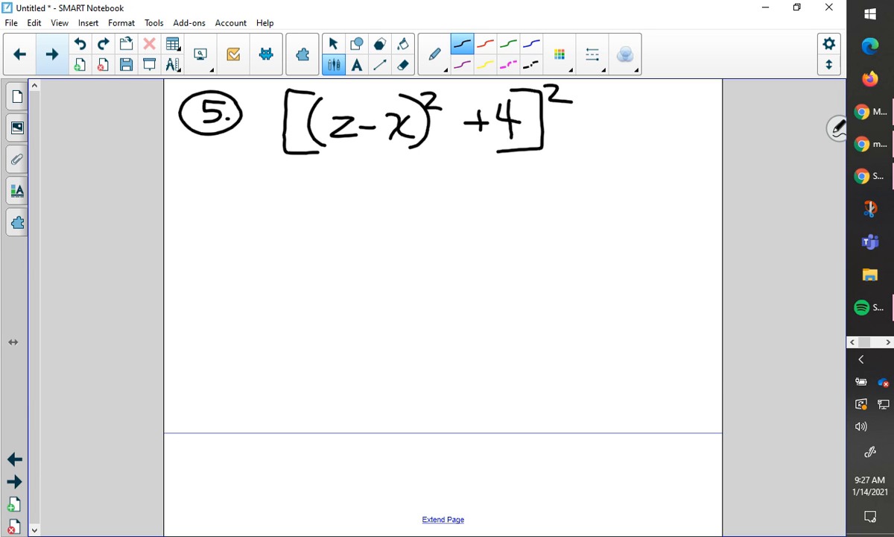
click(334, 43)
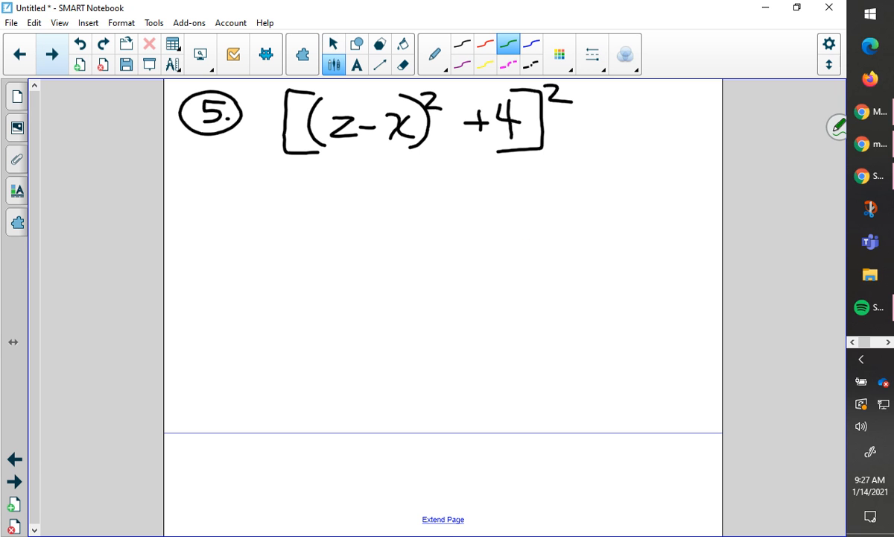
Step: Draw green braces below problem 5, then erase them
drag(536, 237, 533, 298)
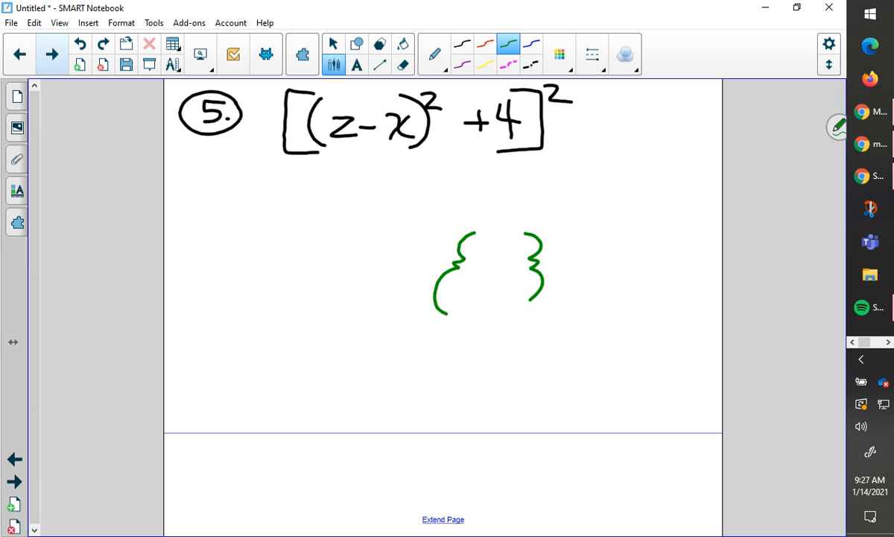
click(403, 65)
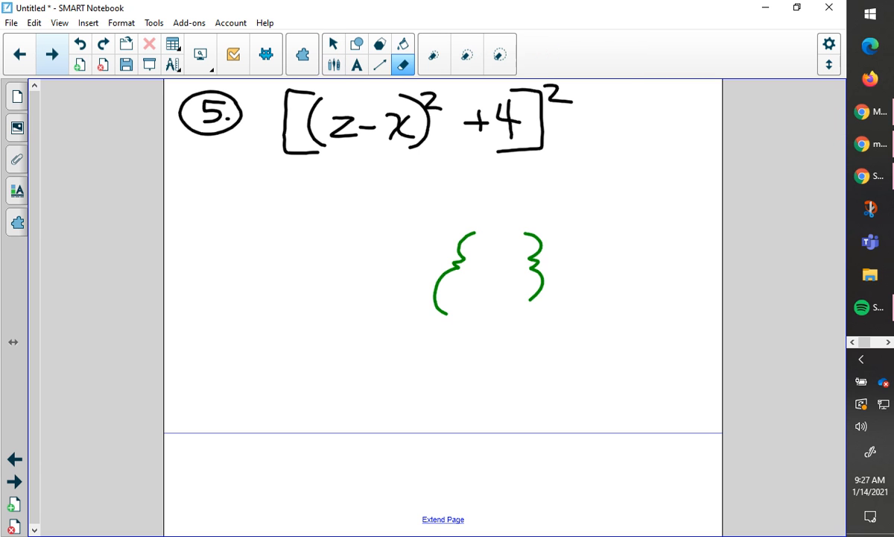
click(334, 43)
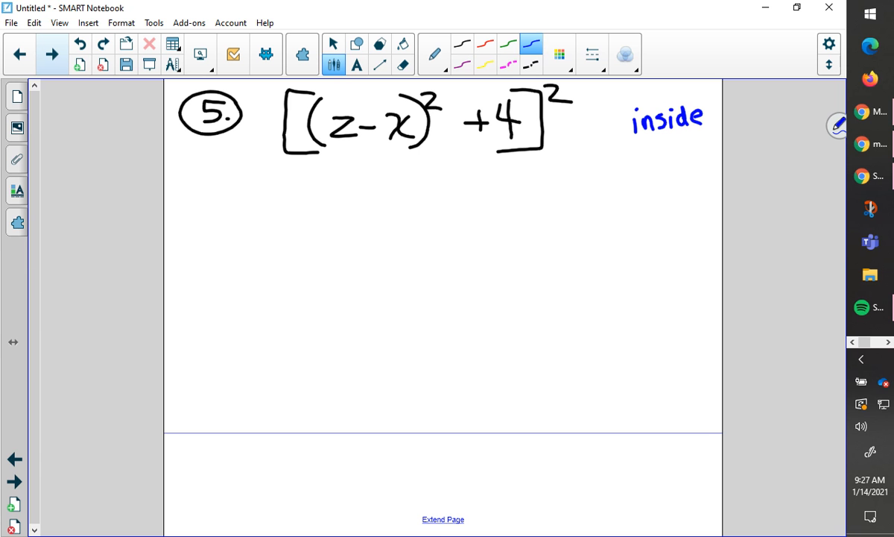
Step: Write 'inside out' in blue and underline (z − x)
drag(645, 138, 686, 145)
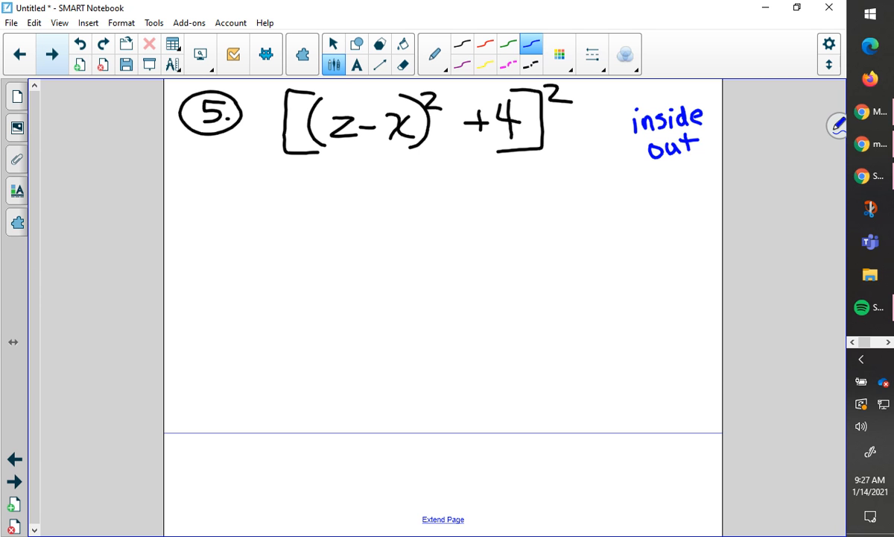
drag(322, 149, 402, 153)
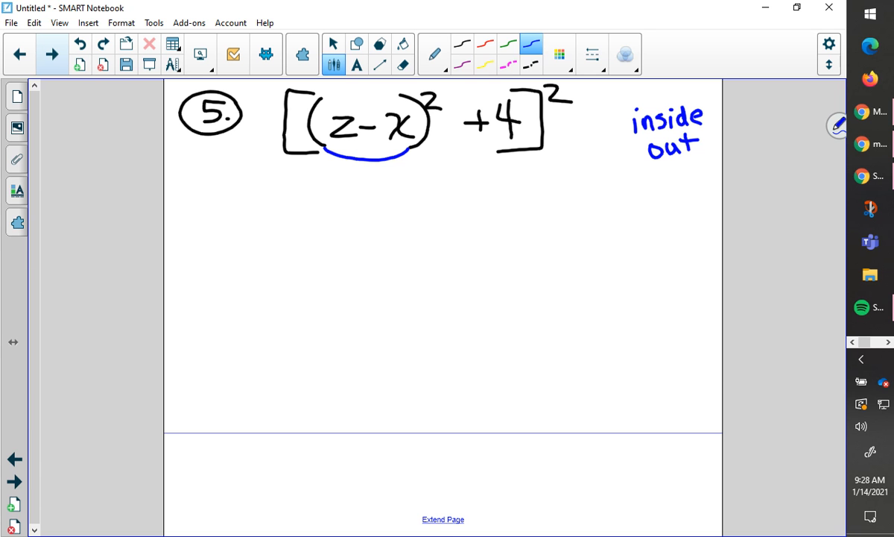
click(333, 44)
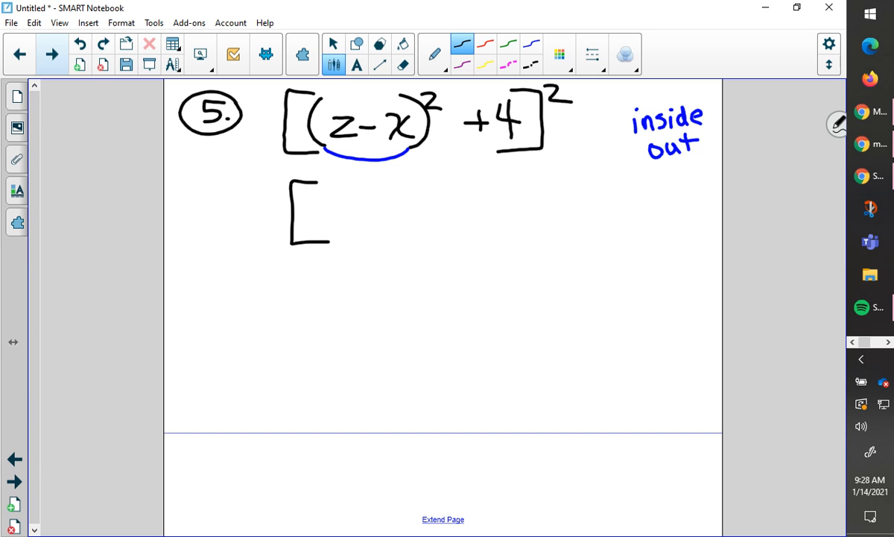
Step: Write the lines [(5−4)²+4]² and [1²+4]² in black ink
drag(514, 175, 510, 237)
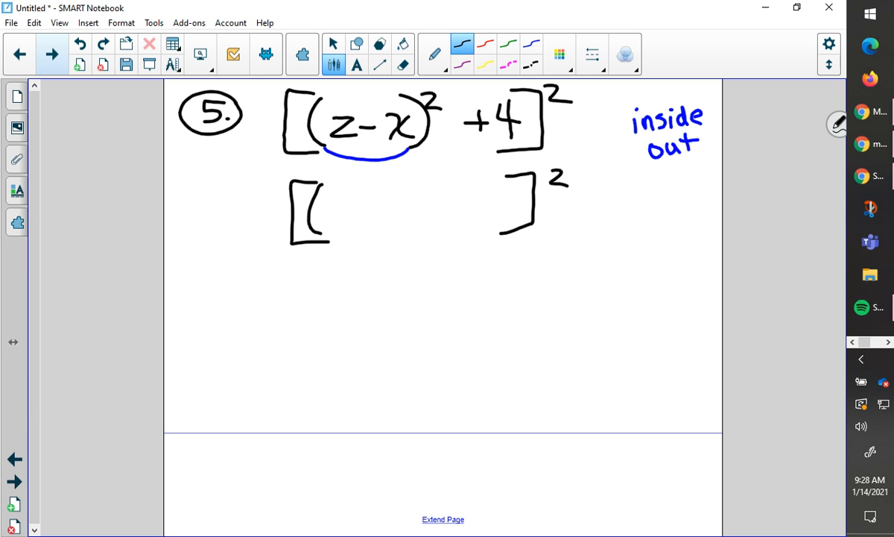
drag(340, 190, 380, 205)
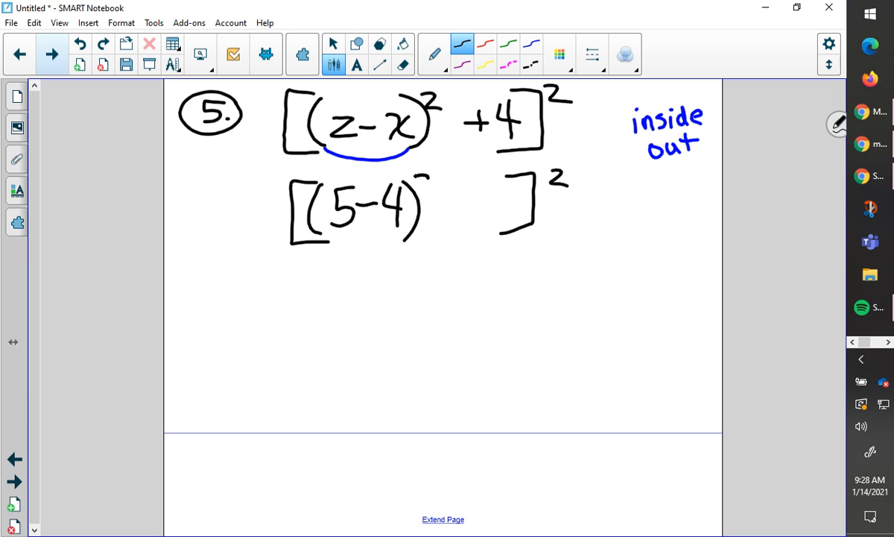
drag(432, 186, 459, 216)
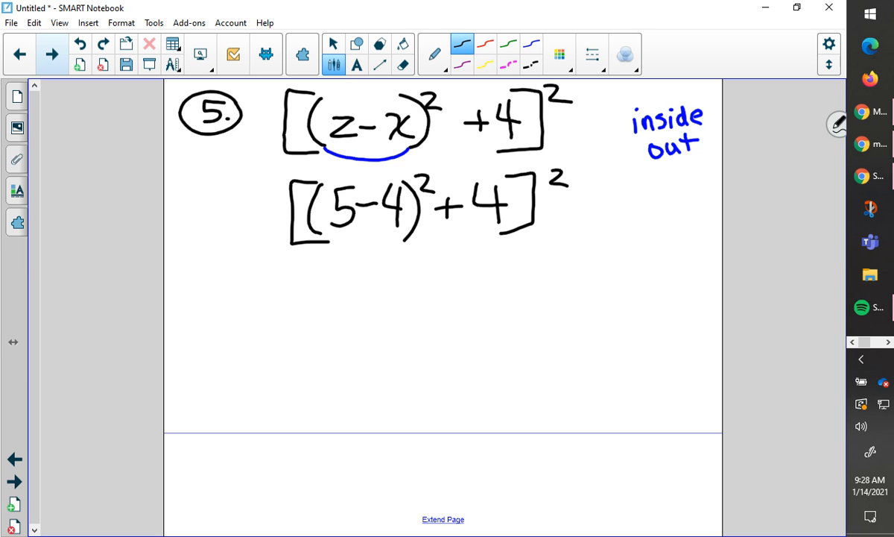
drag(298, 268, 313, 317)
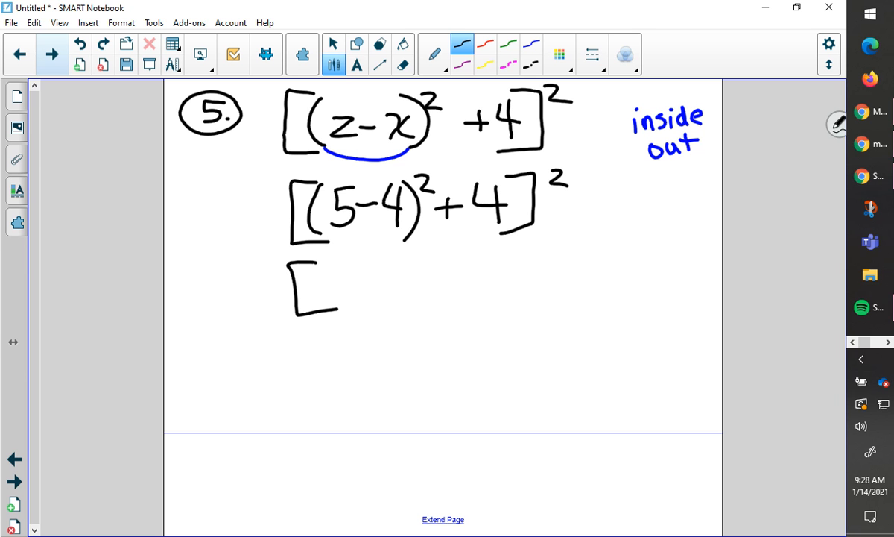
drag(350, 268, 351, 305)
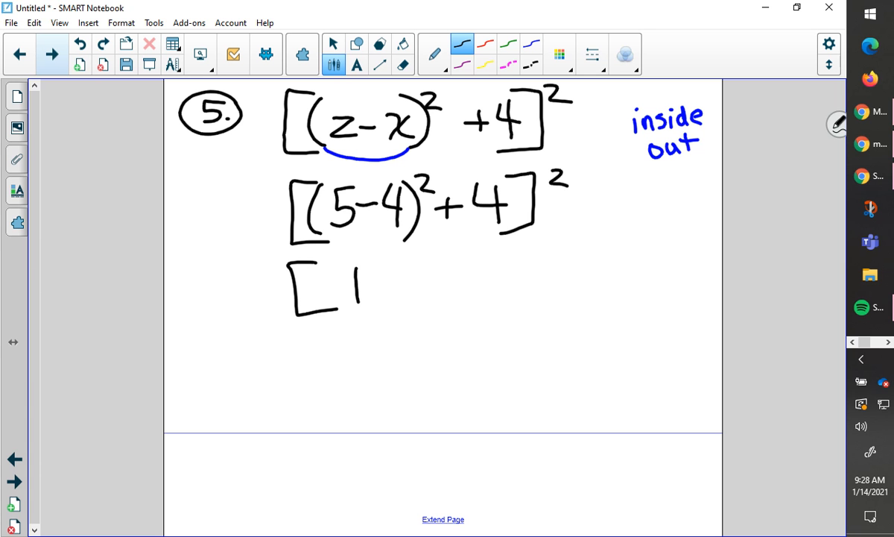
drag(365, 275, 418, 279)
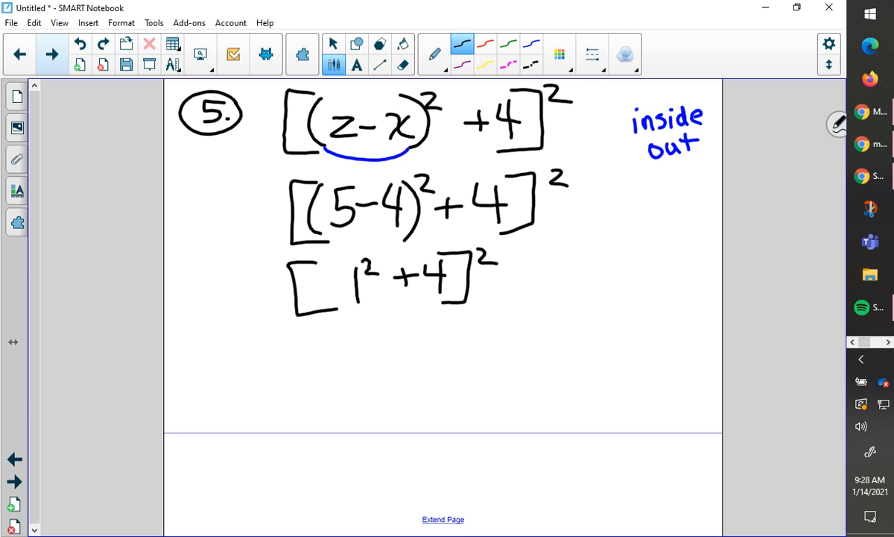
Step: Add a blue arrow, then write [1+4]², 5², boxed answer 25 and PEMDAS
click(531, 43)
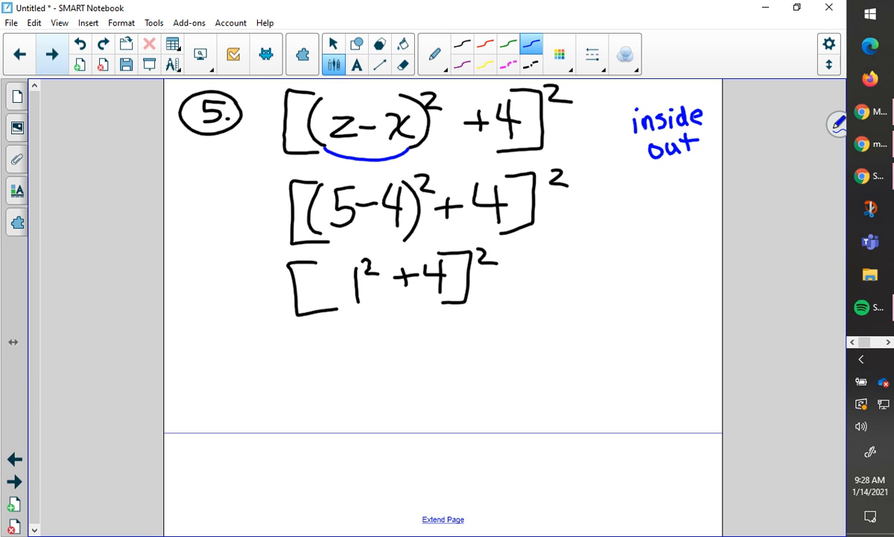
drag(447, 183, 425, 175)
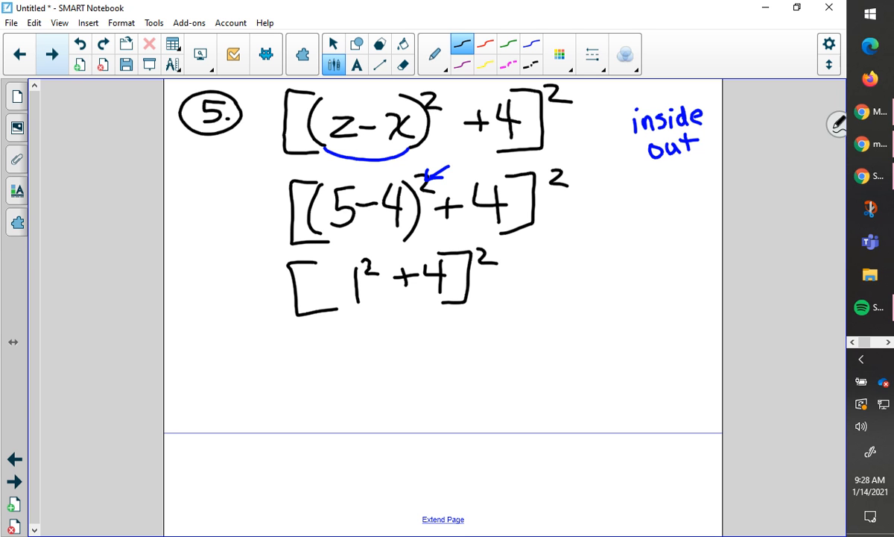
drag(339, 324, 331, 372)
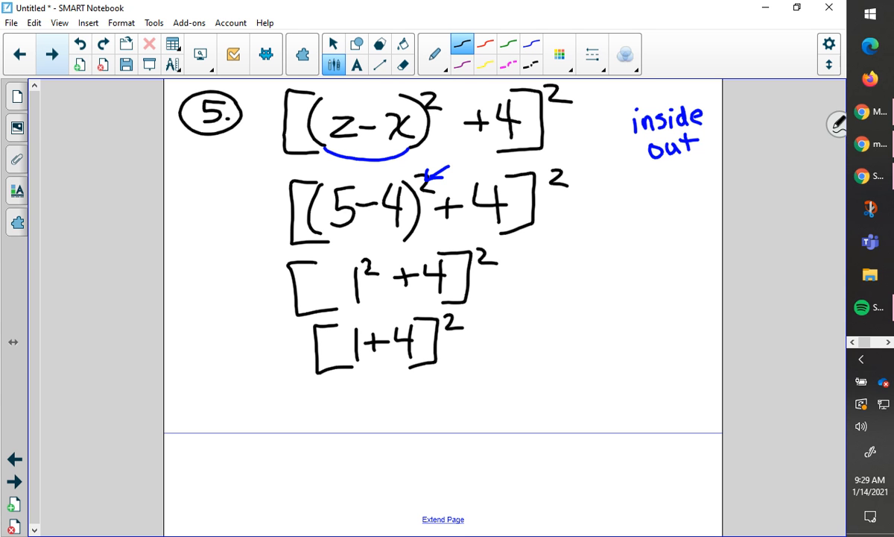
drag(350, 392, 377, 417)
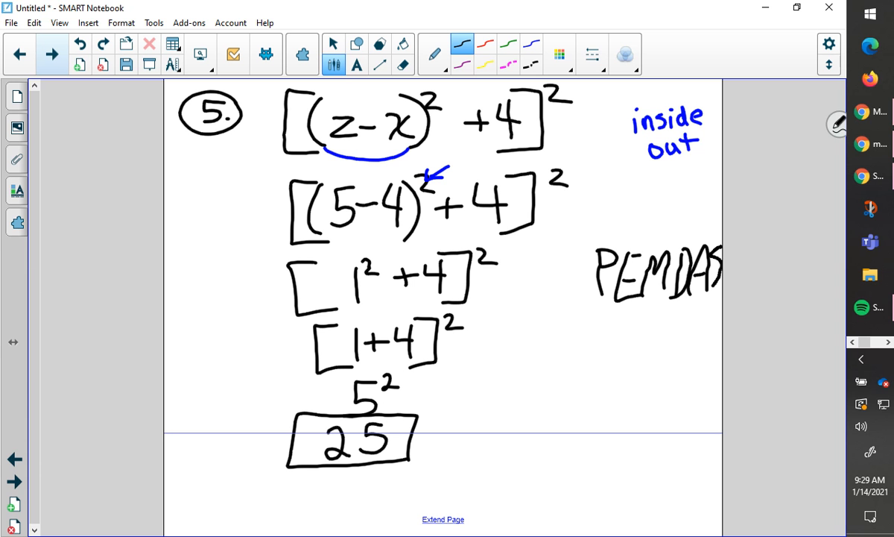
click(334, 43)
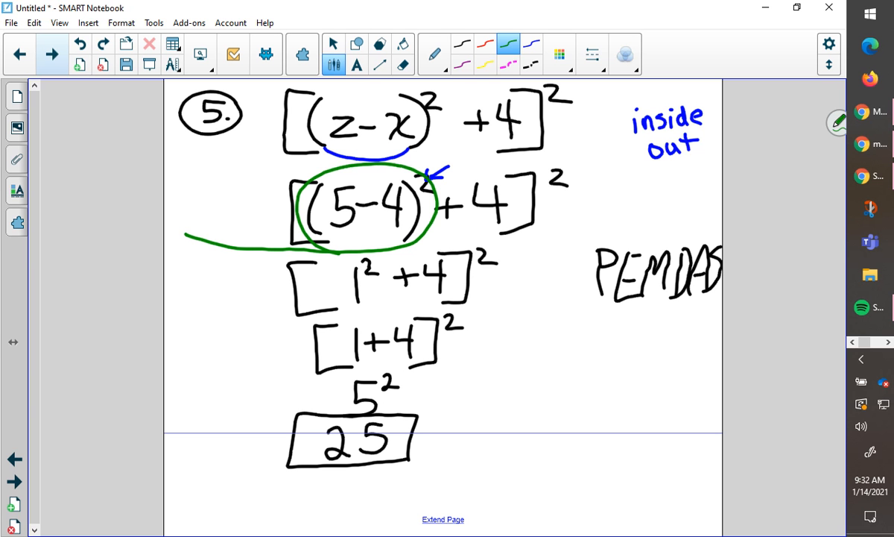
Step: Switch the pen back to black ink
click(334, 44)
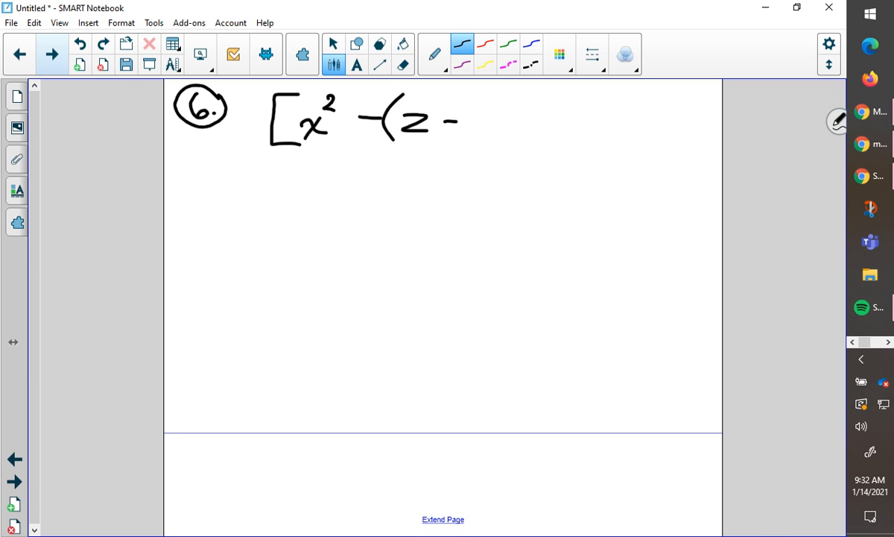
Step: Finish problem 6 as [x² − (z − y)²] ÷ 7 and write [4² − (5−2)²] ÷ 7 below
drag(455, 119, 499, 141)
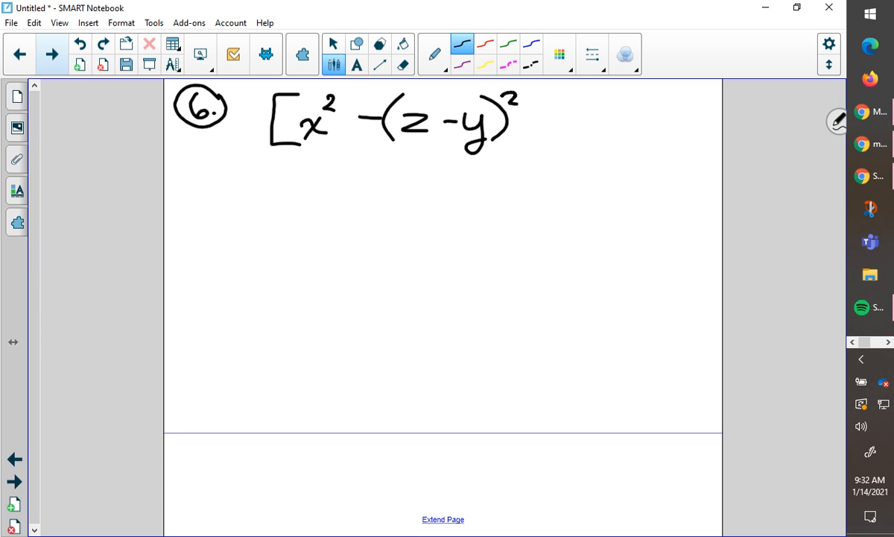
drag(529, 90, 544, 137)
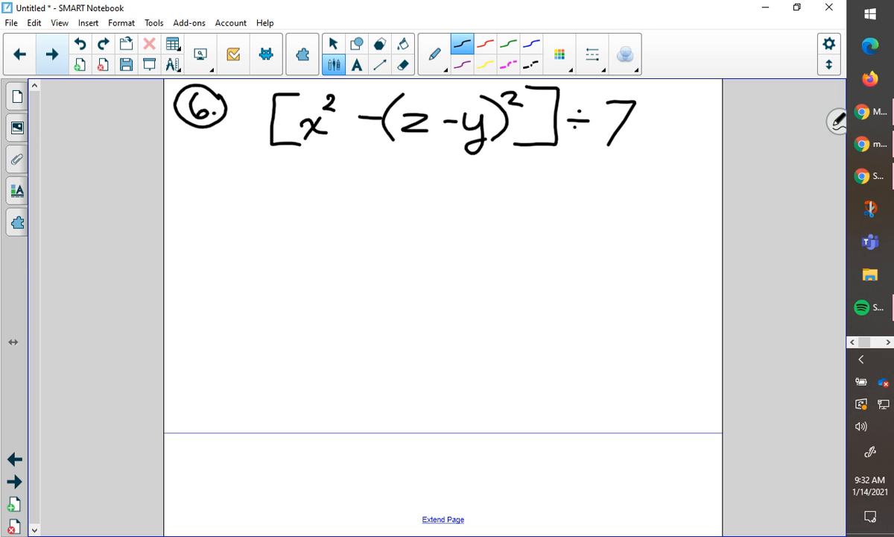
drag(272, 156, 283, 190)
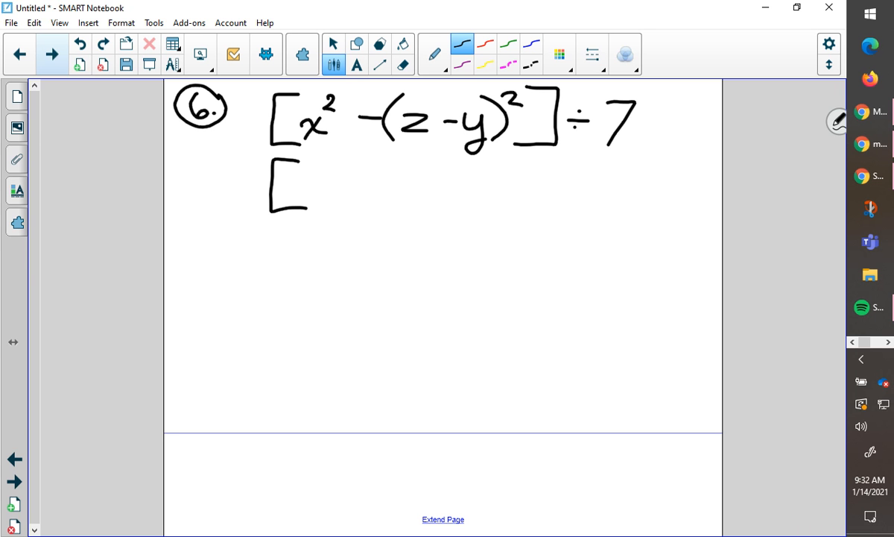
drag(295, 171, 306, 202)
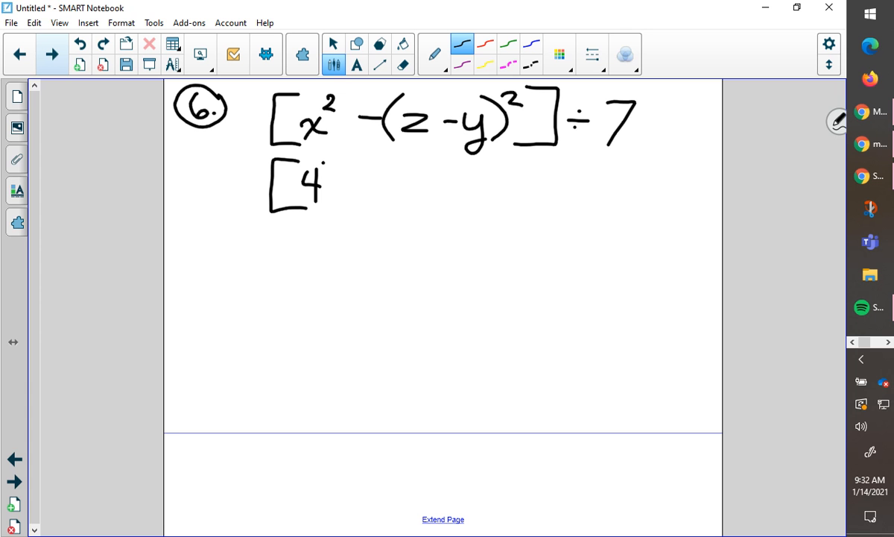
drag(335, 172, 402, 202)
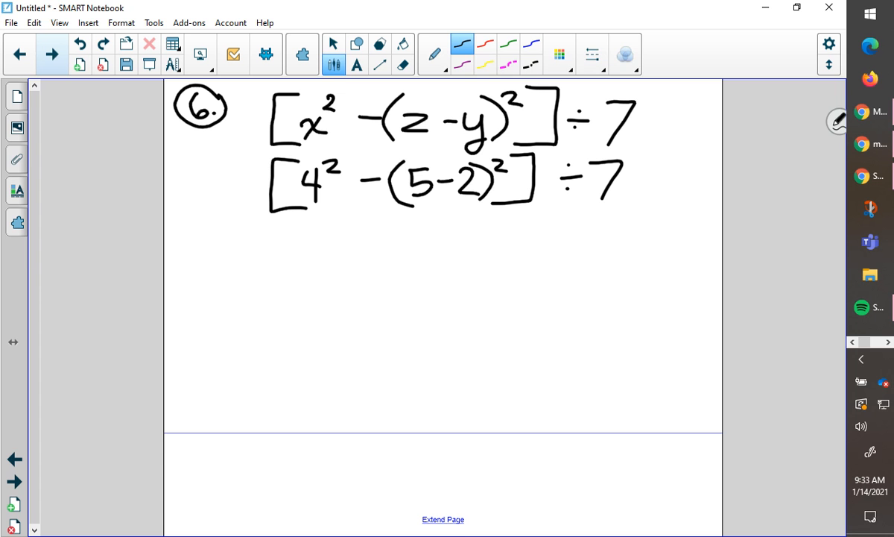
Step: Underline (5−2) in blue, then write [4² − 3²] ÷ 7 in black
click(532, 47)
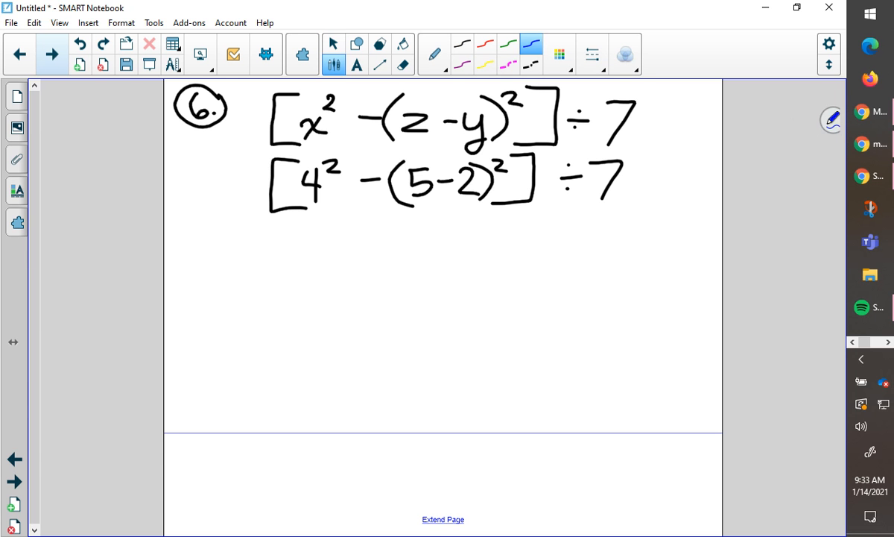
drag(386, 204, 488, 199)
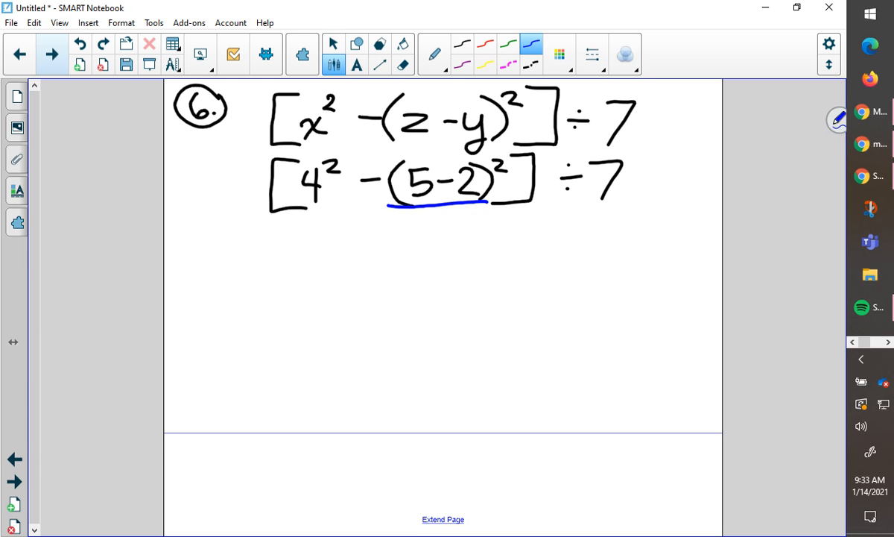
click(463, 43)
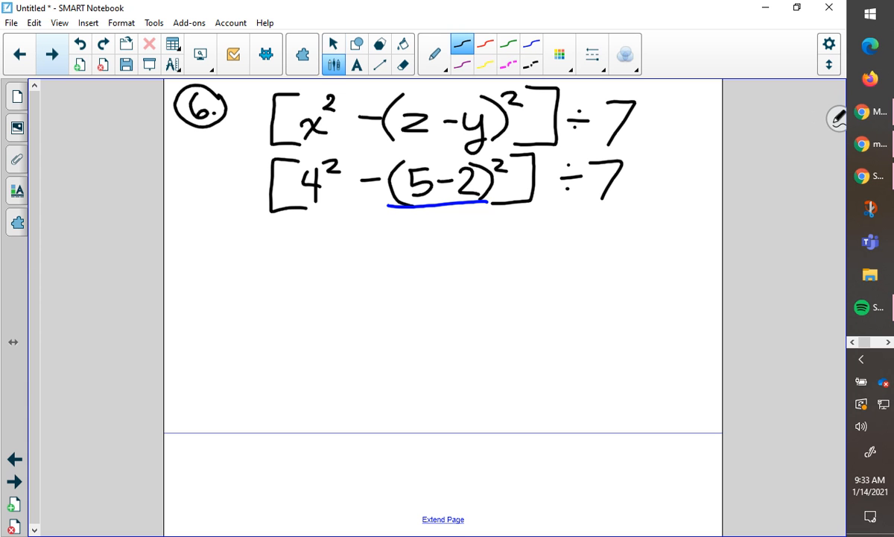
drag(298, 239, 290, 269)
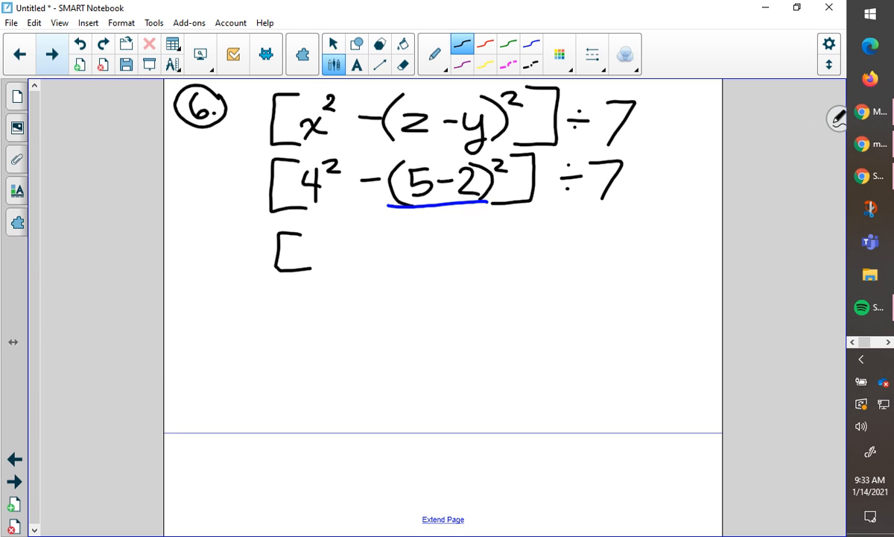
drag(313, 253, 343, 231)
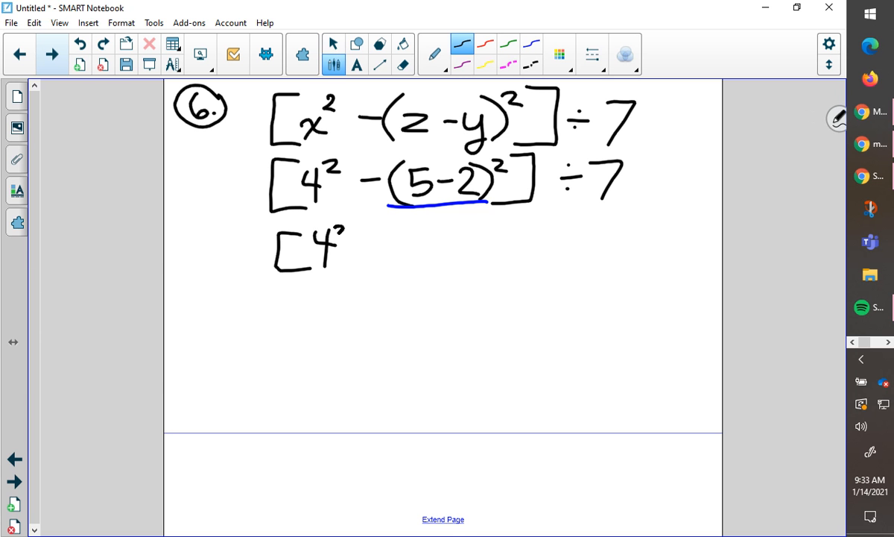
drag(365, 245, 388, 245)
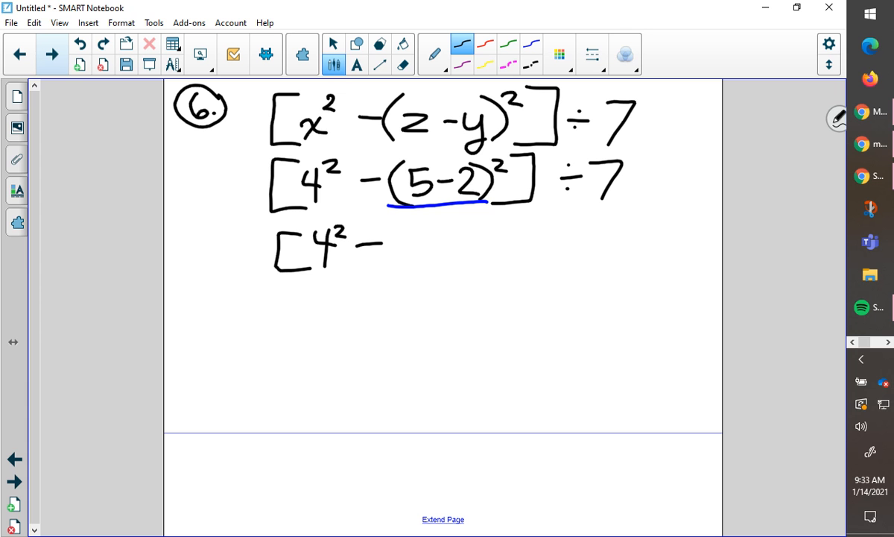
drag(410, 231, 429, 261)
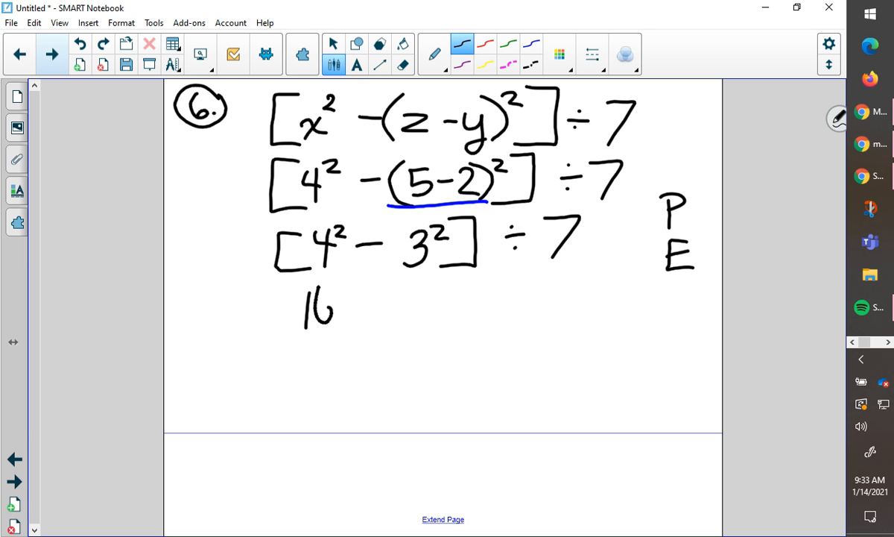
Step: Write 16 − 9 and 5 ÷ 7 below, with the AS note
drag(350, 302, 373, 302)
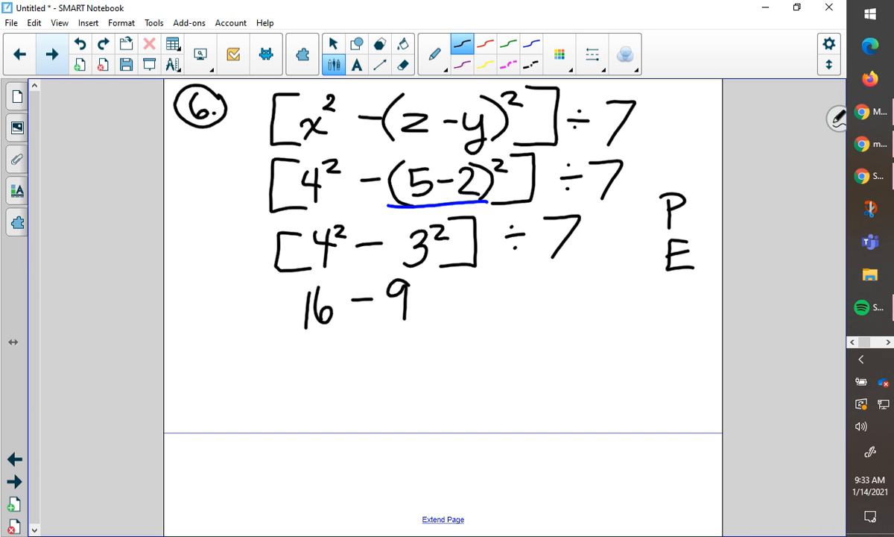
drag(354, 339, 346, 380)
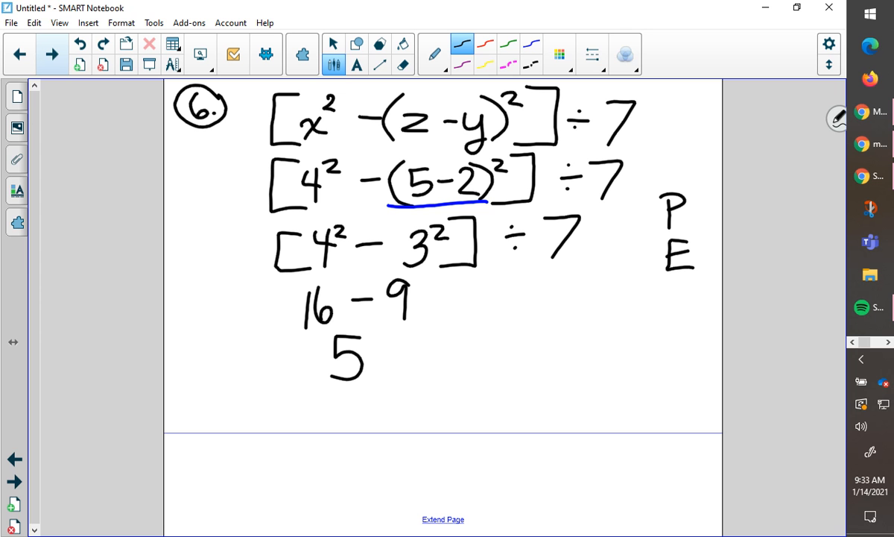
drag(458, 287, 473, 298)
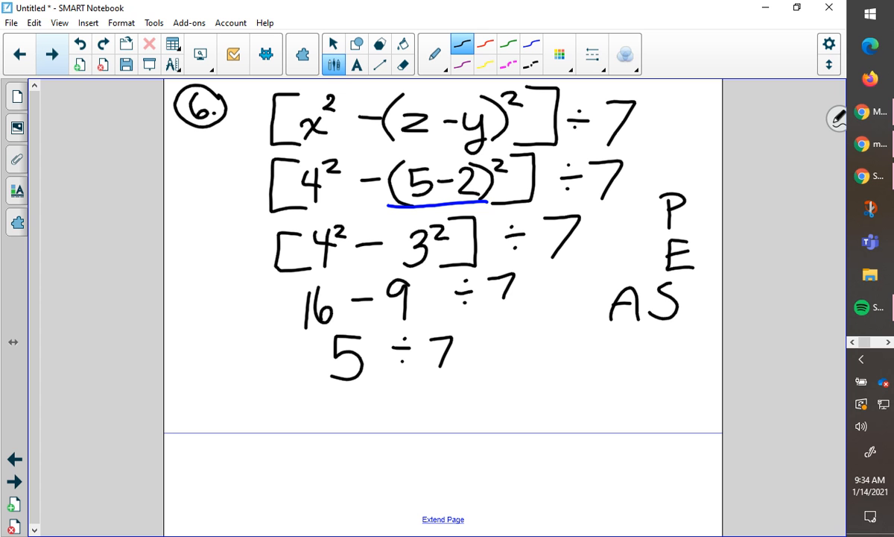
Step: Bracket 16 − 9 and add MD to the order list
drag(418, 276, 443, 310)
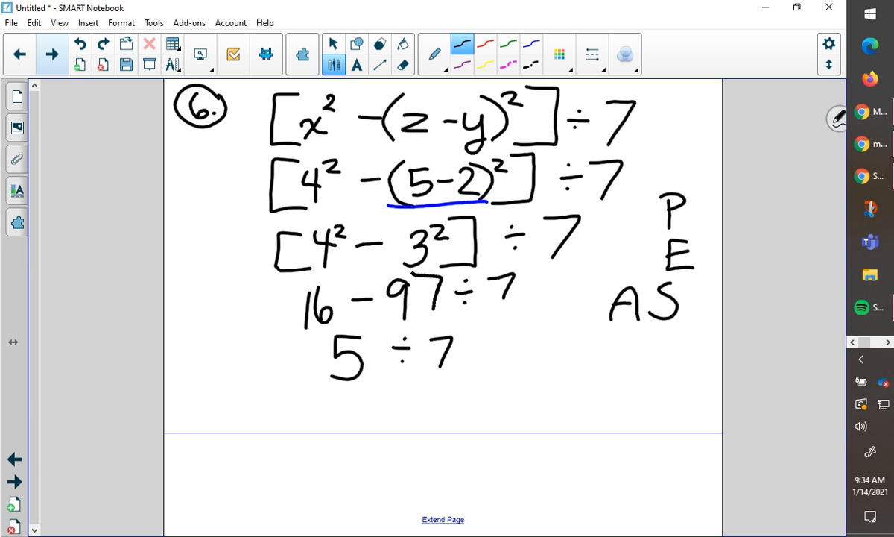
drag(279, 279, 443, 331)
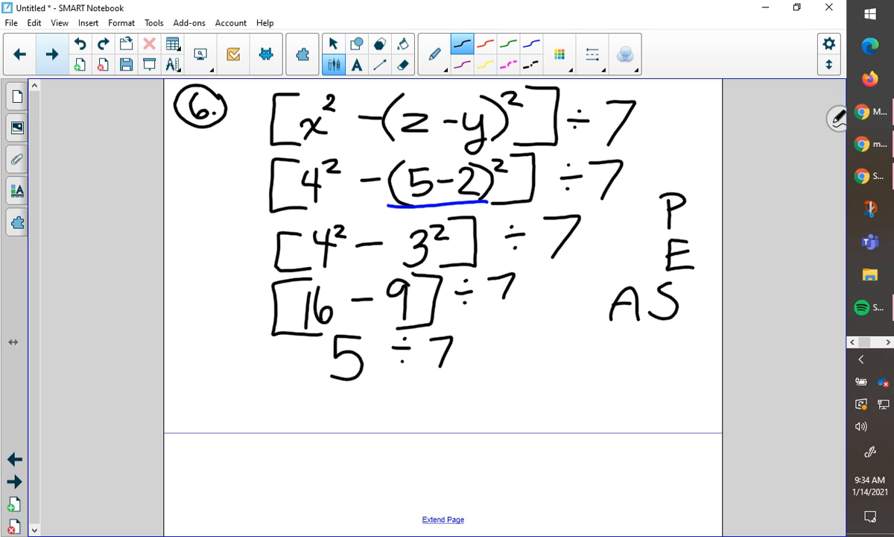
drag(611, 350, 679, 350)
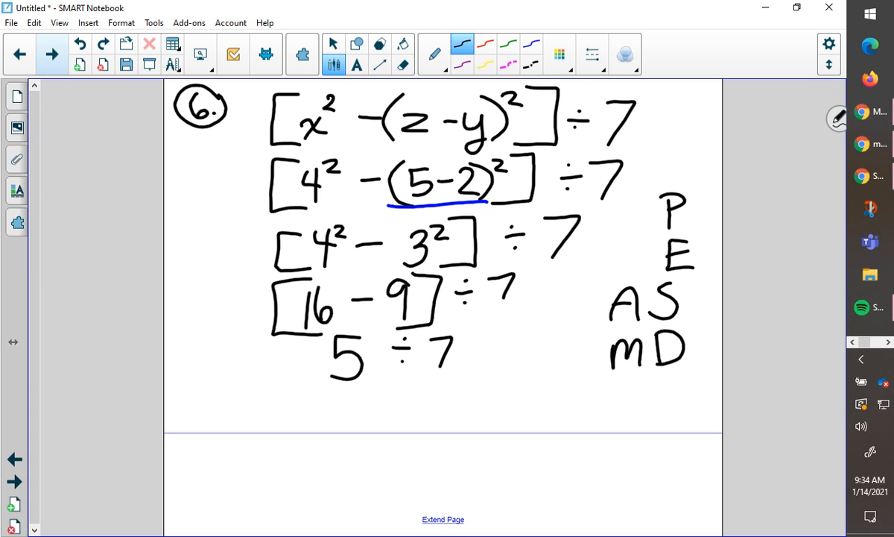
Step: Replace the wrong 5 with 7 and box the final answer 1
click(403, 54)
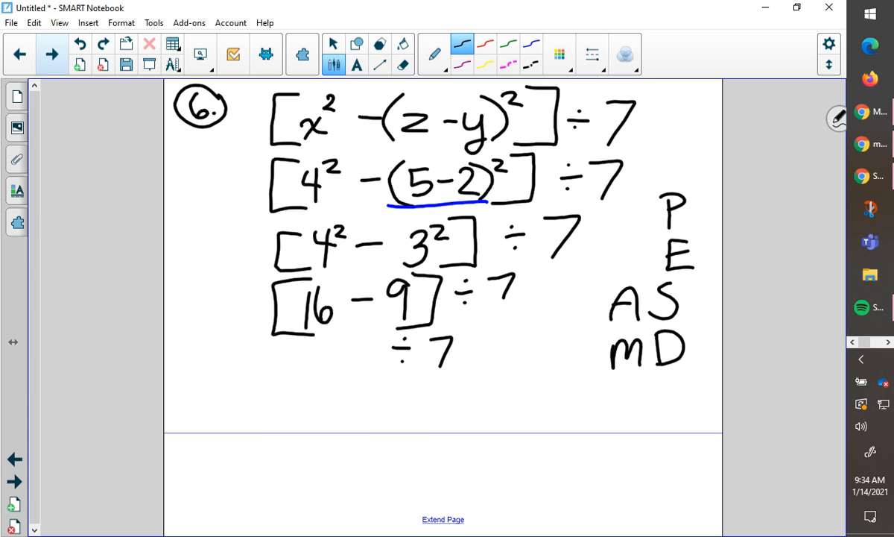
drag(351, 339, 331, 381)
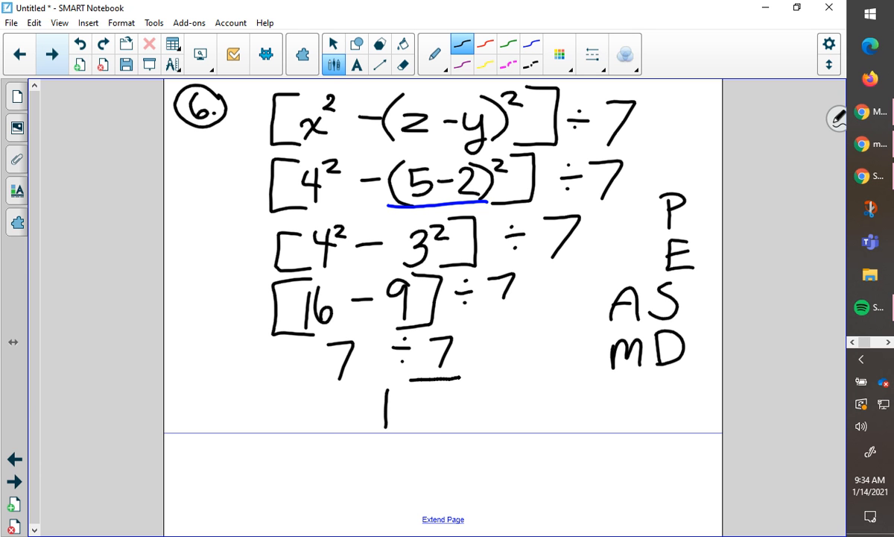
drag(343, 377, 455, 440)
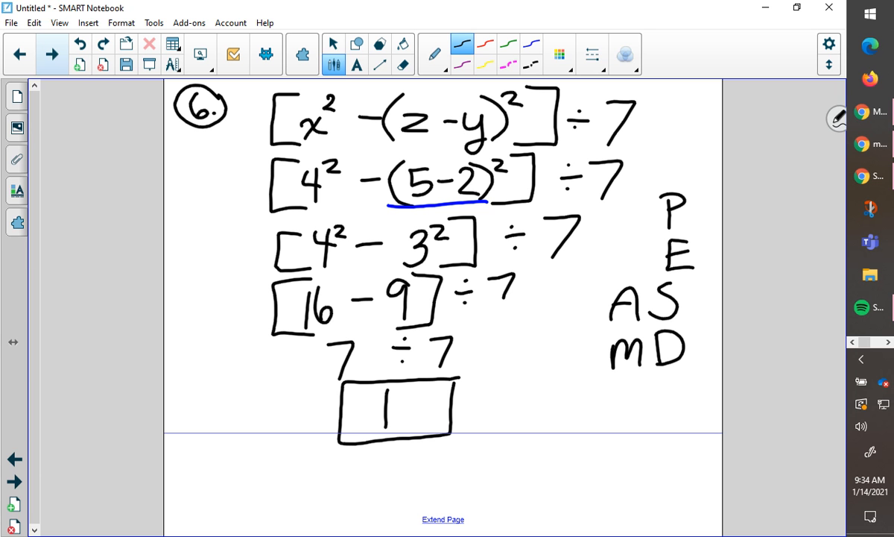
click(509, 45)
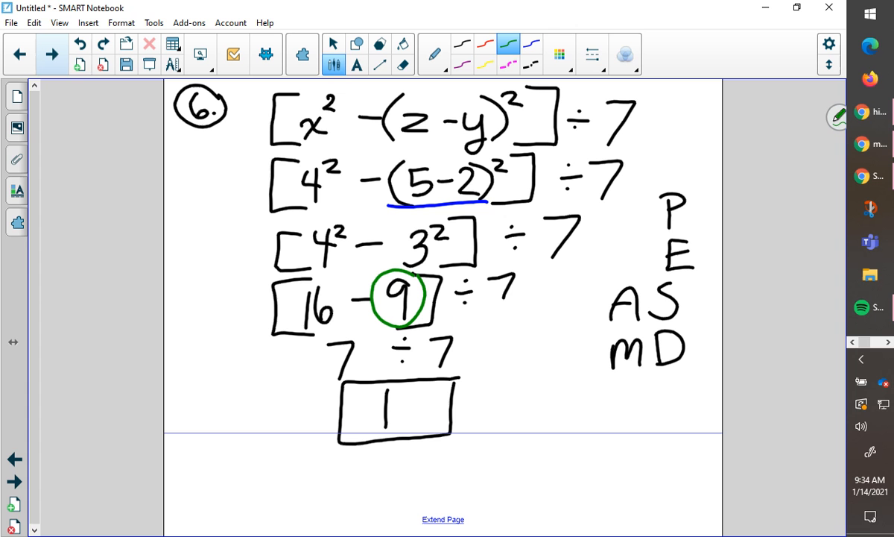
Step: Circle 9 in green and erase the green scratch calculations below
drag(291, 283, 328, 321)
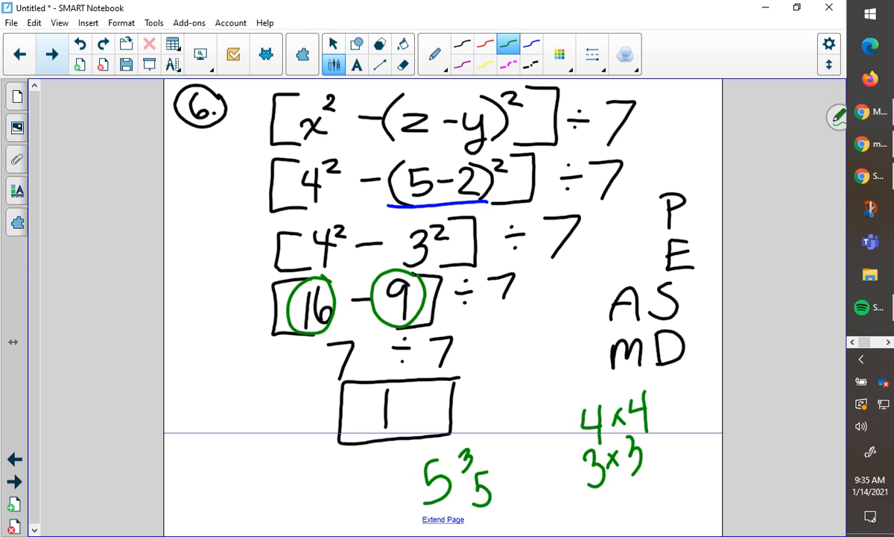
drag(480, 484, 533, 484)
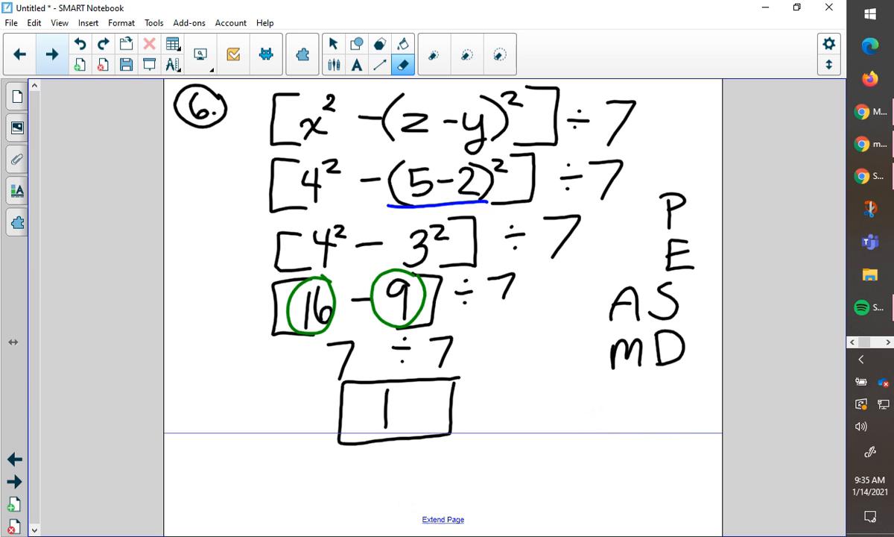
click(335, 44)
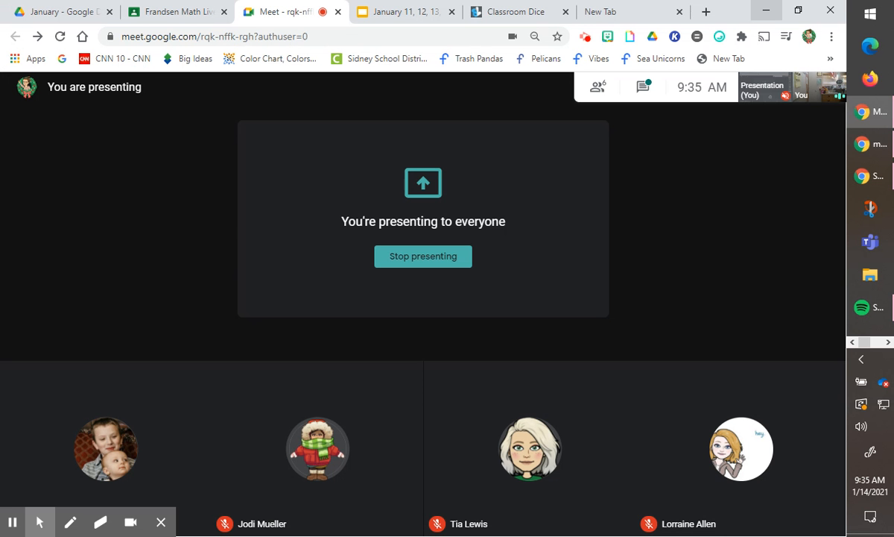
mouse_move(767, 10)
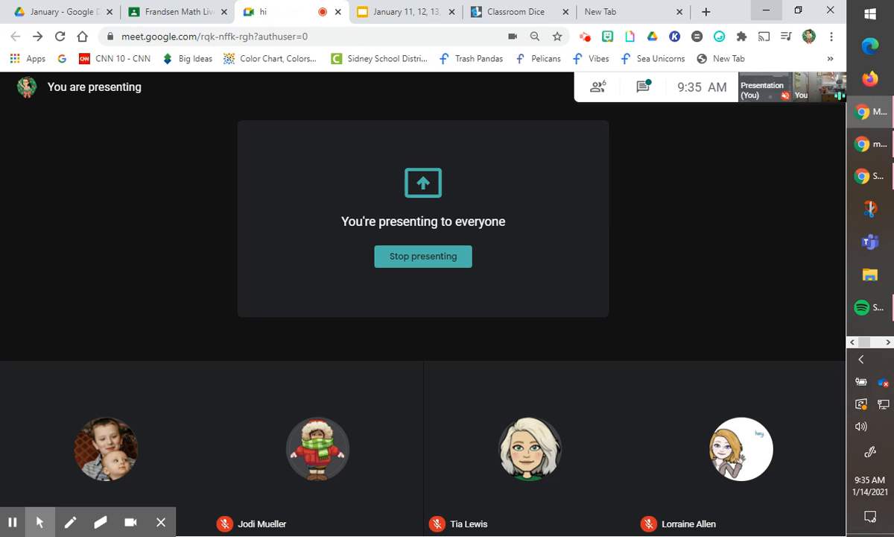
Step: Open a new Chrome tab showing the Google home page
click(705, 11)
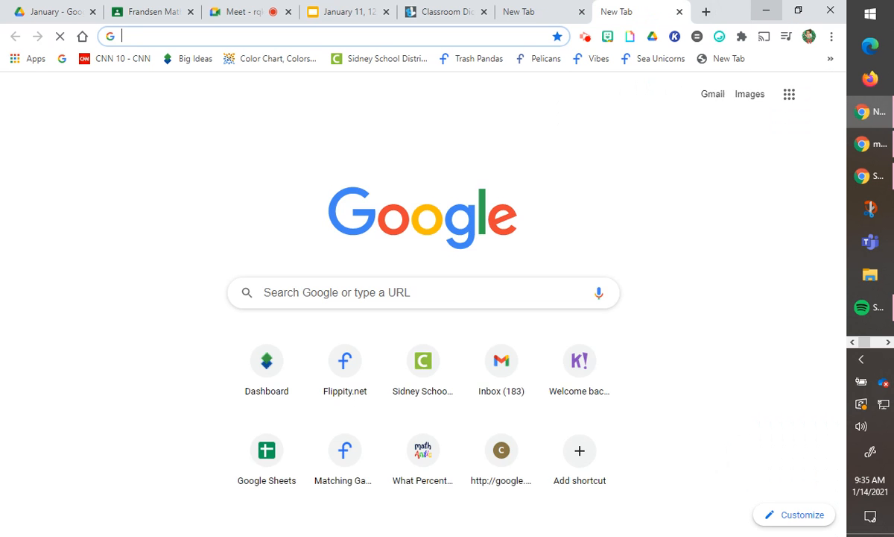
Step: Open Flippity's Random Name Picker as a class list, then return to the Meet tab
click(344, 360)
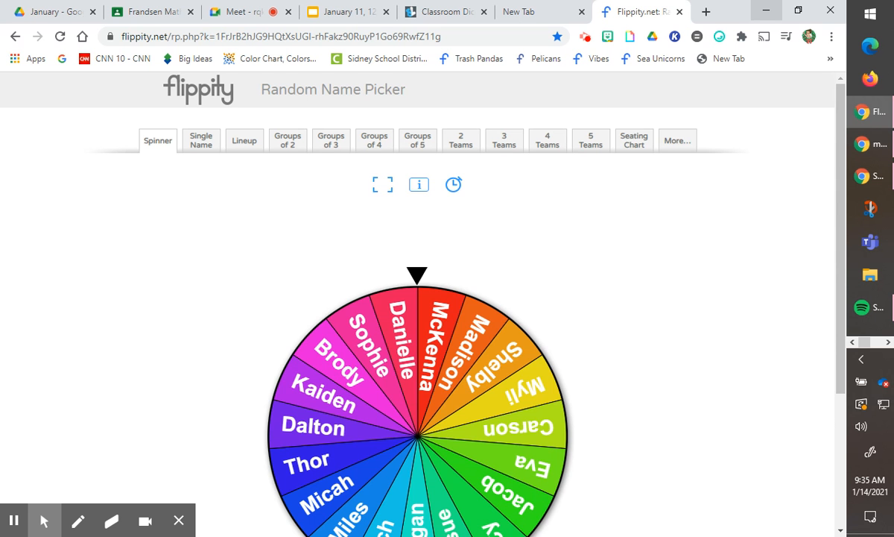
click(677, 140)
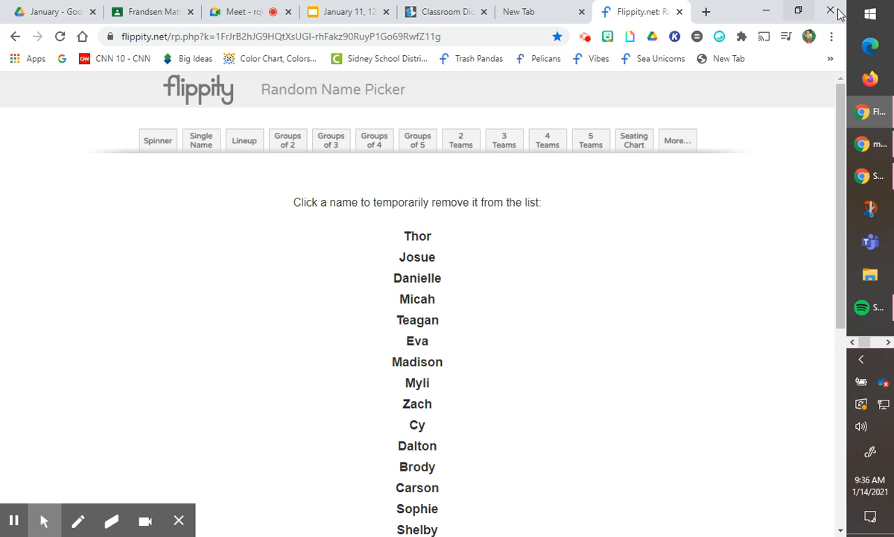
click(242, 11)
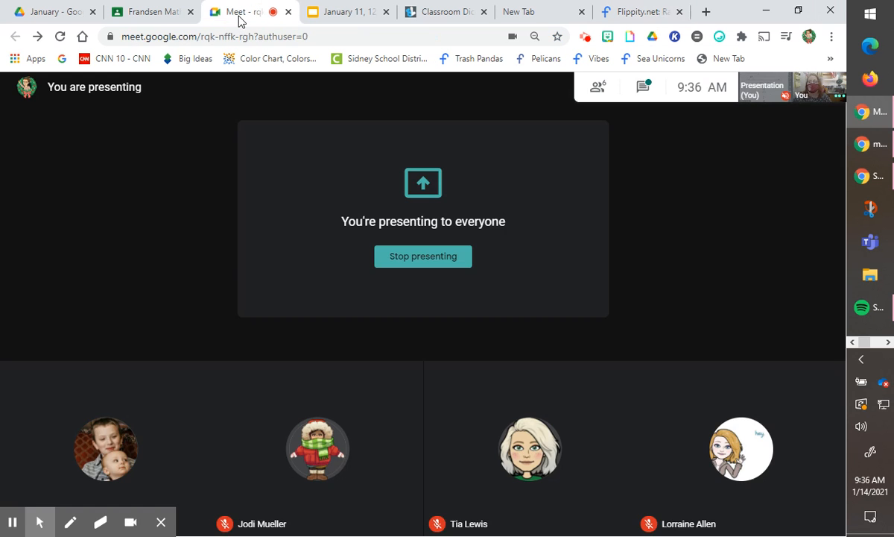
Step: Reveal the Meet controls and open the desktop recorder's panel
click(348, 509)
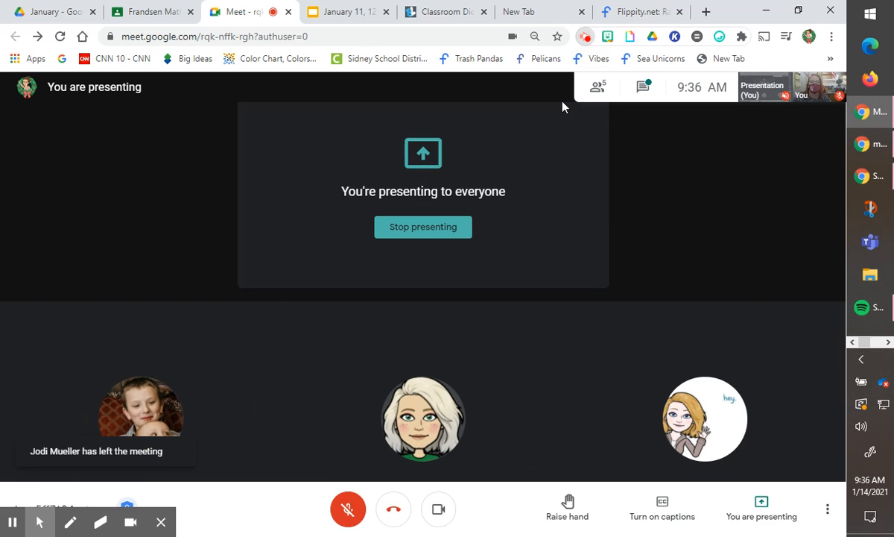
click(584, 37)
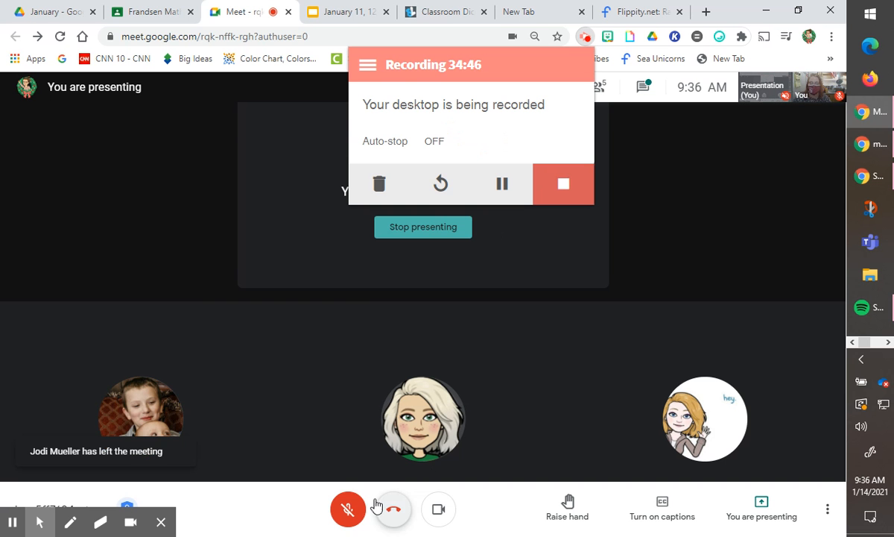
mouse_move(348, 509)
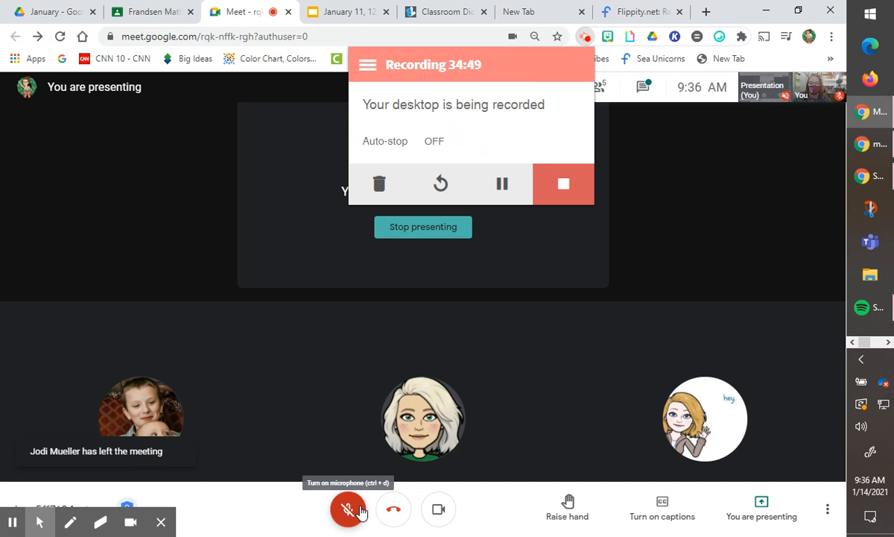